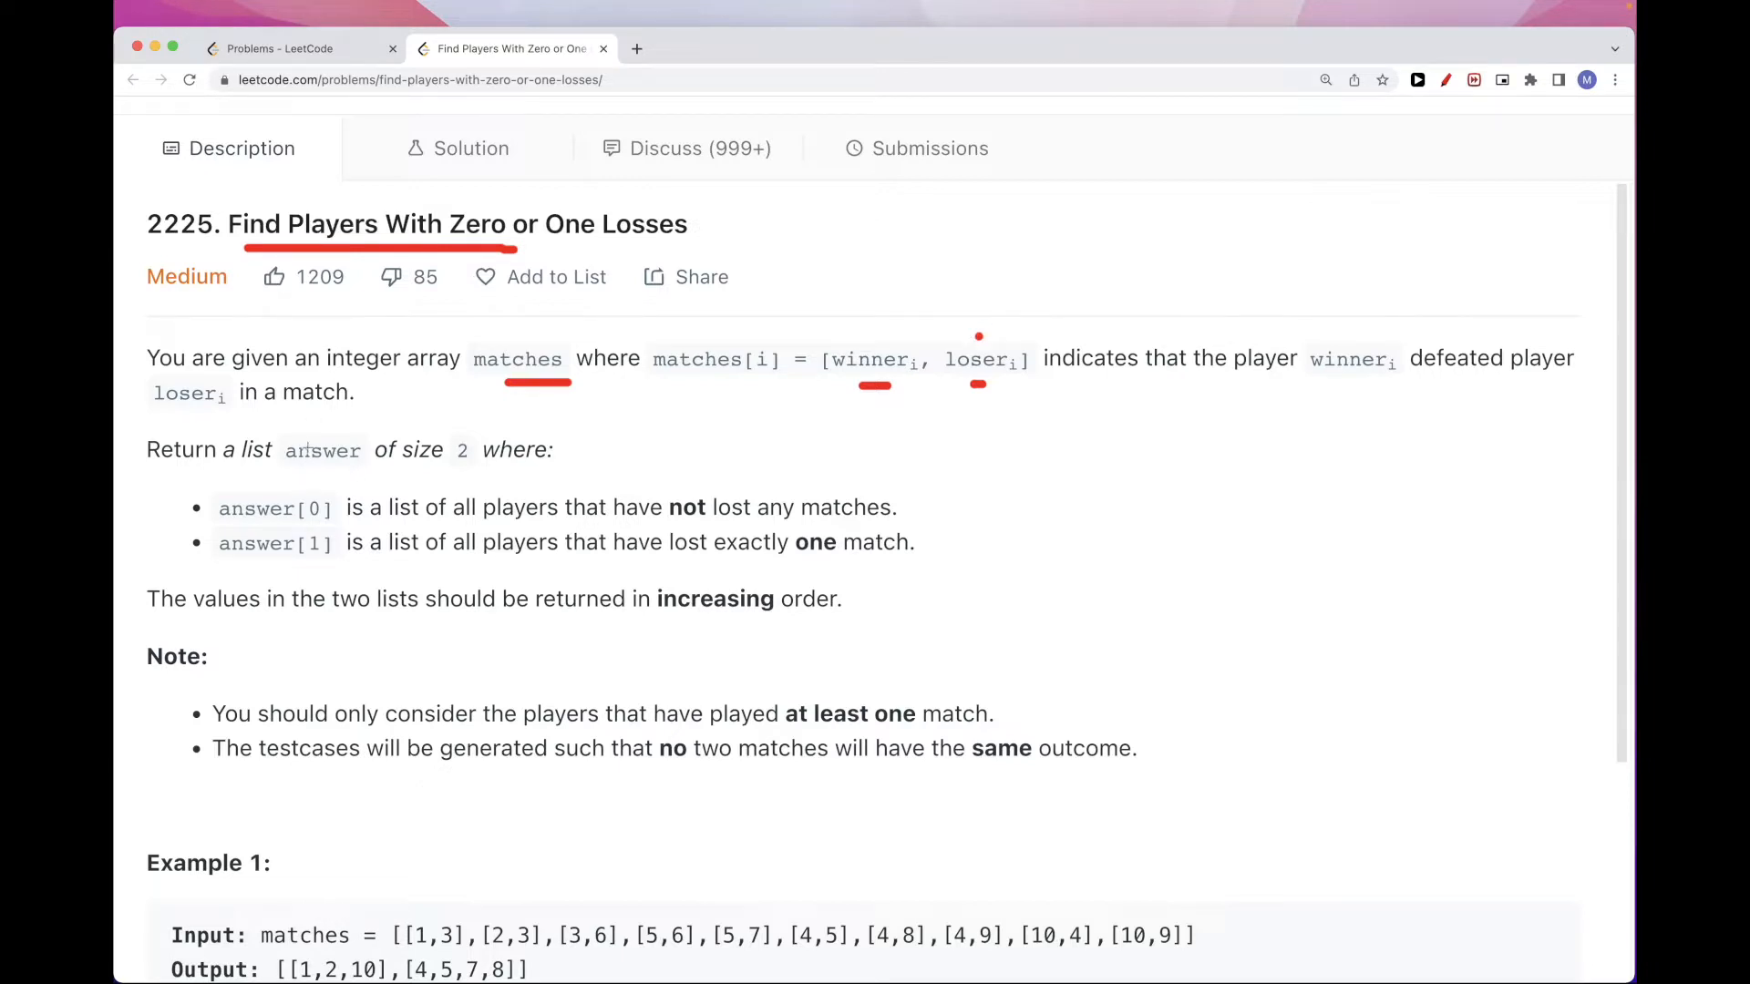
mouse_move(310, 456)
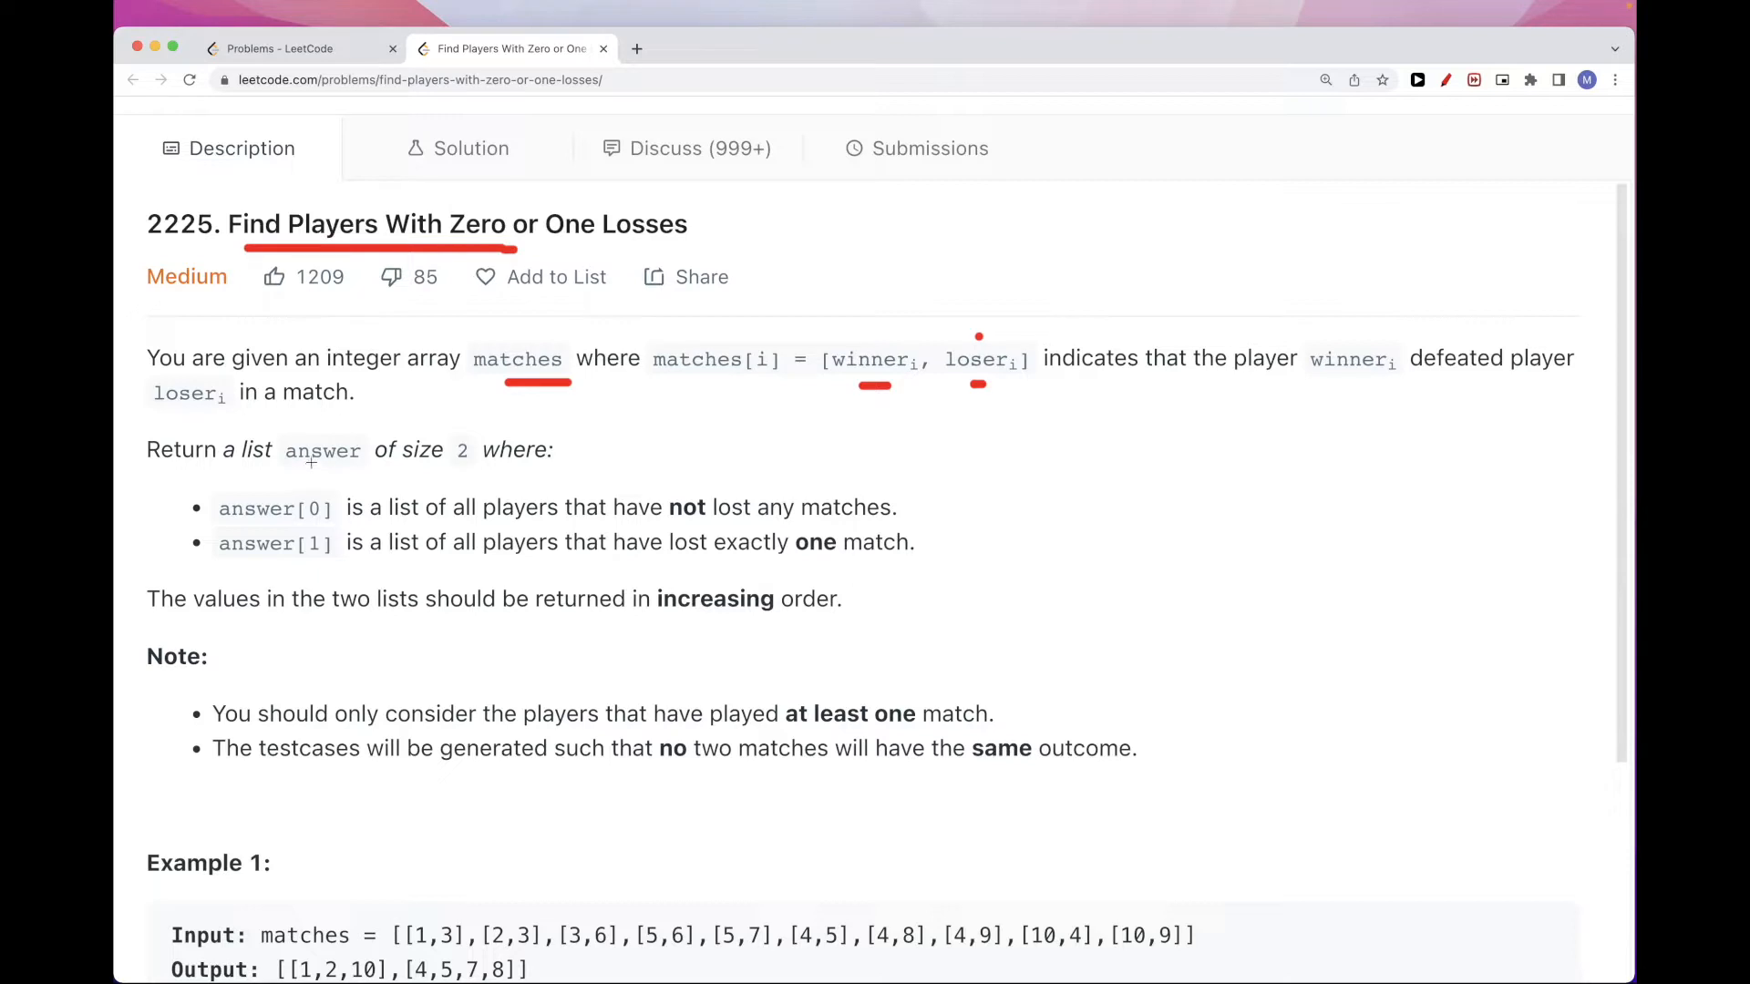
mouse_move(496, 519)
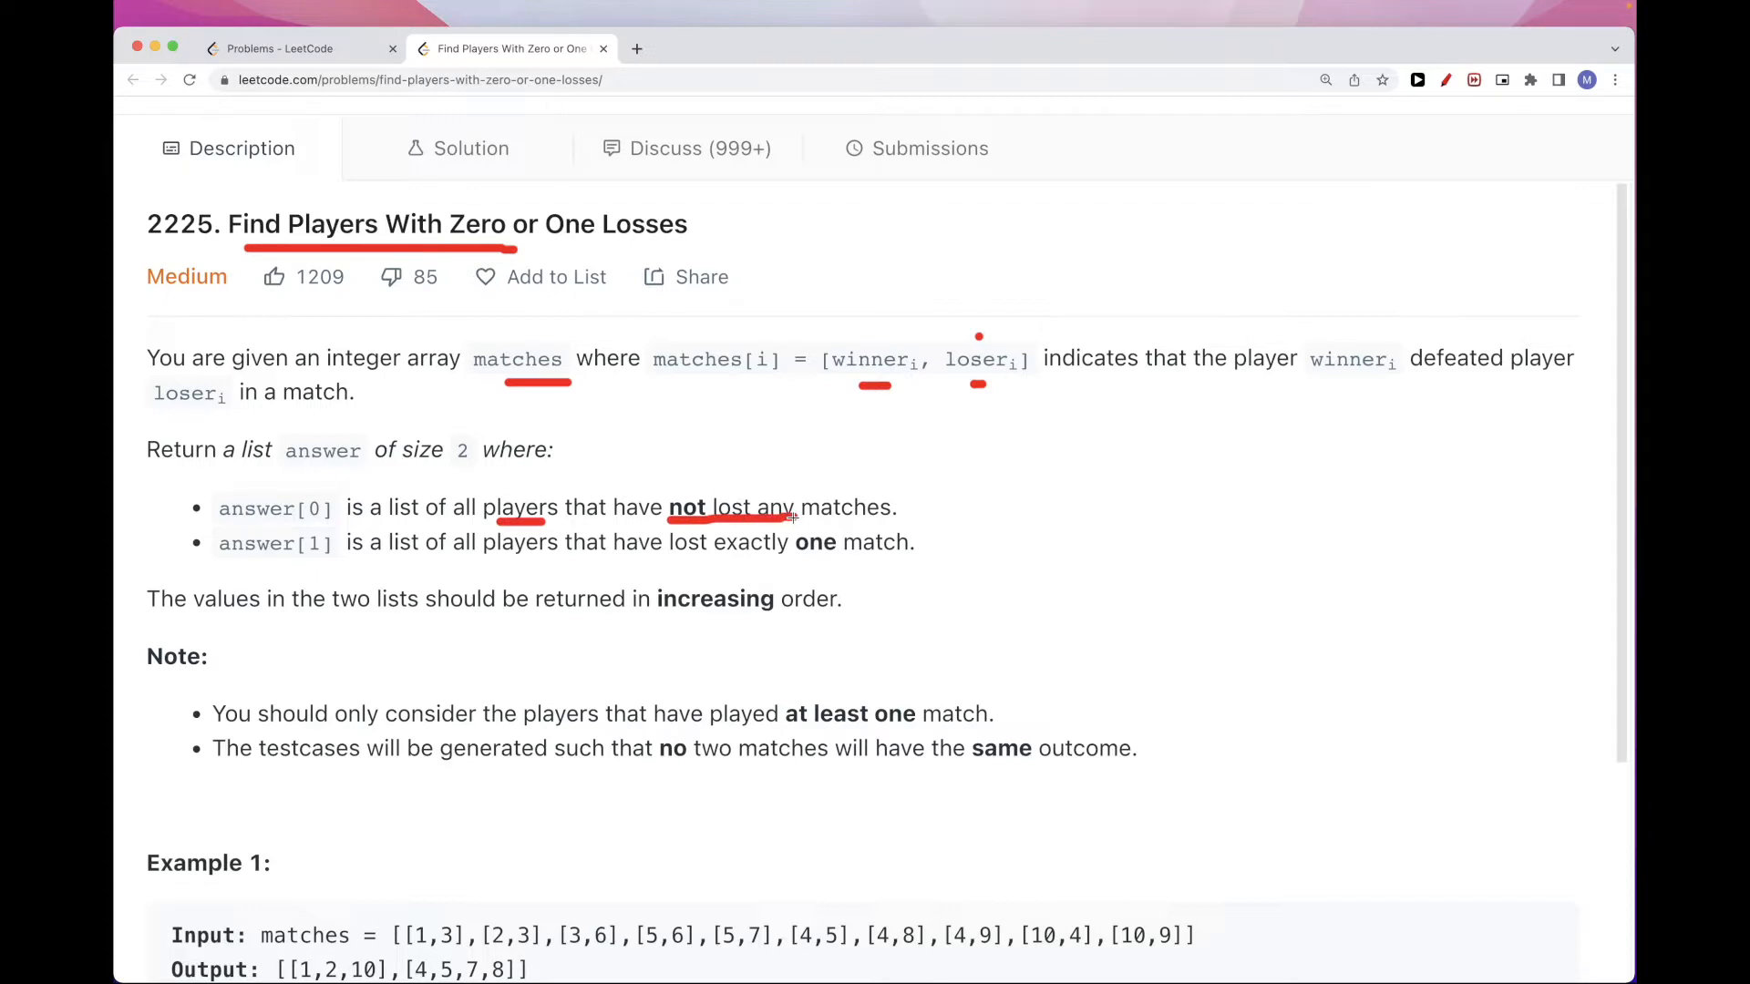
mouse_move(362, 558)
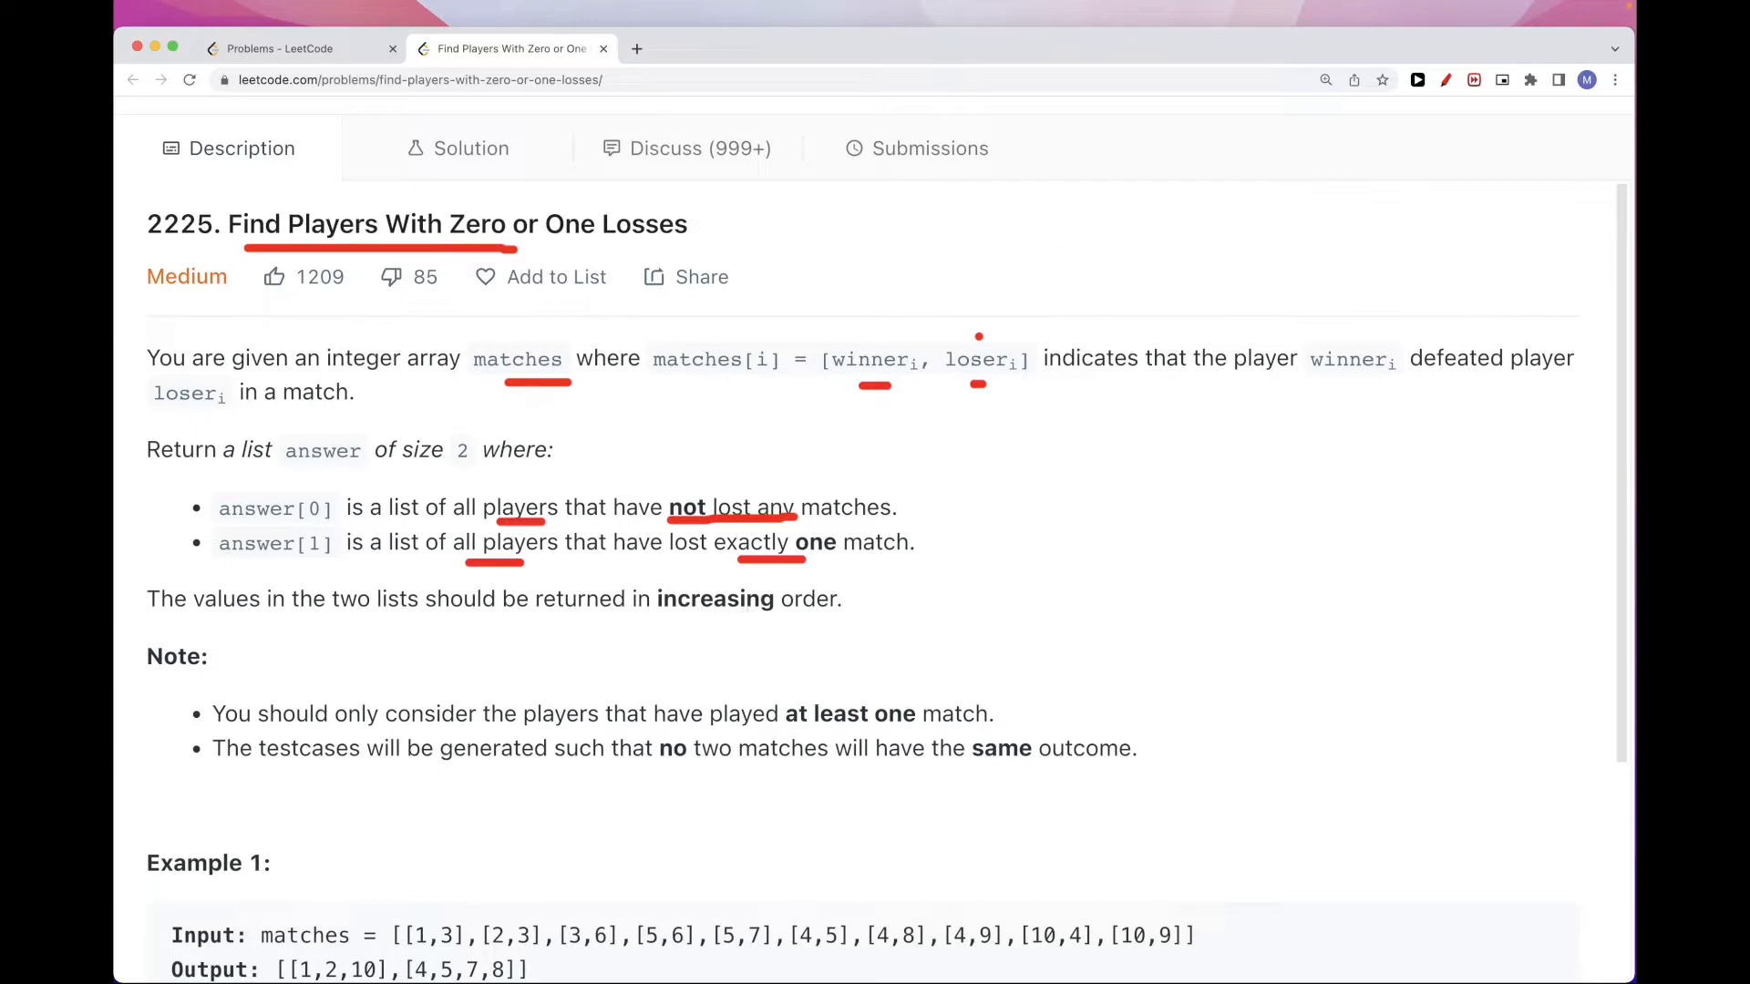
Highlight the problem's key rules about match participation and zero losses, then place the caret above the Solution class
triple_click(416, 222)
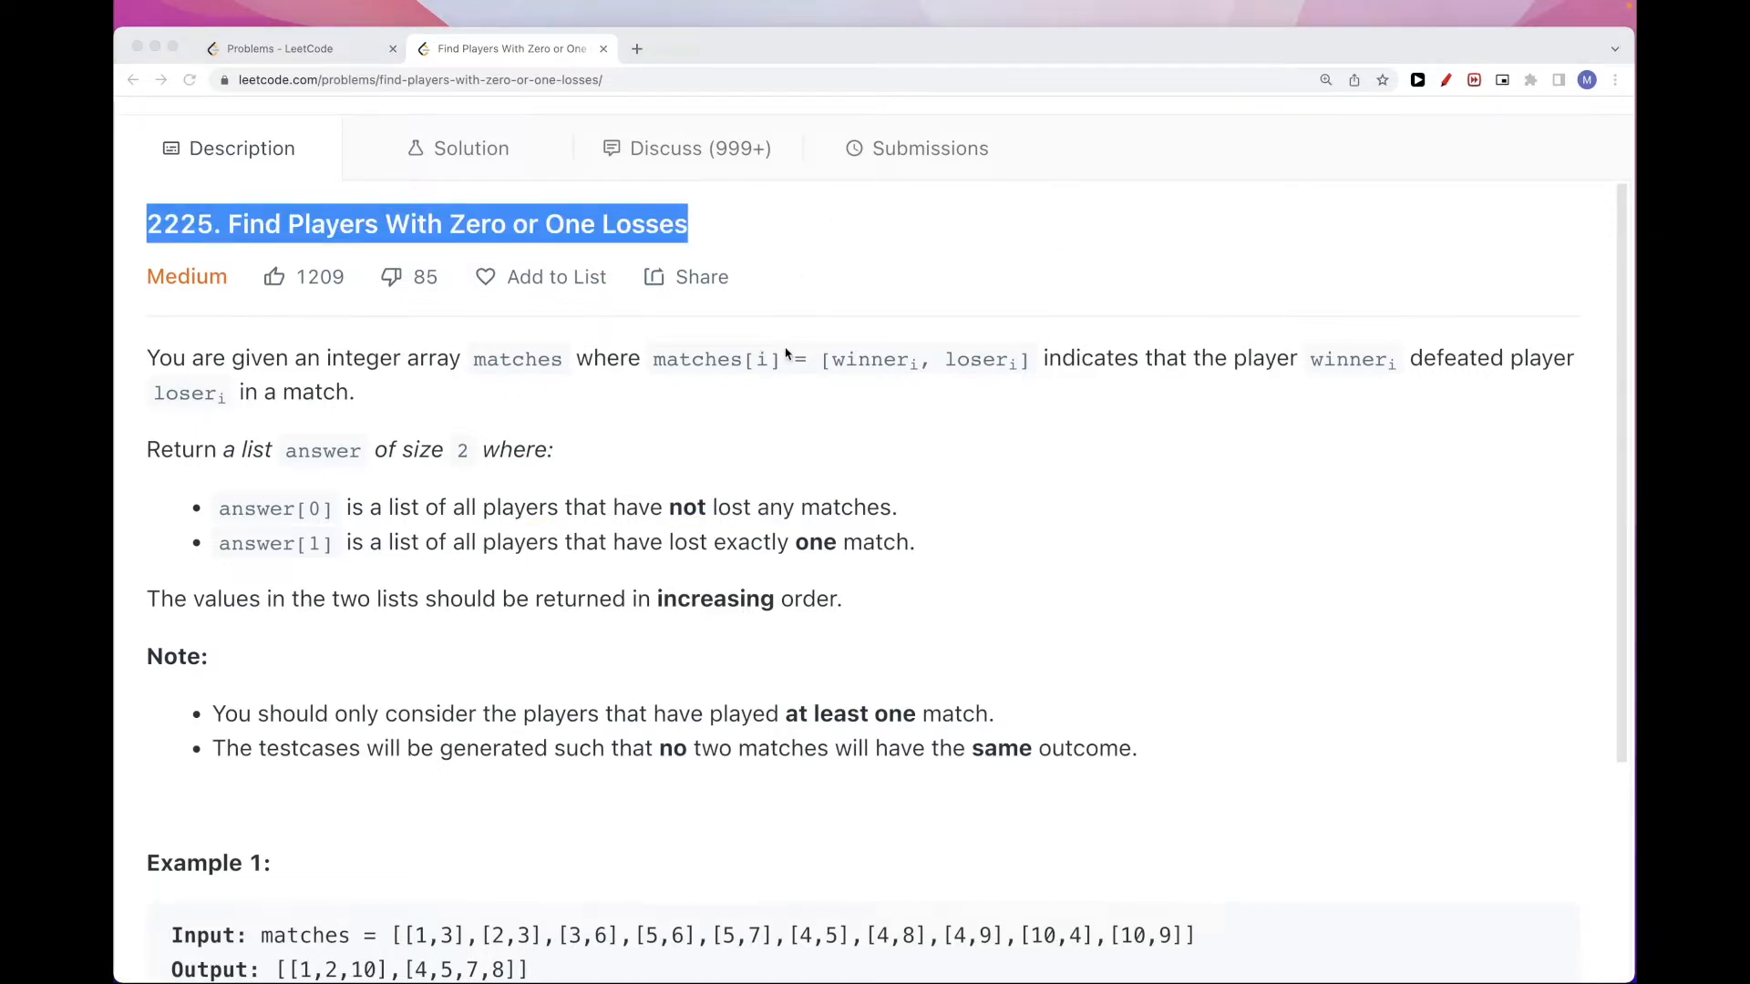
scroll("down", 3)
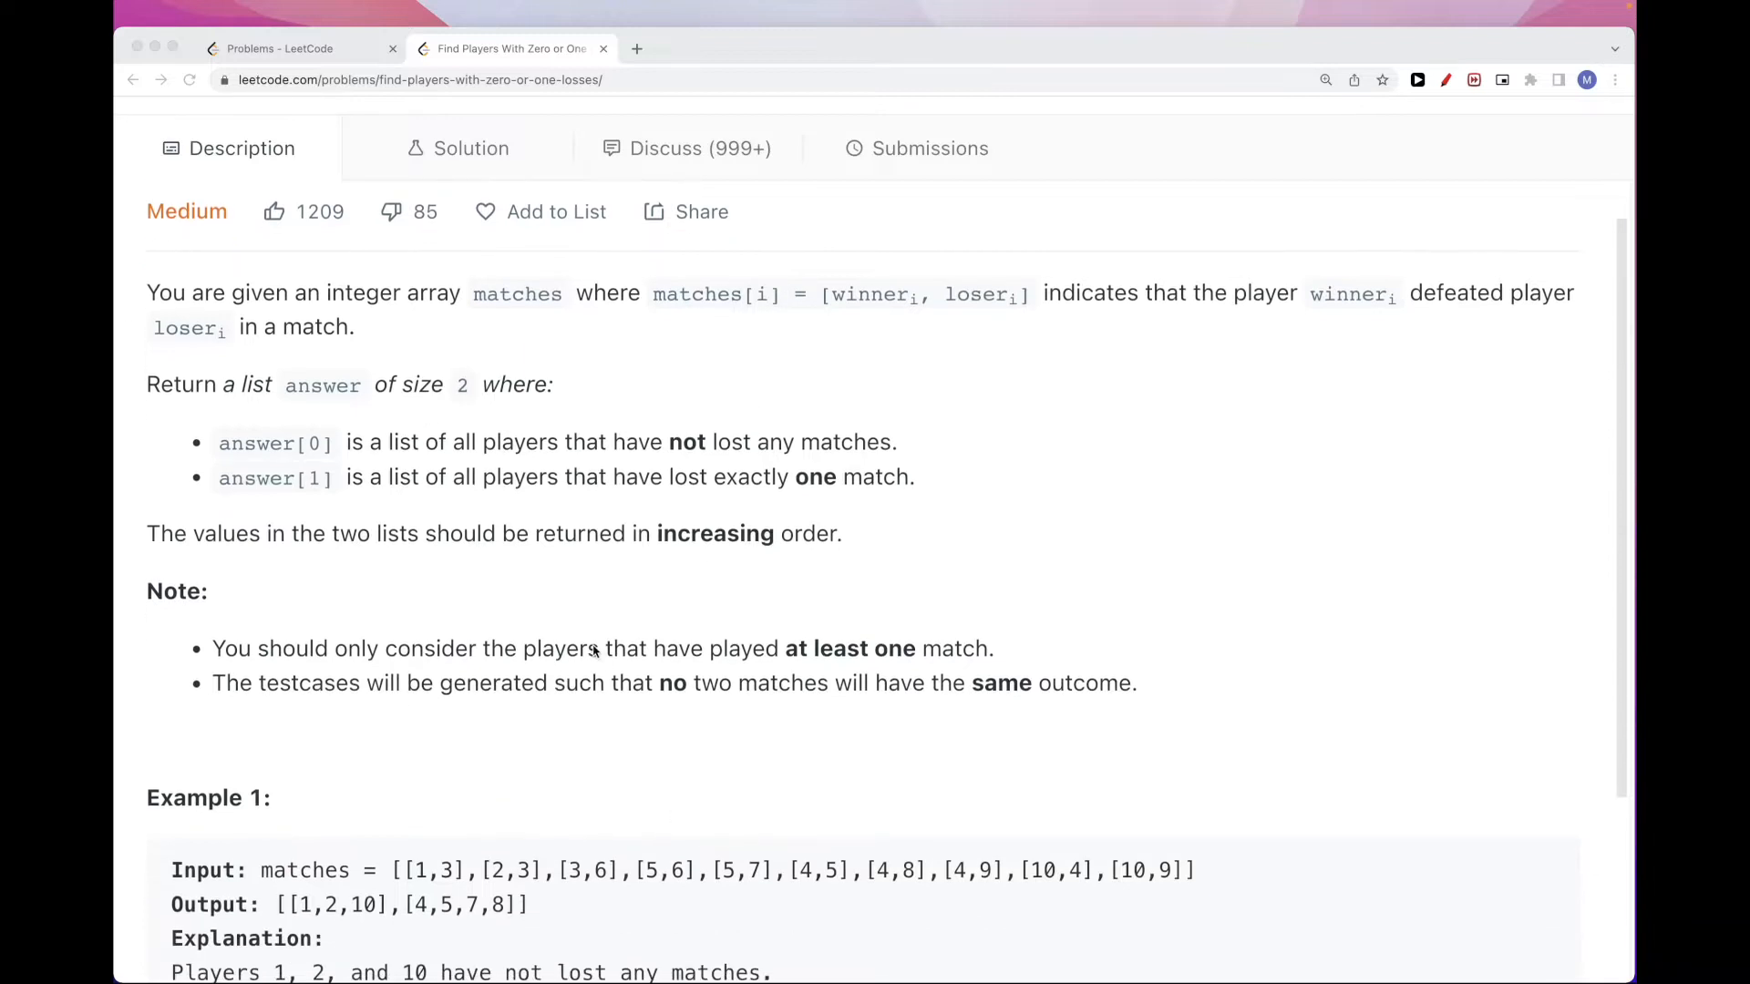
left_click_drag(211, 649, 992, 649)
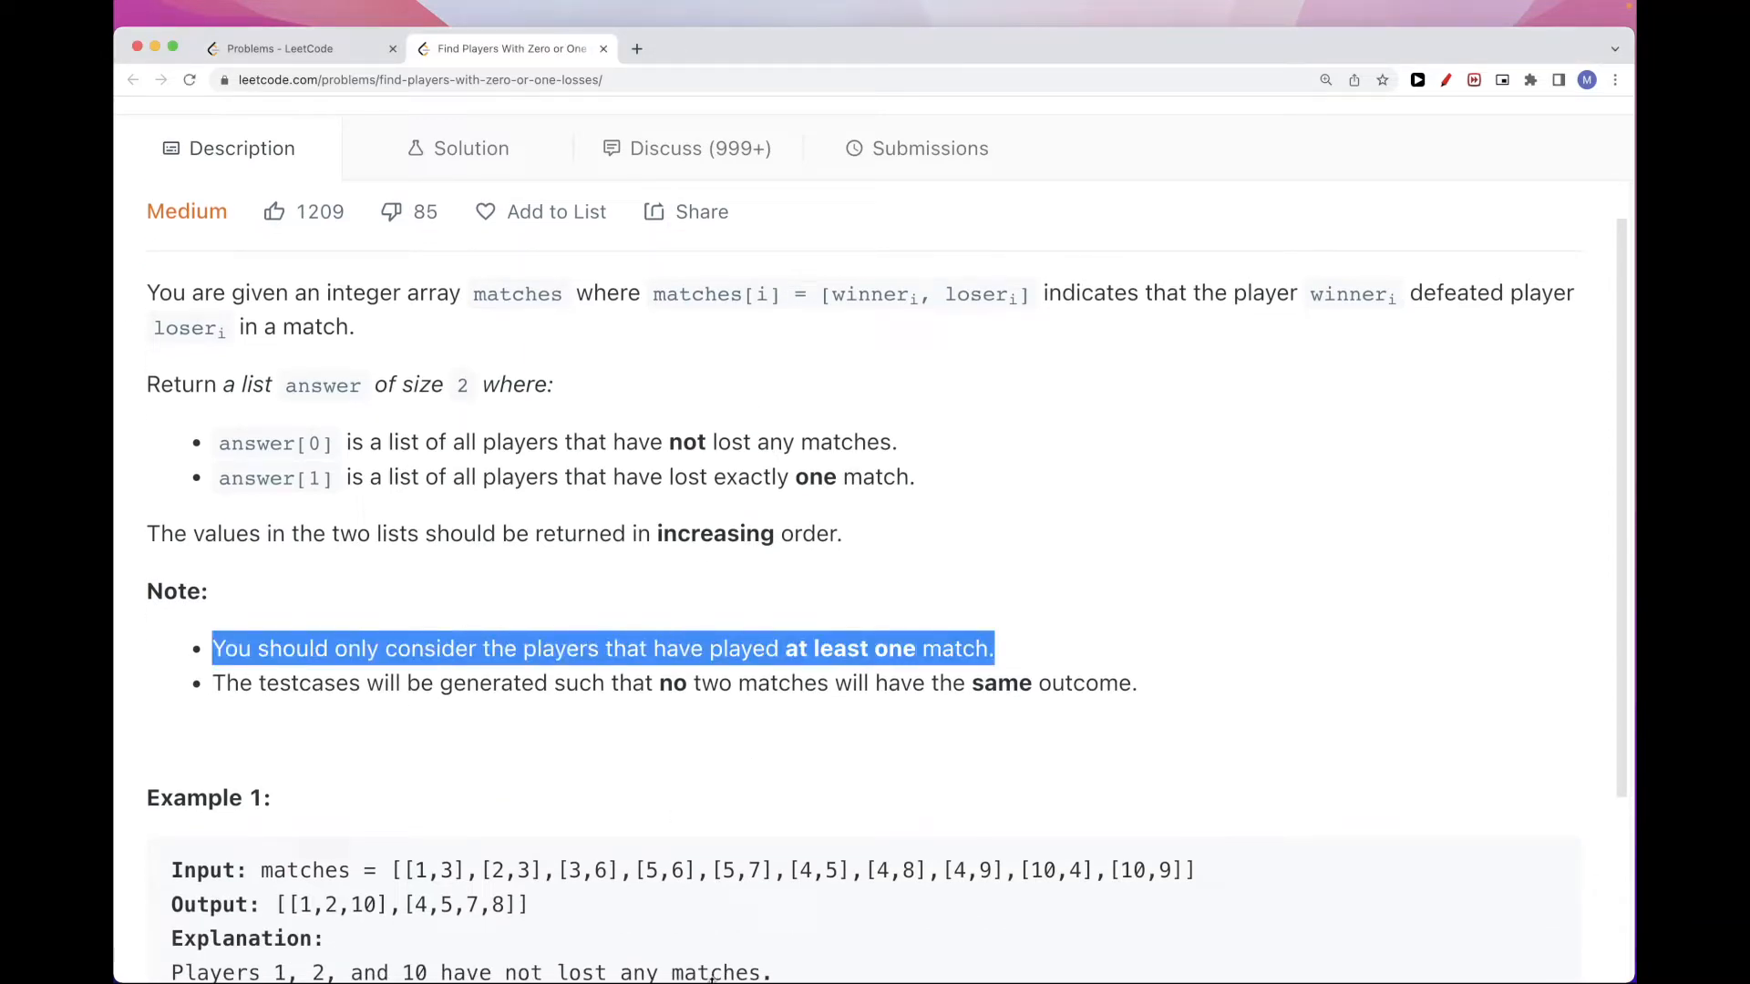
scroll("down", 3)
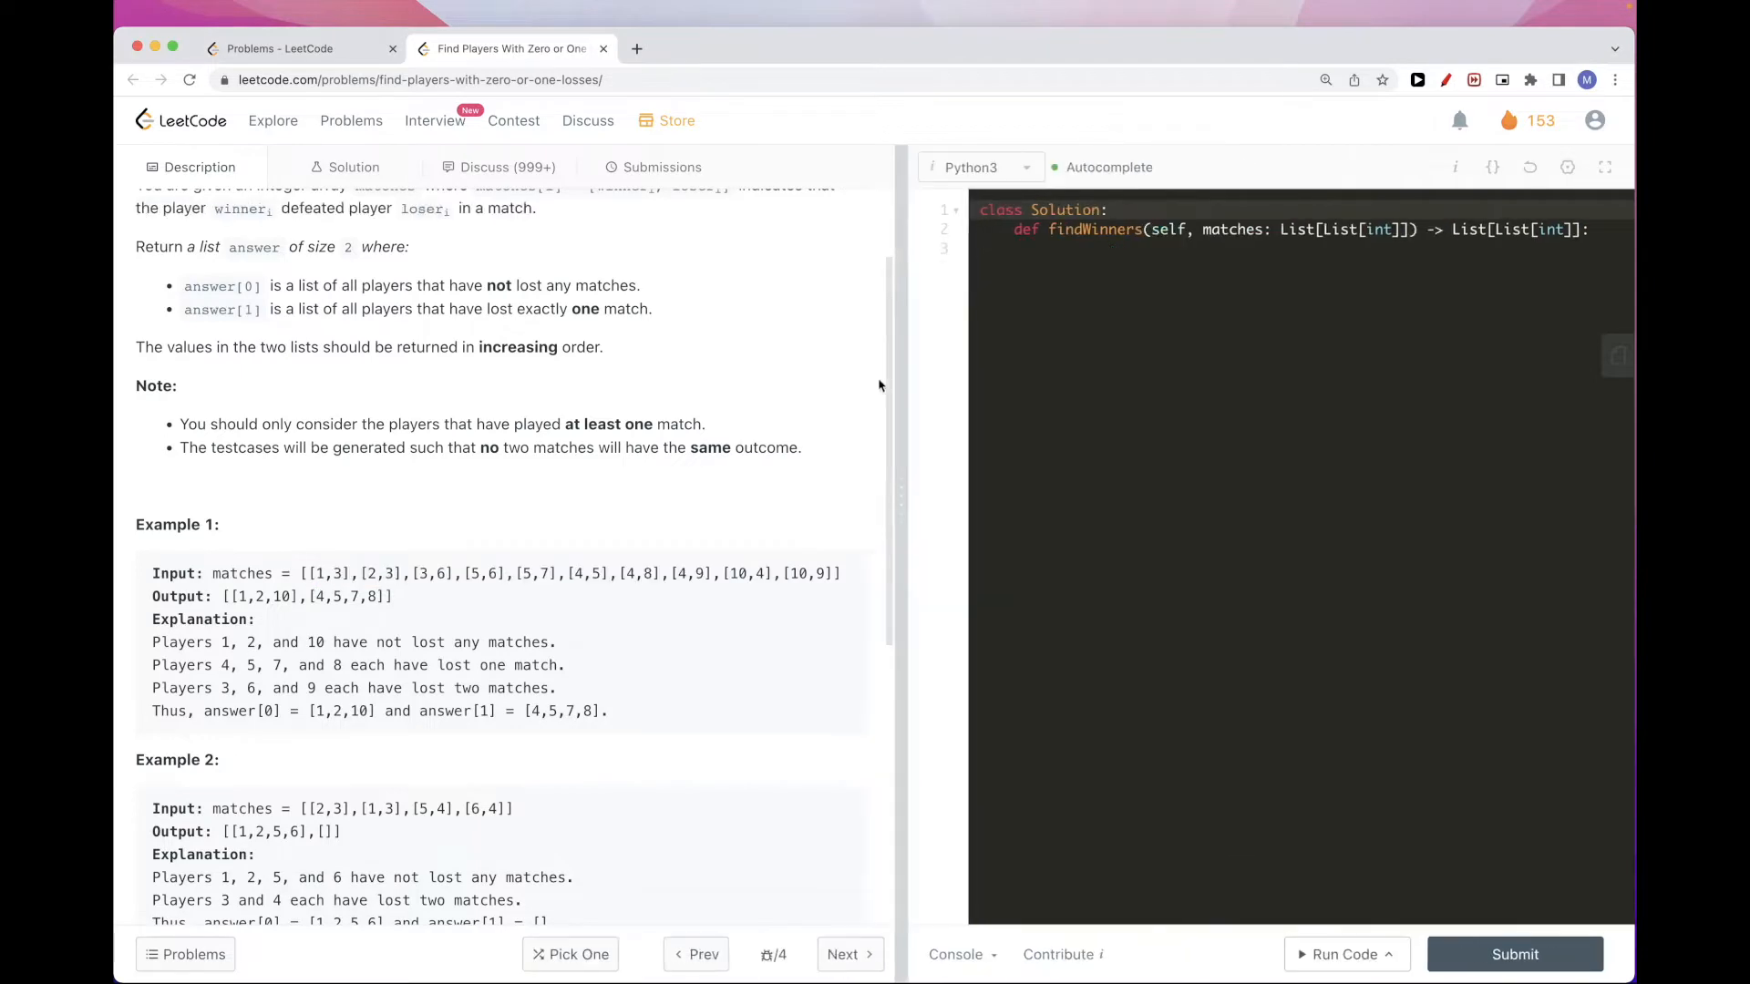
left_click_drag(405, 408, 567, 408)
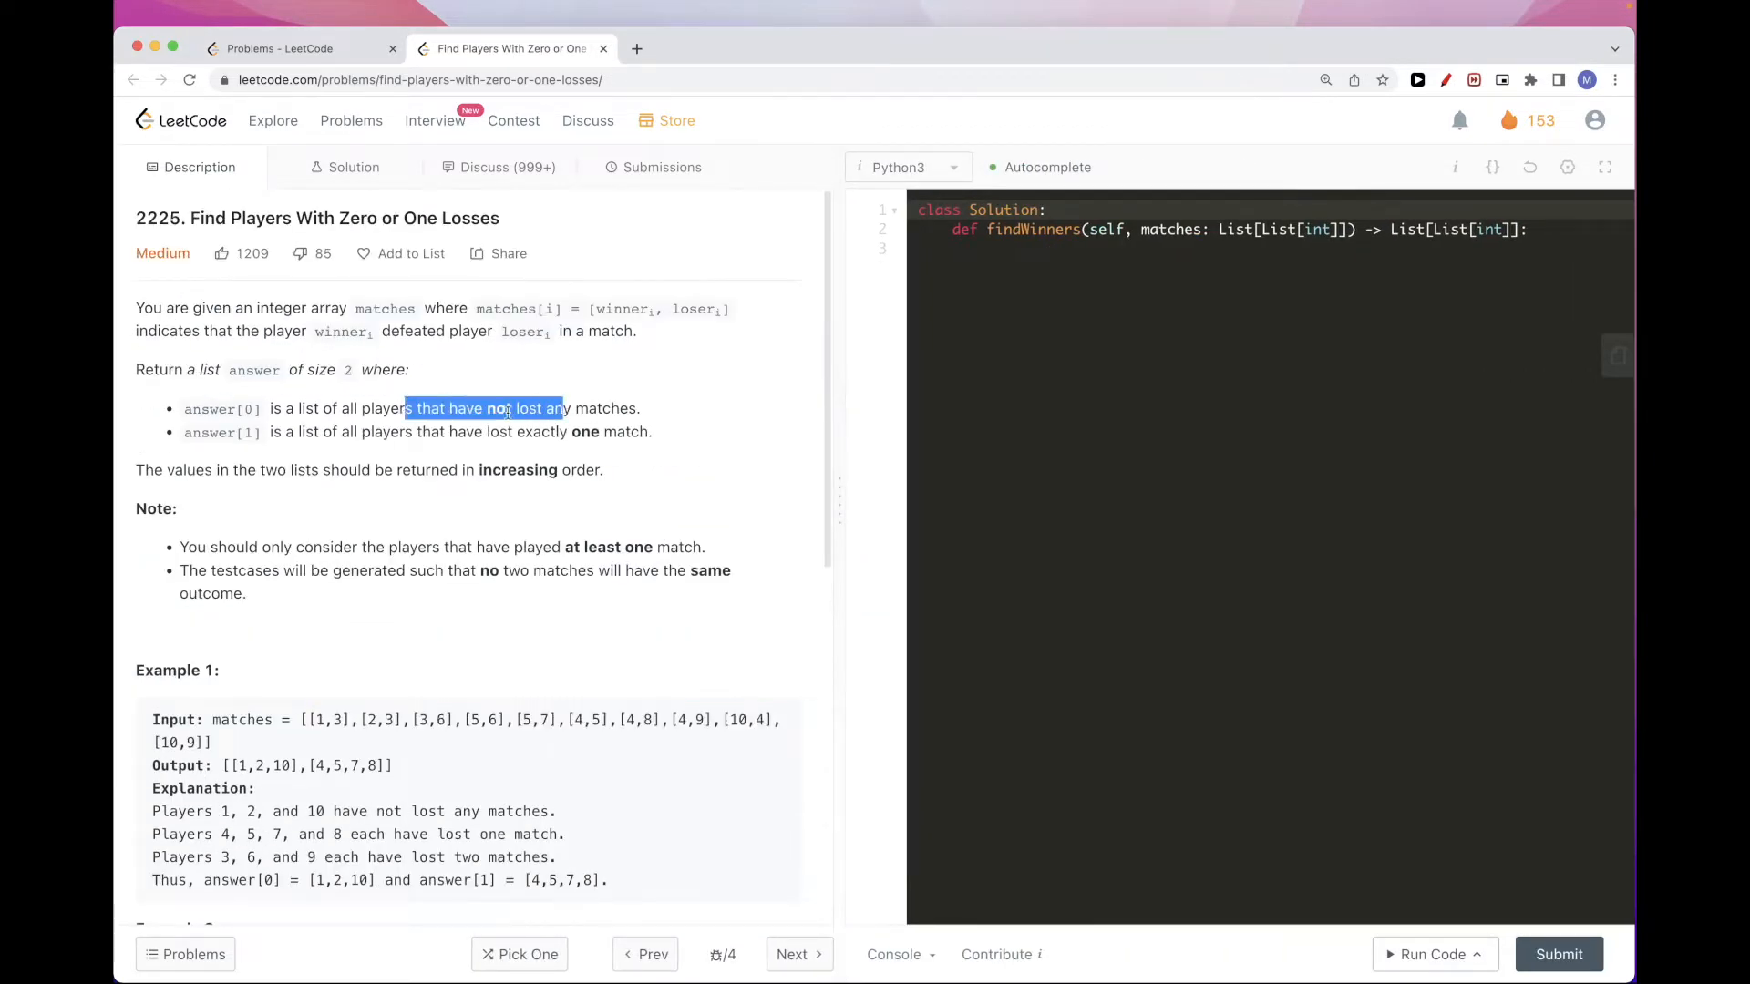
left_click(1165, 248)
type("\"\"\"")
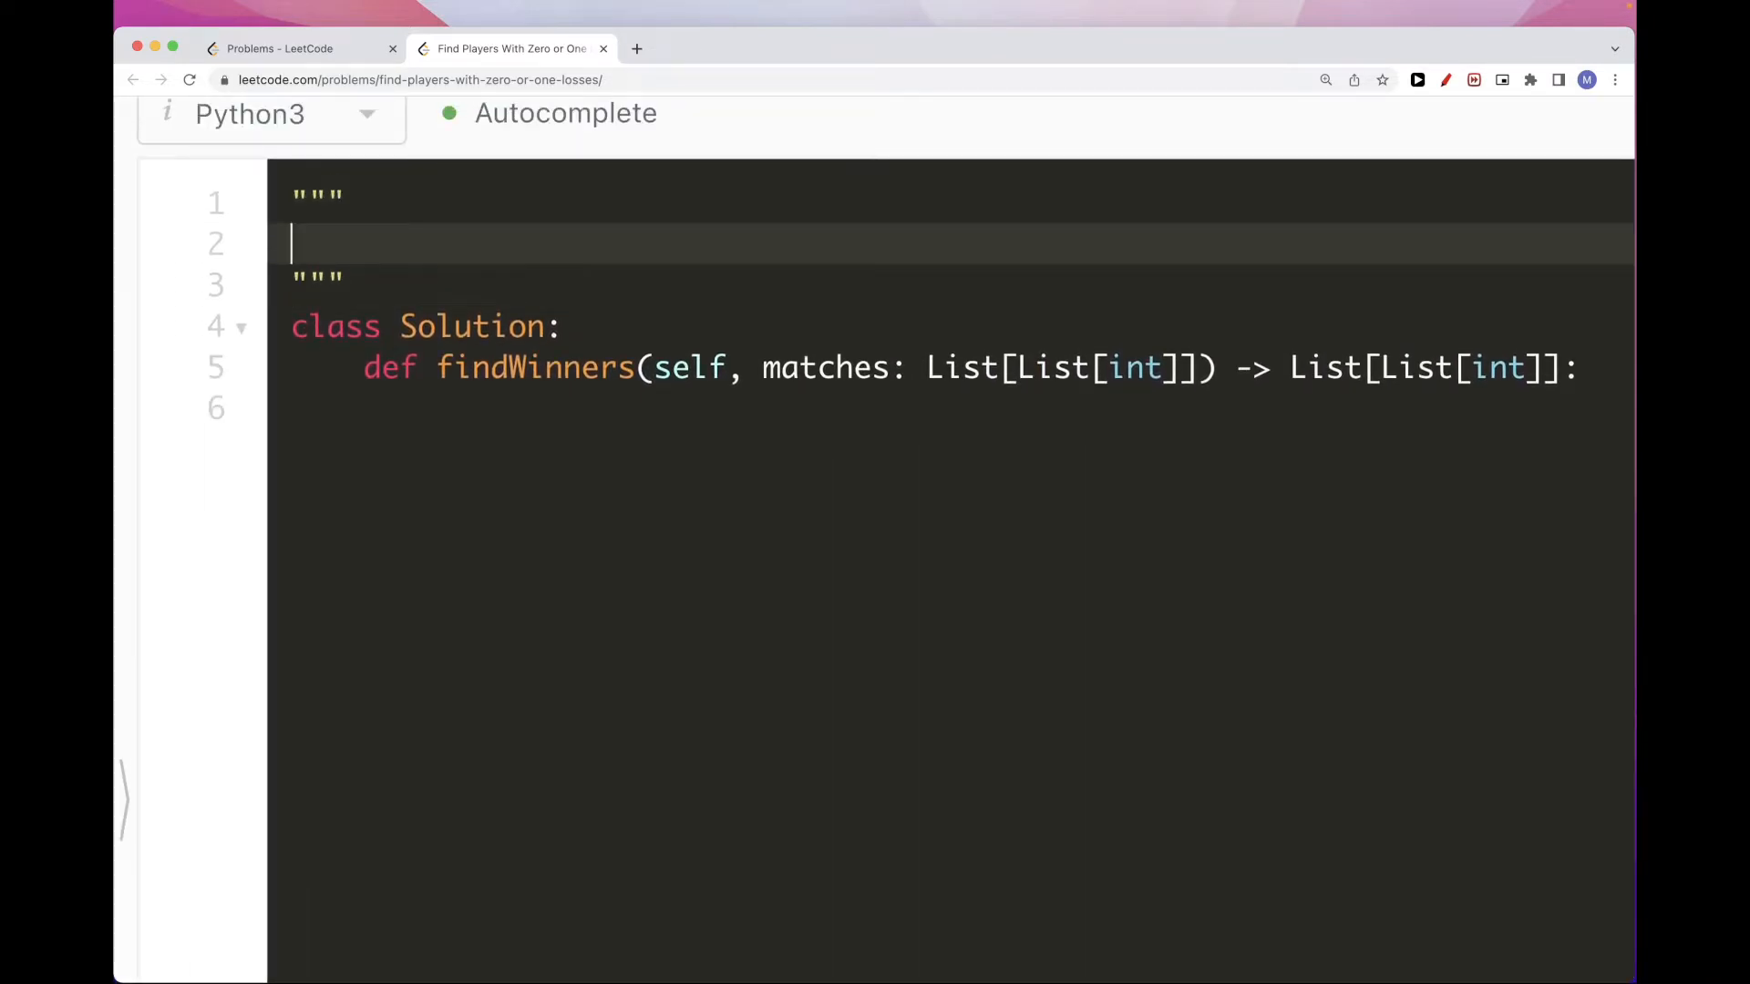
Note 'players: [...]' as the first line of the docstring plan
type("players:")
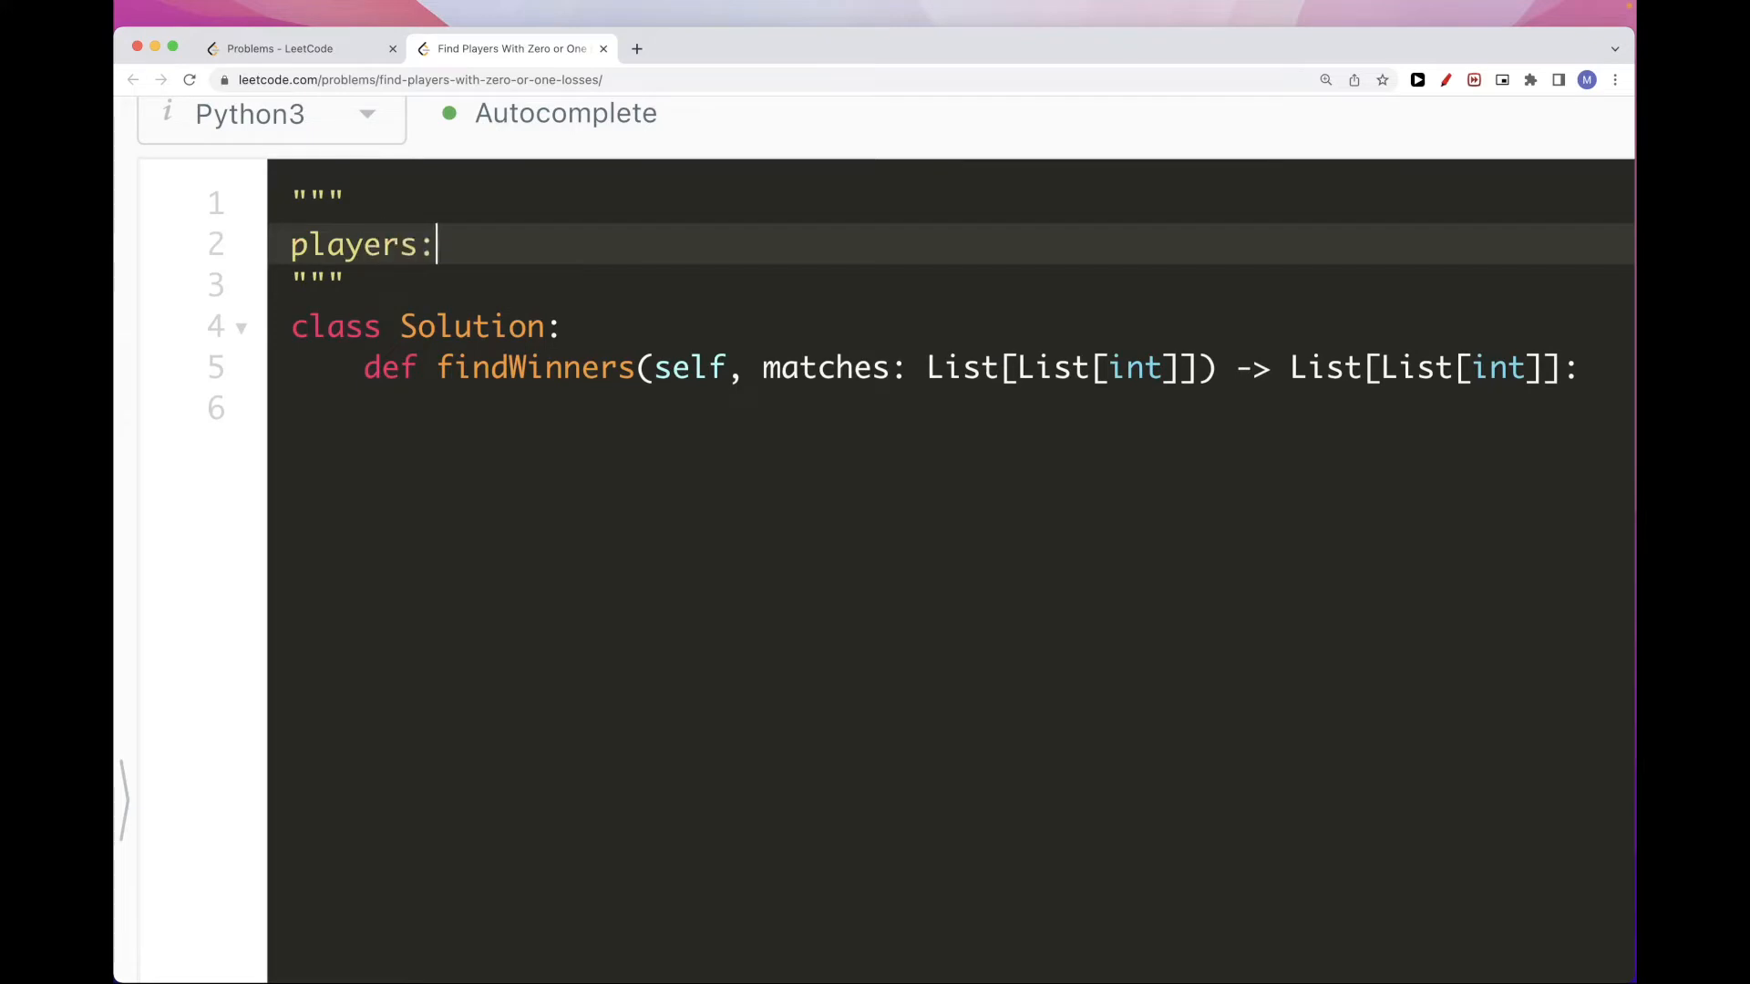
type("[,,]")
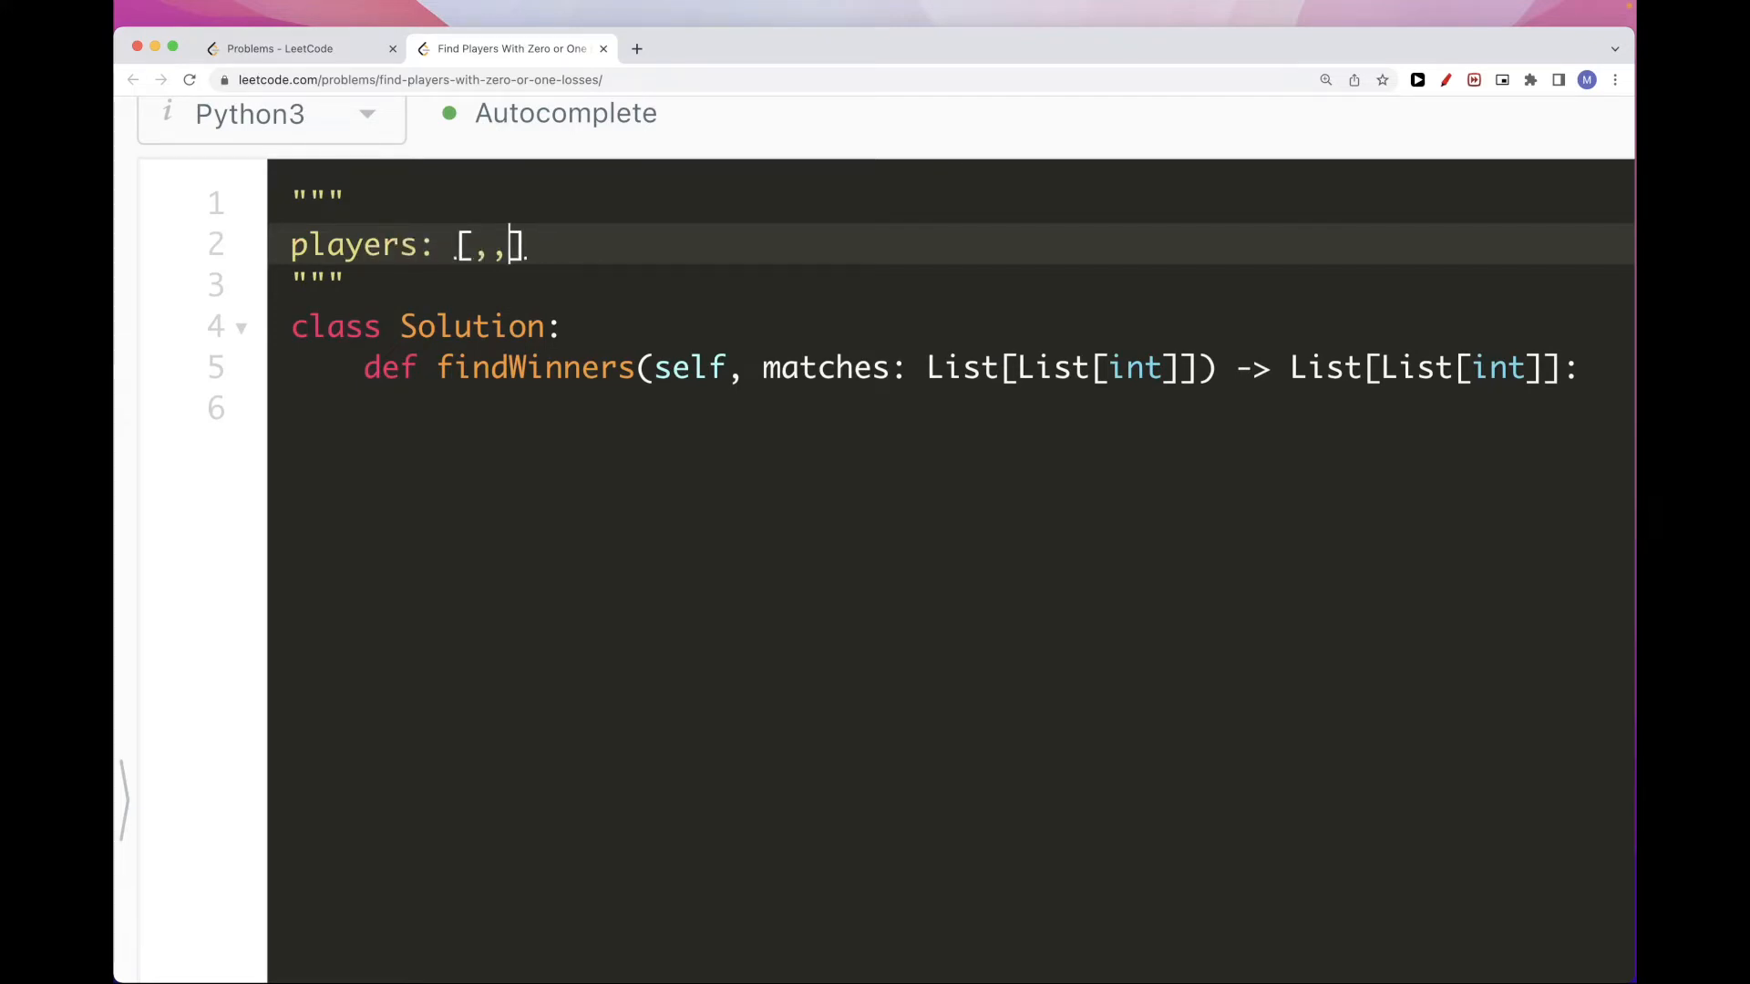
type("...")
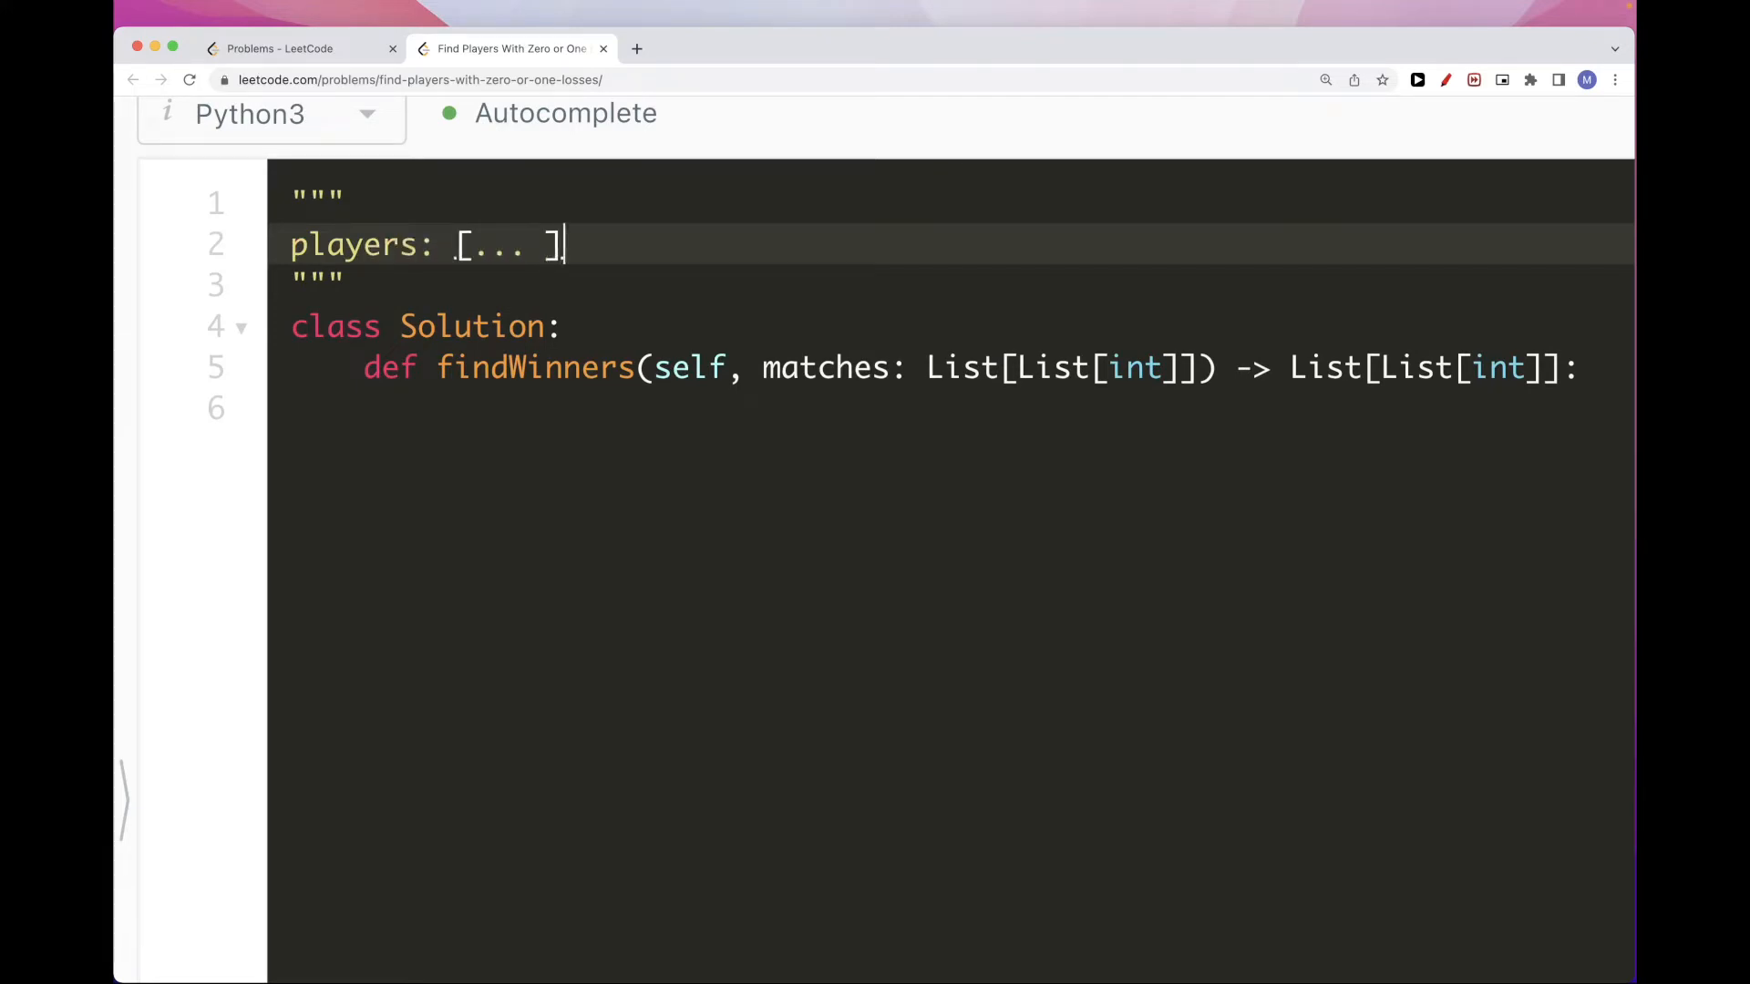
key("enter")
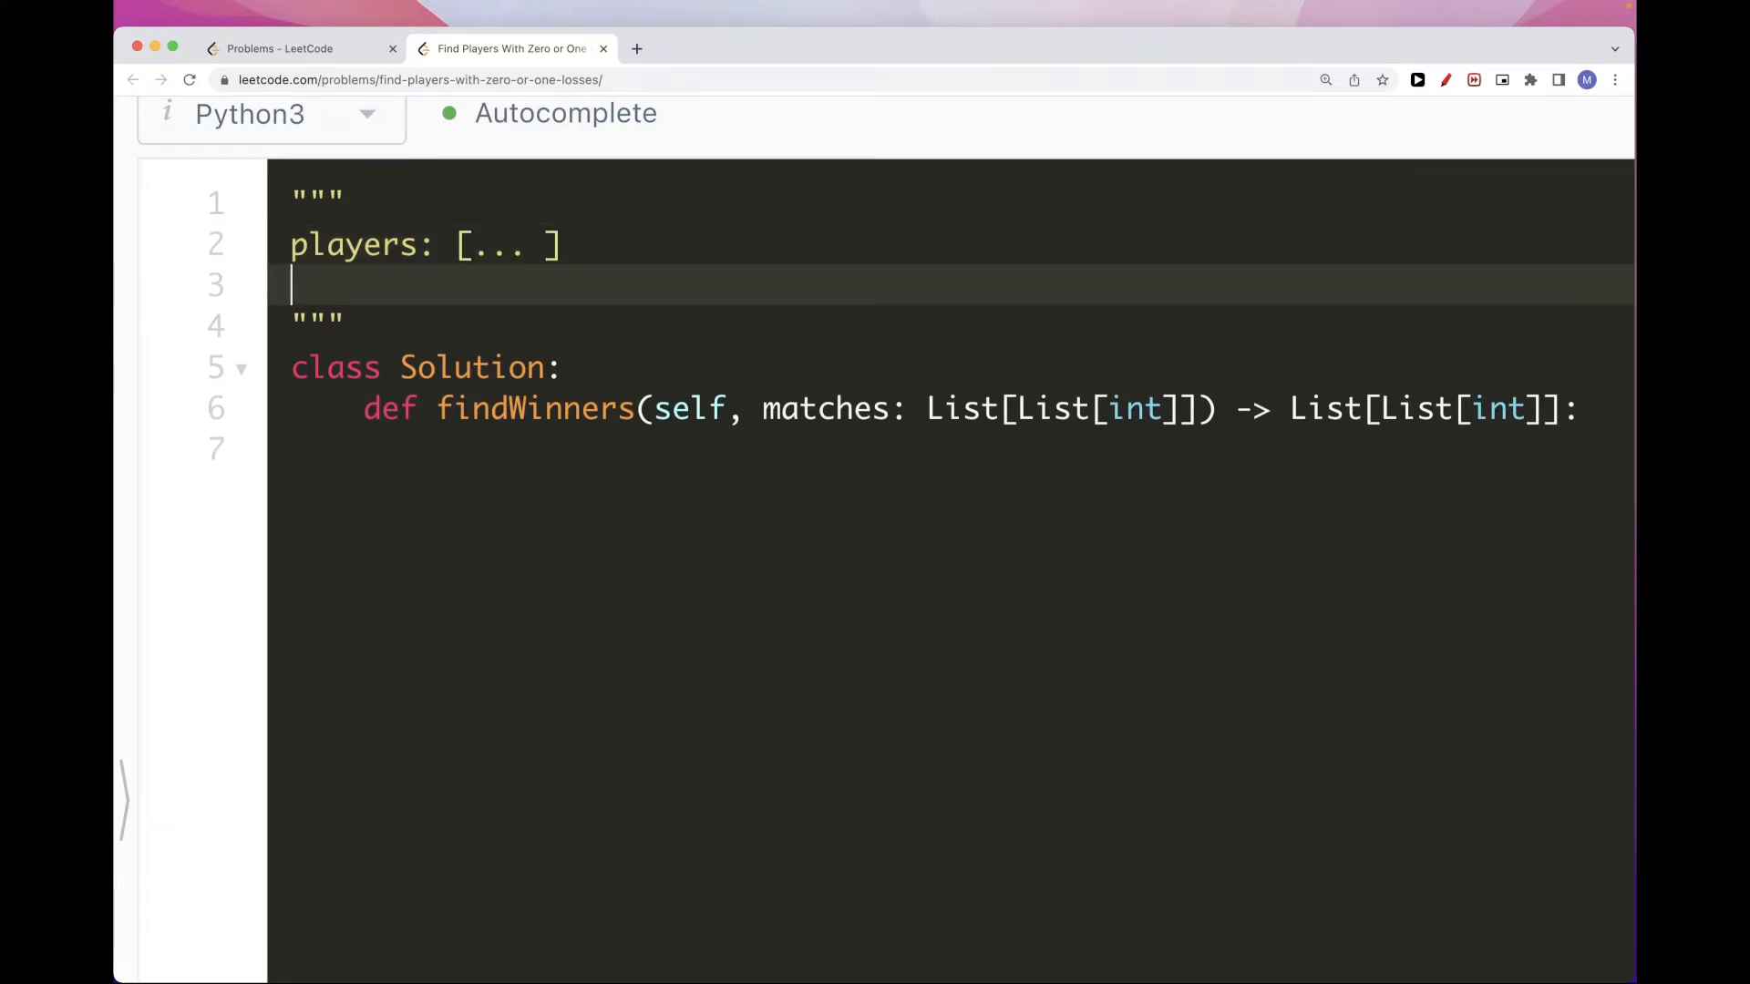
Note 'losses: counter , map player -> how many losses' as the second plan line
type("losses")
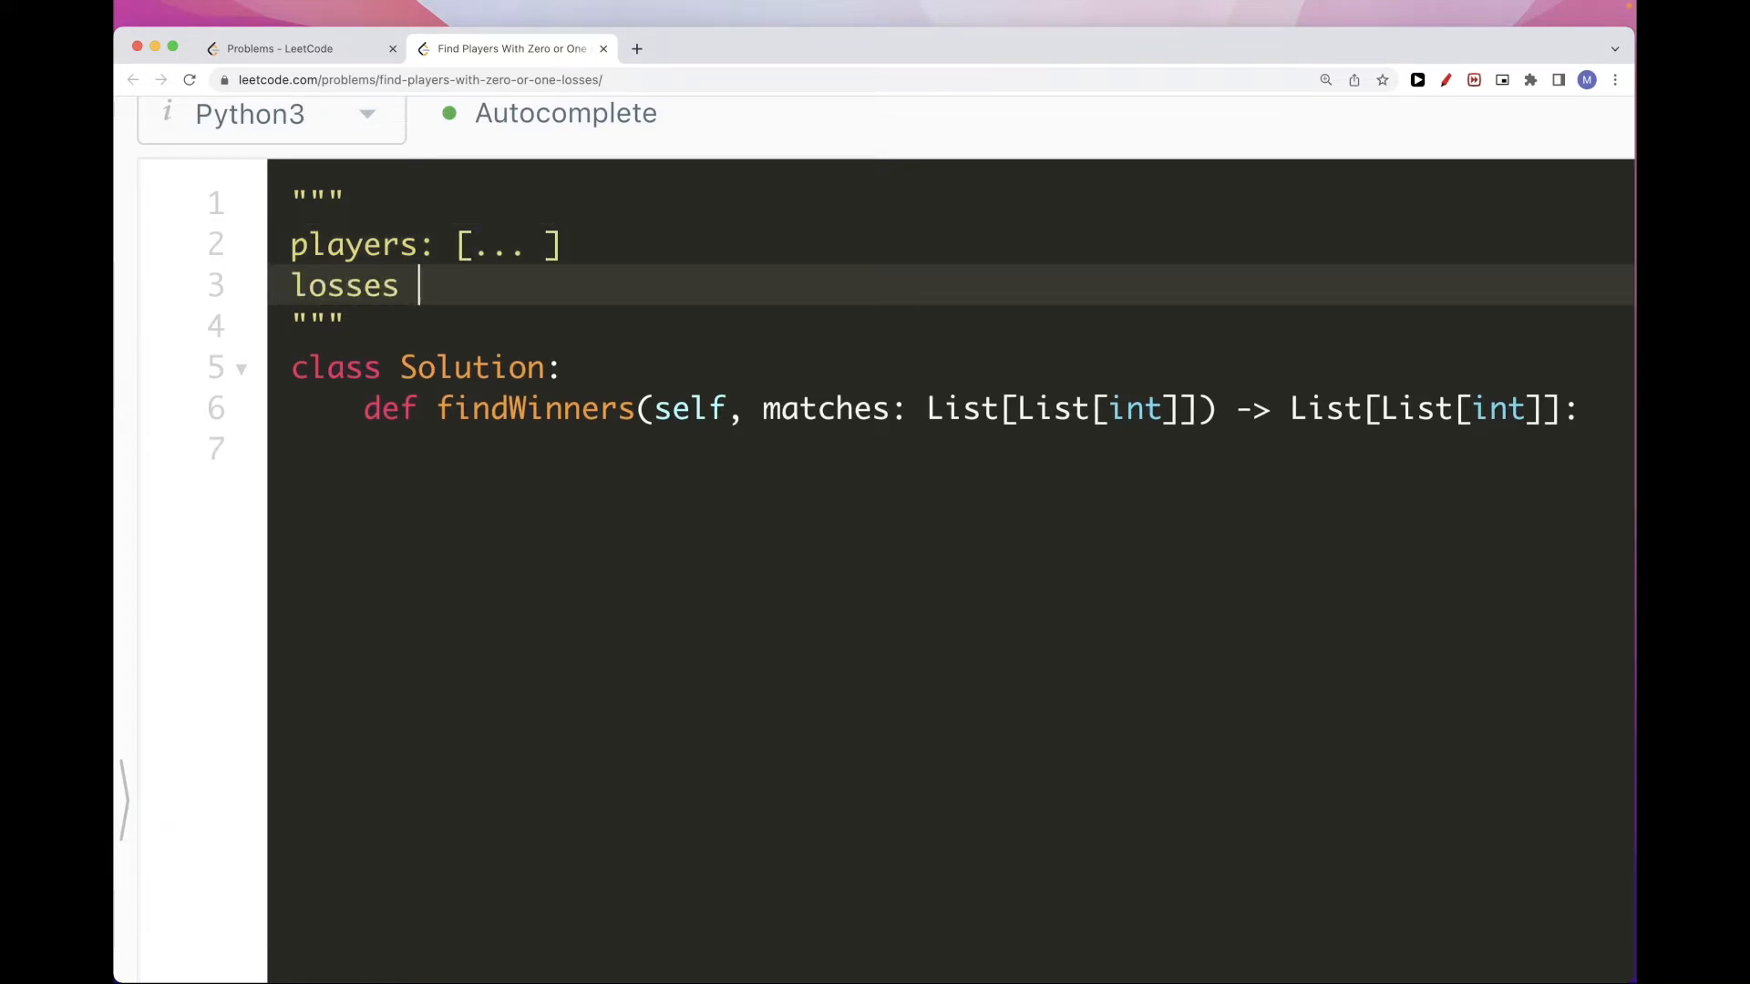
type(":")
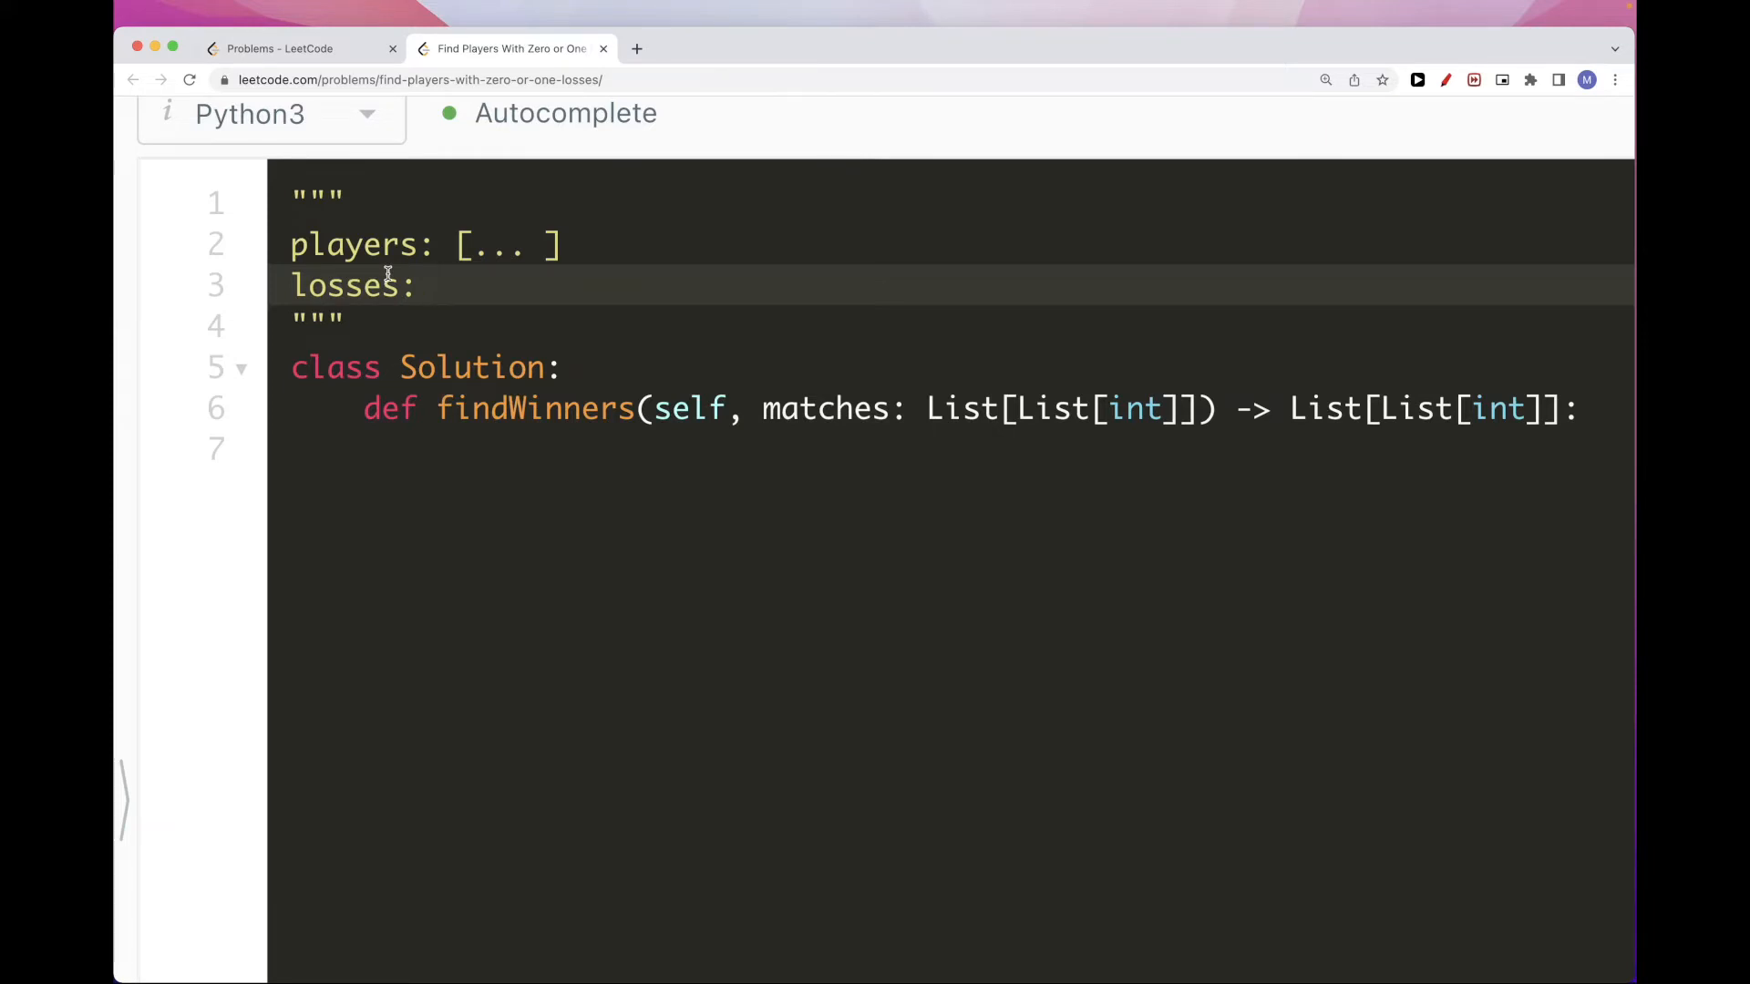
type("counter")
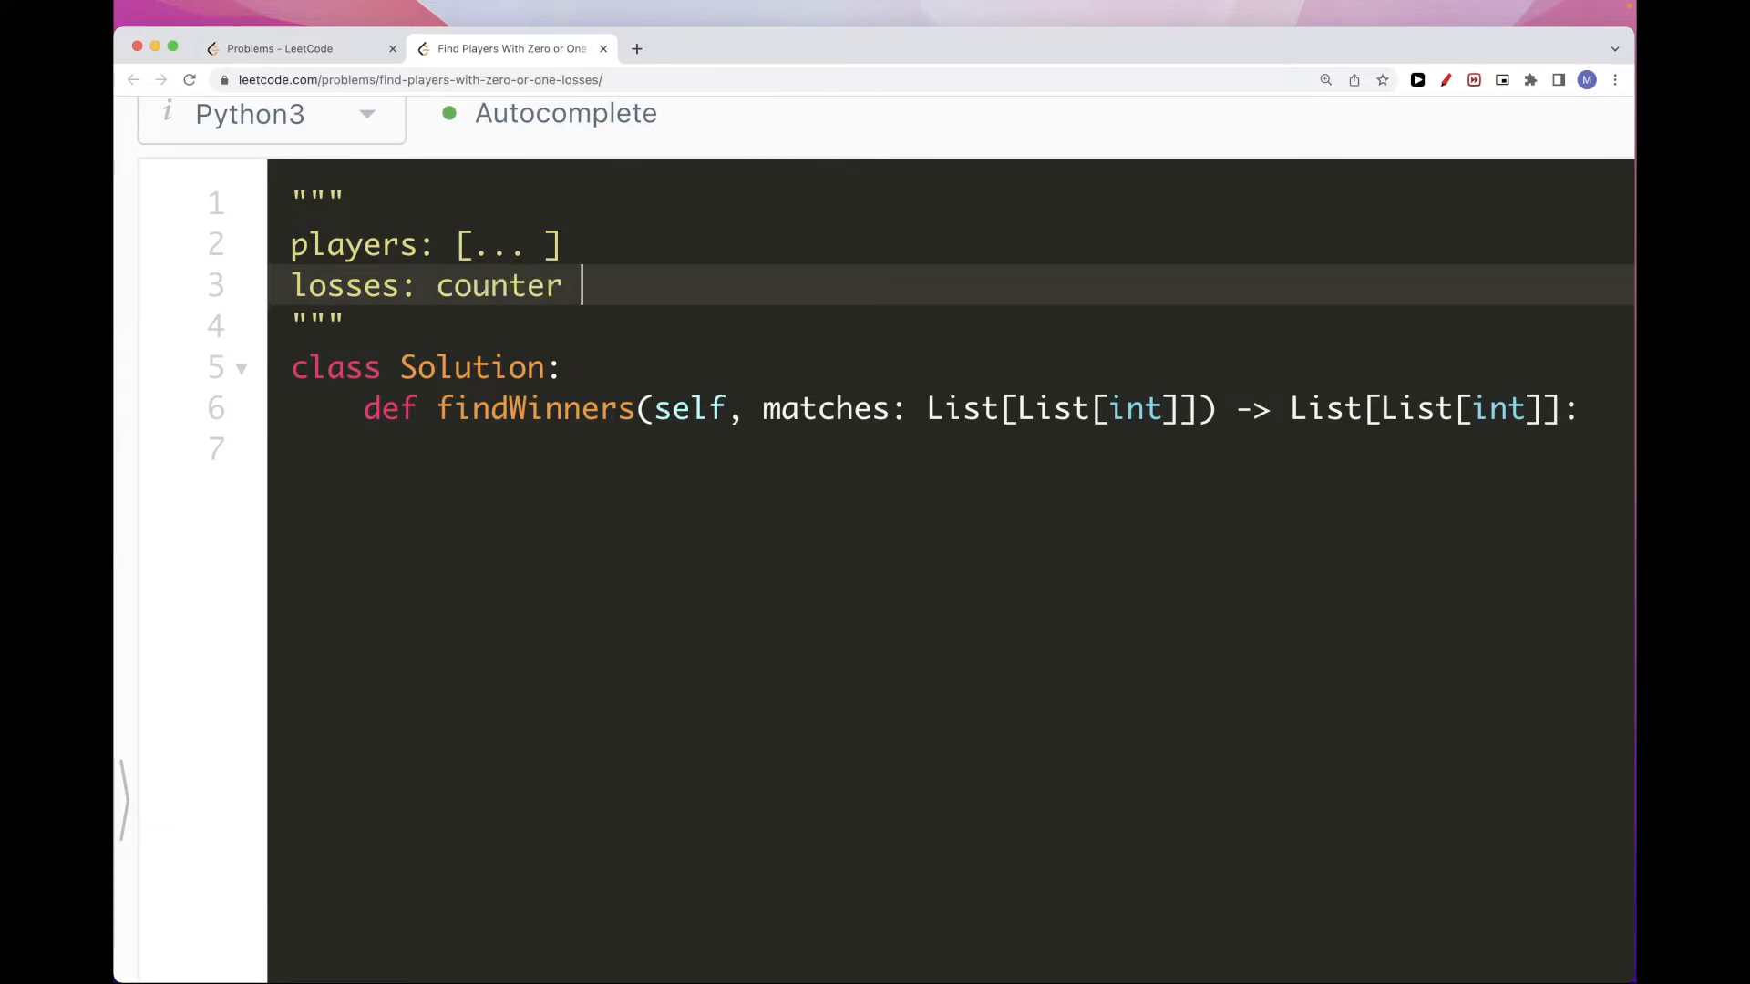
type(", map")
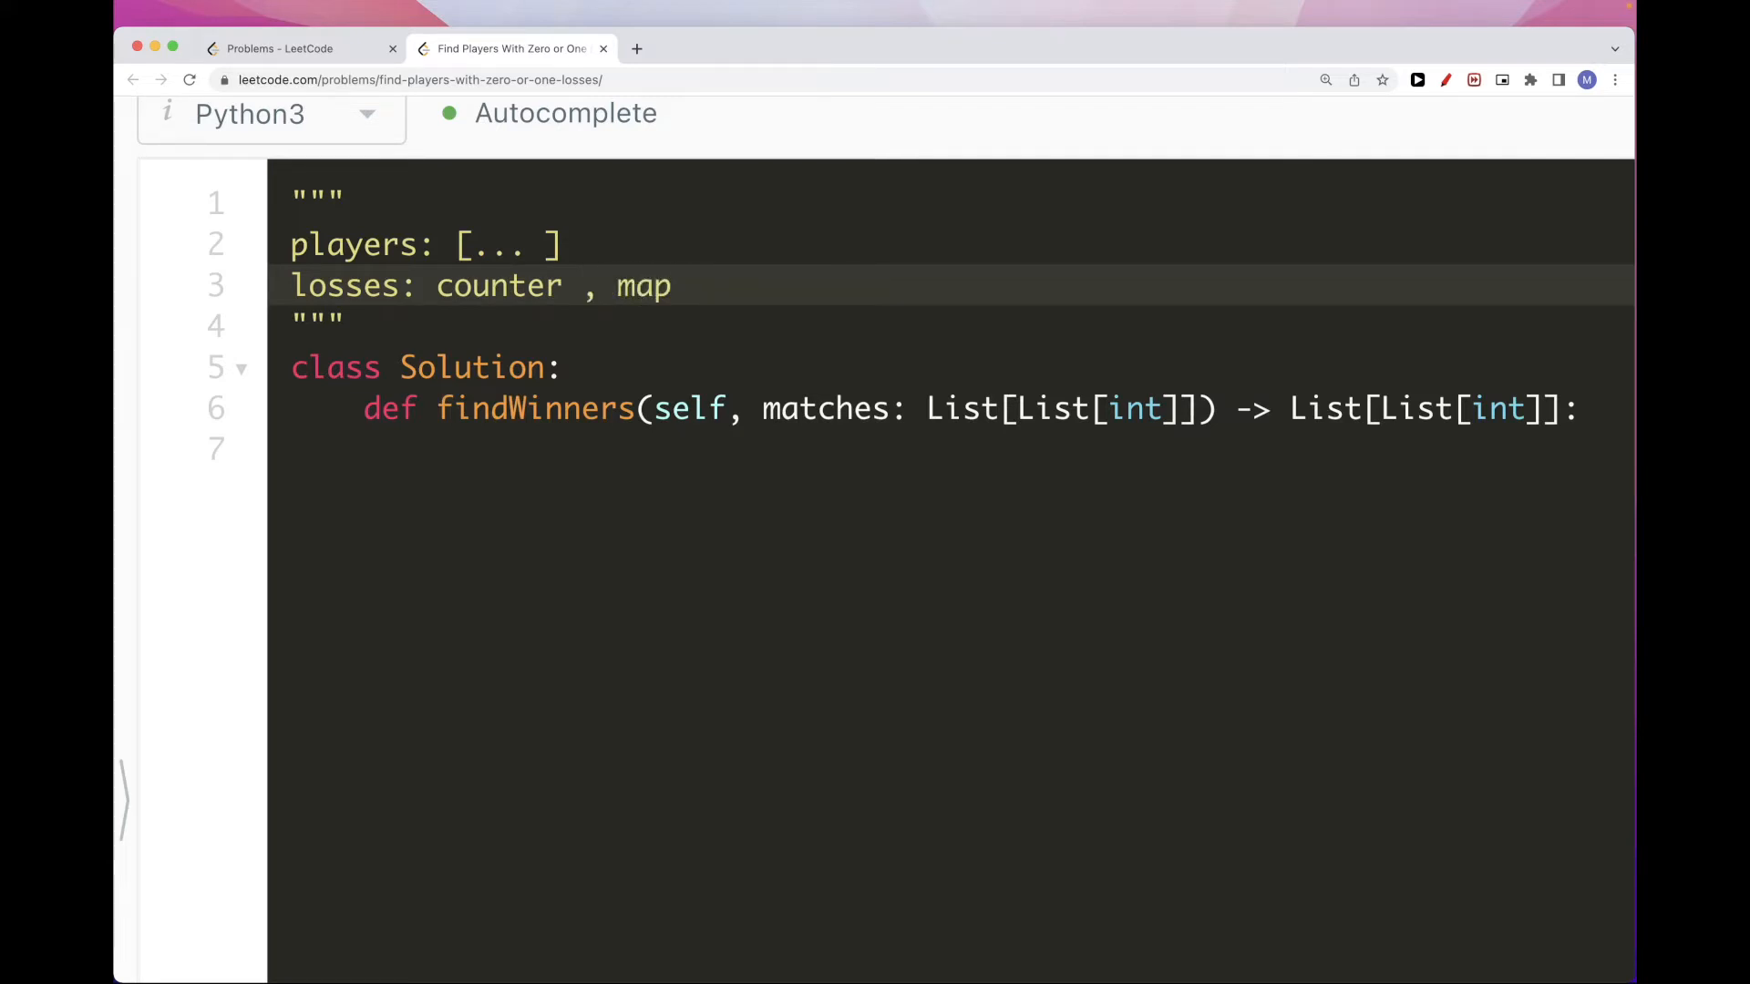
type("pla")
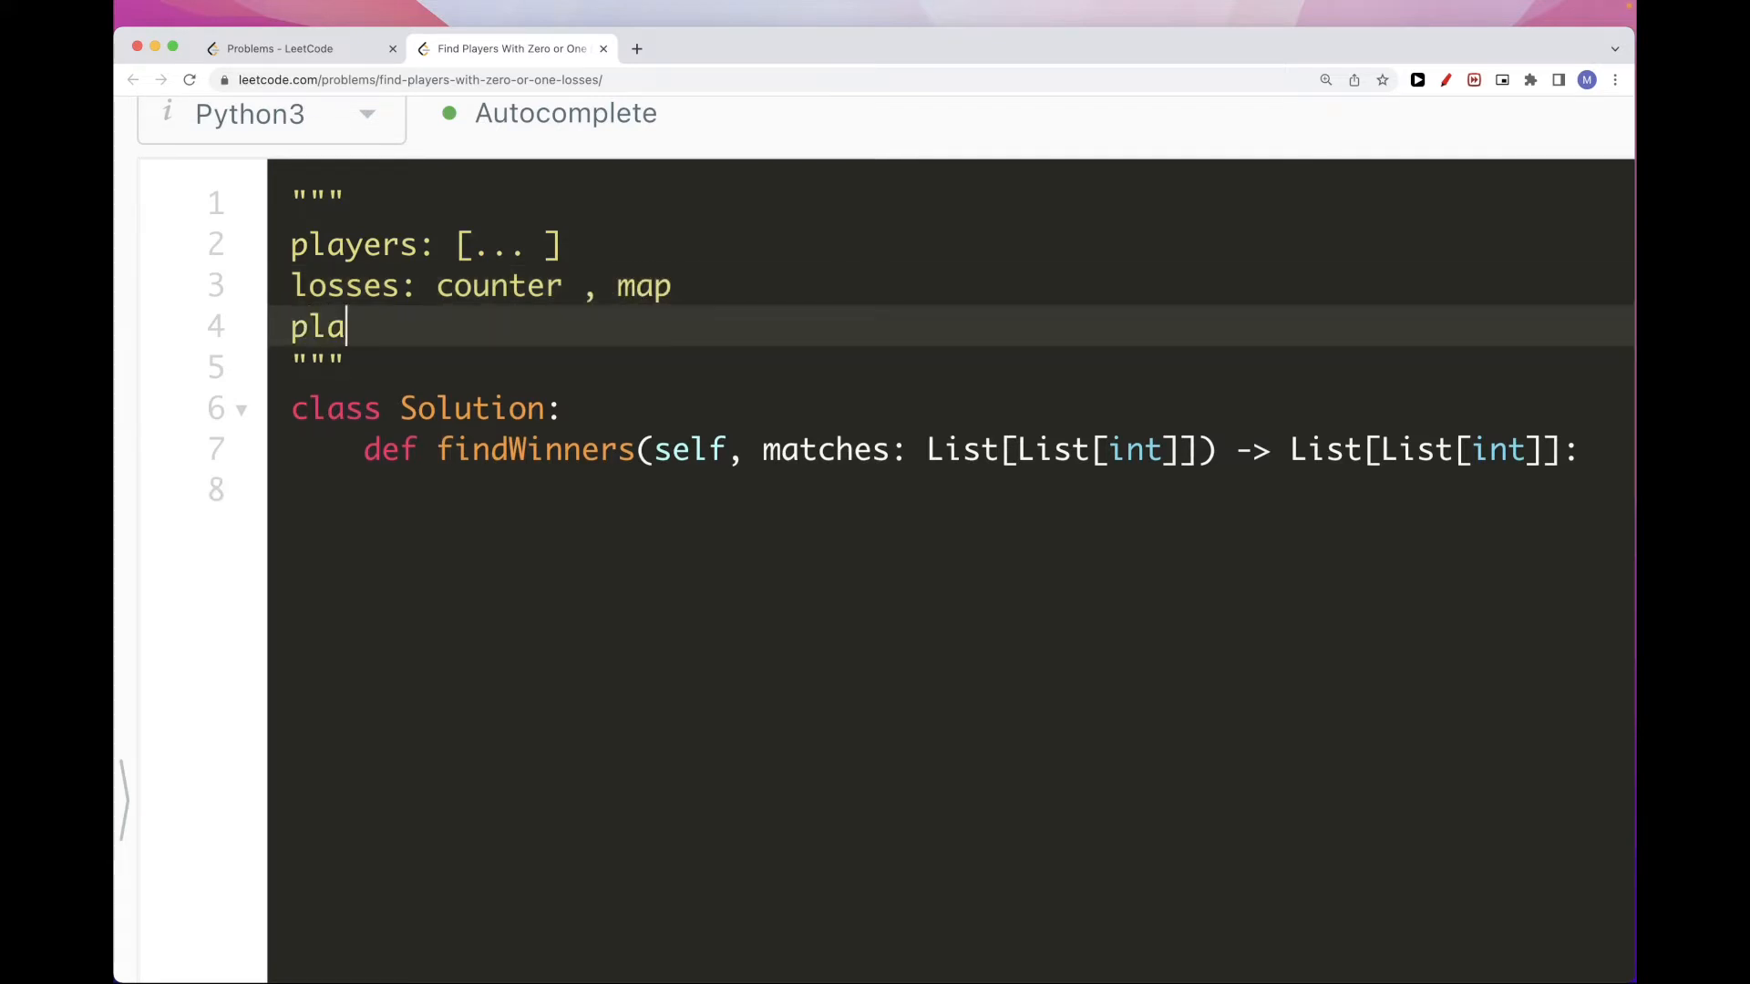
type("yer -> how")
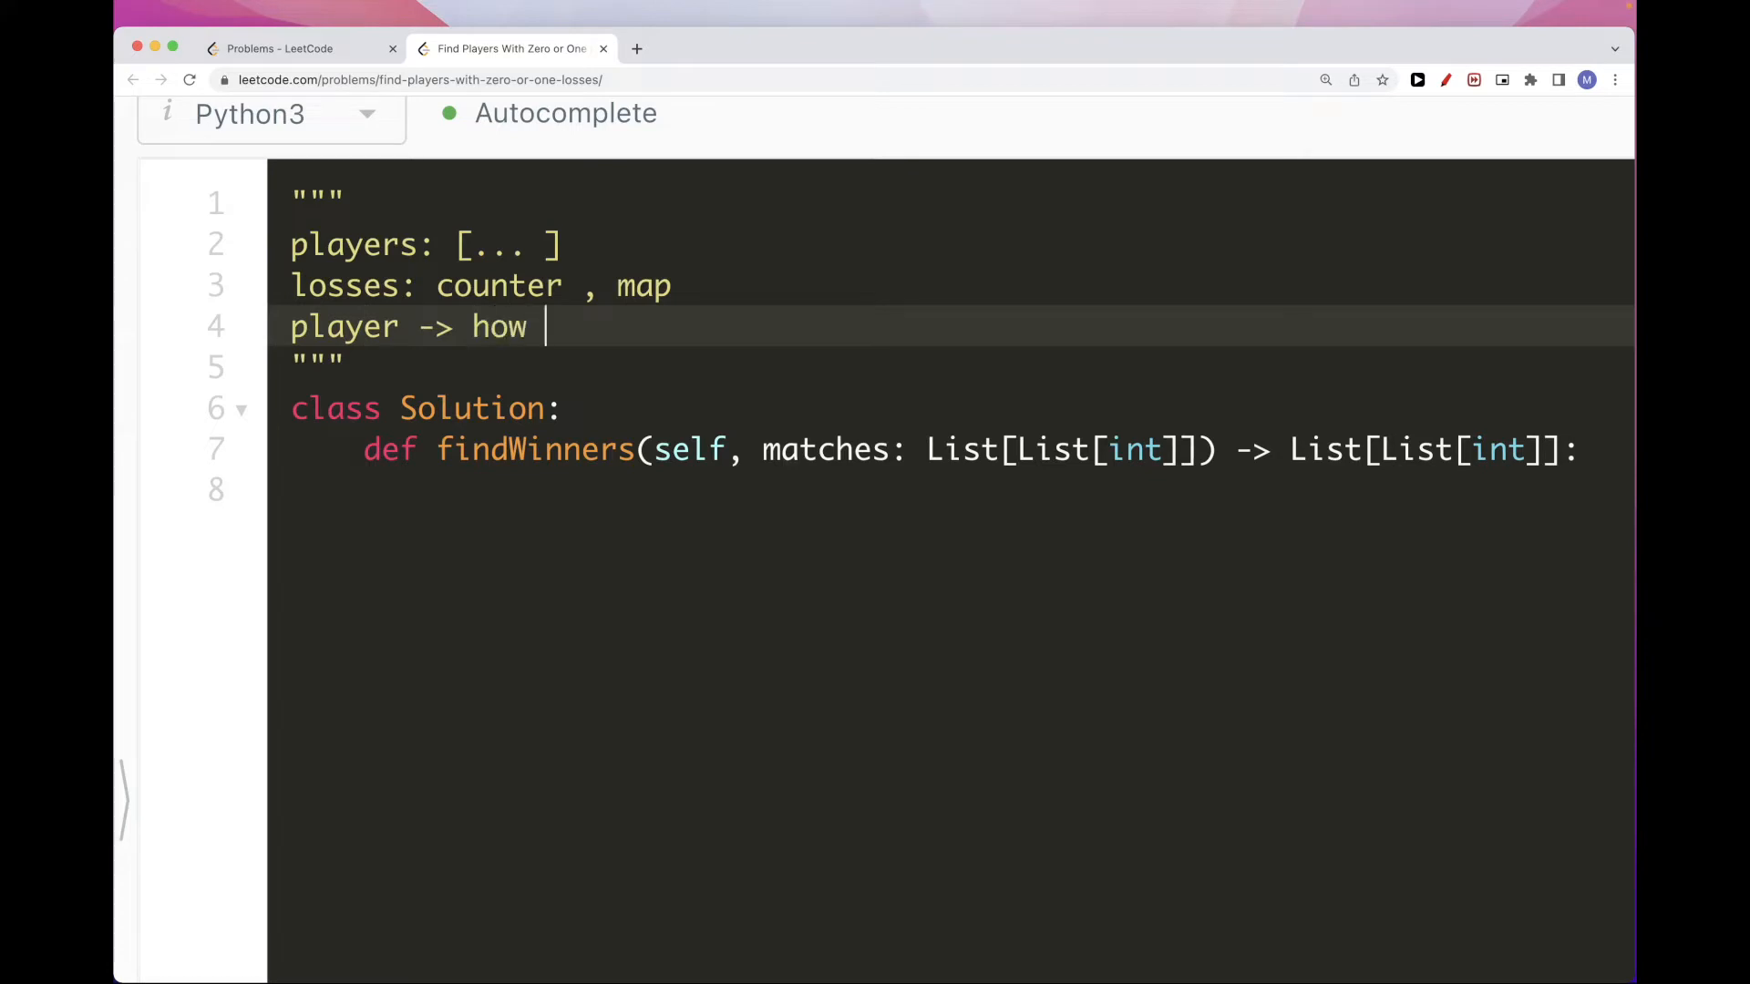
type("many los")
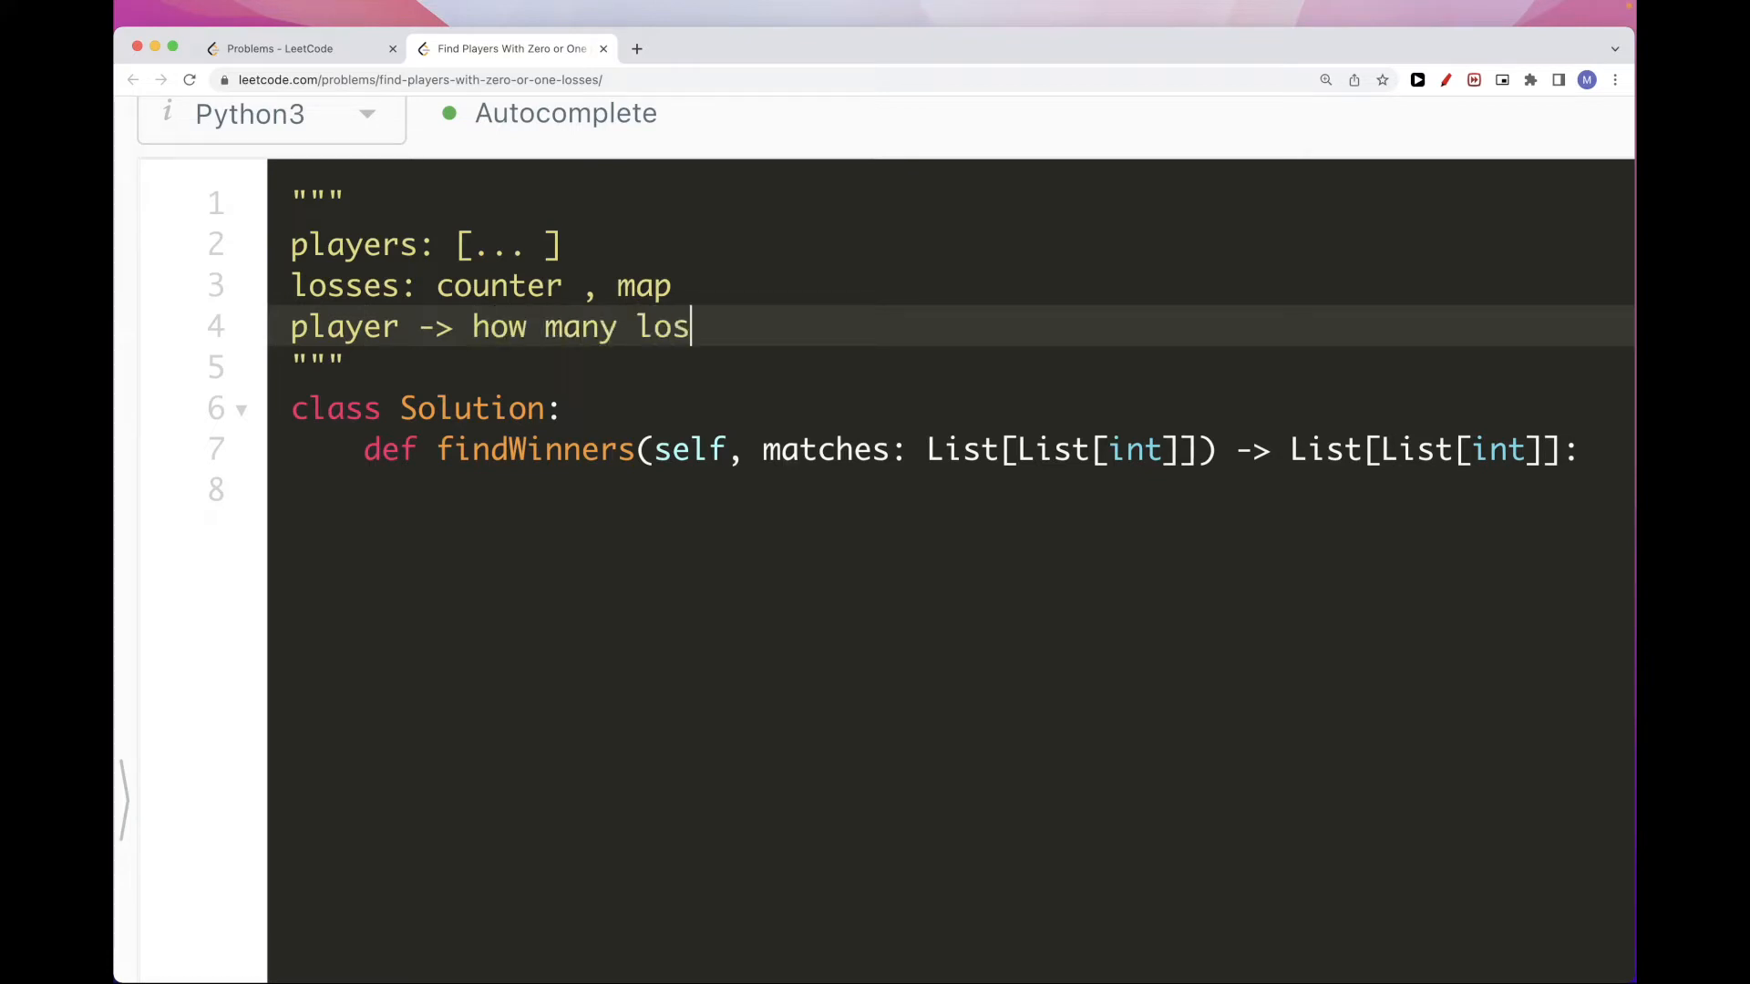
type("ses")
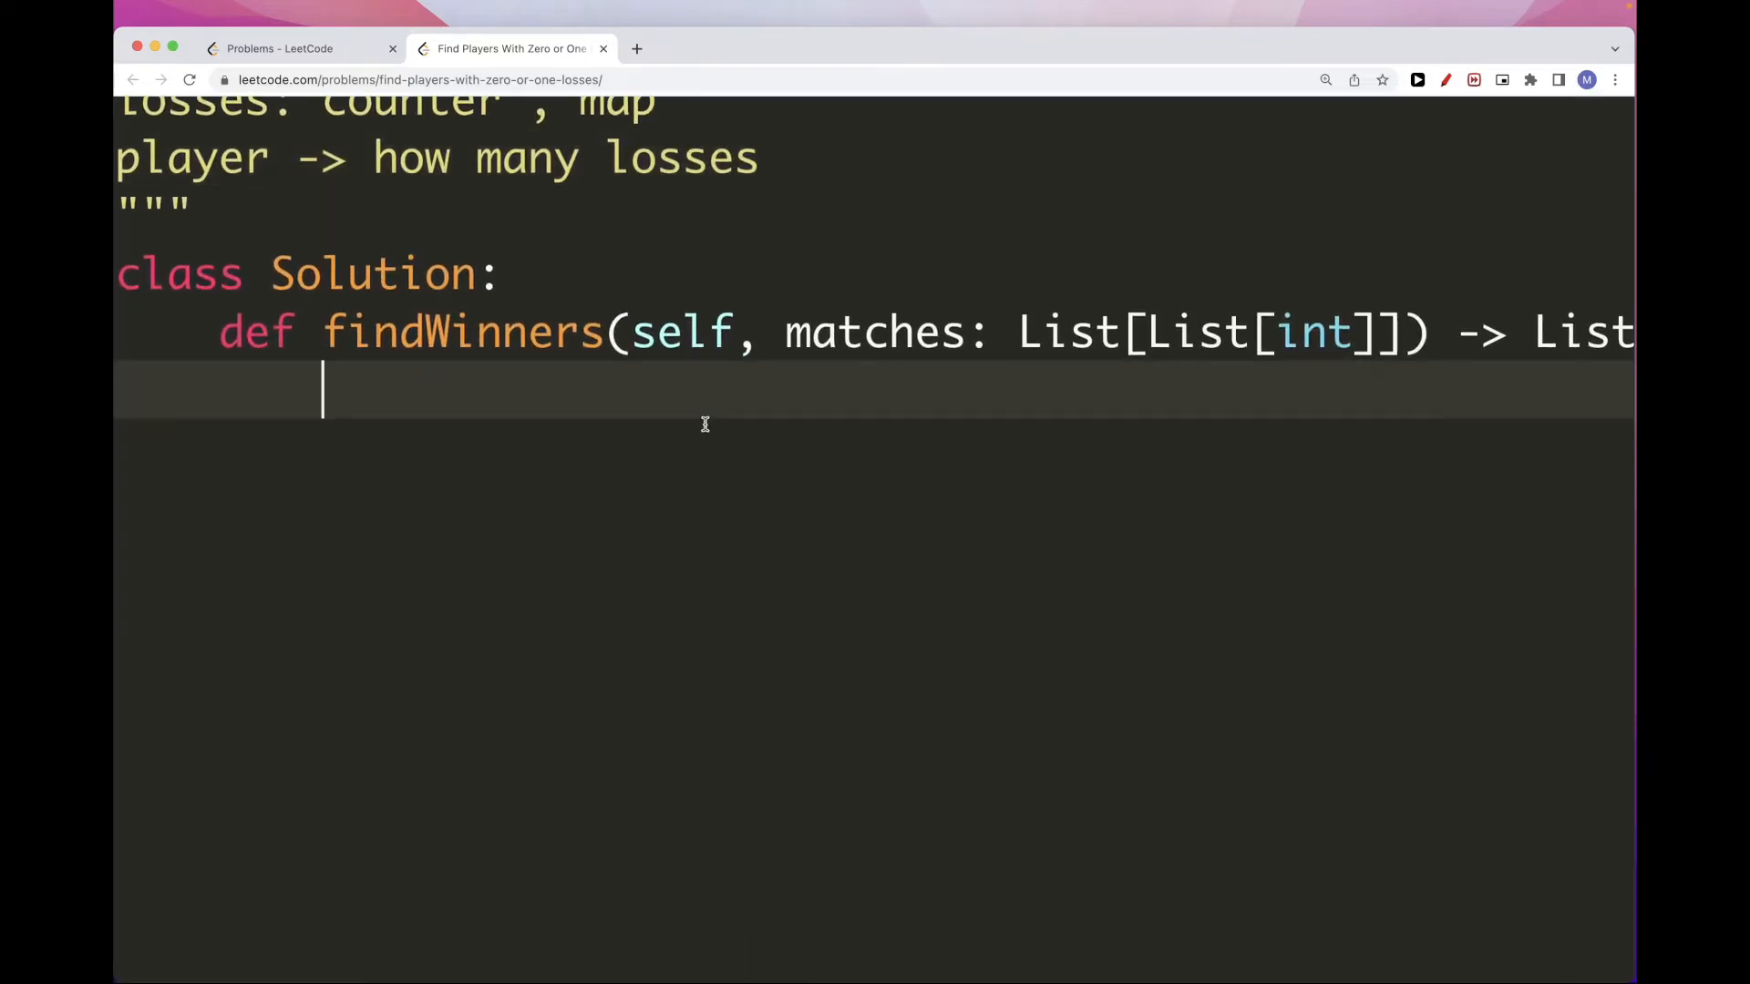
Initialise 'players = set()' and 'losses = collections.Counter()' in findWinners
type("player")
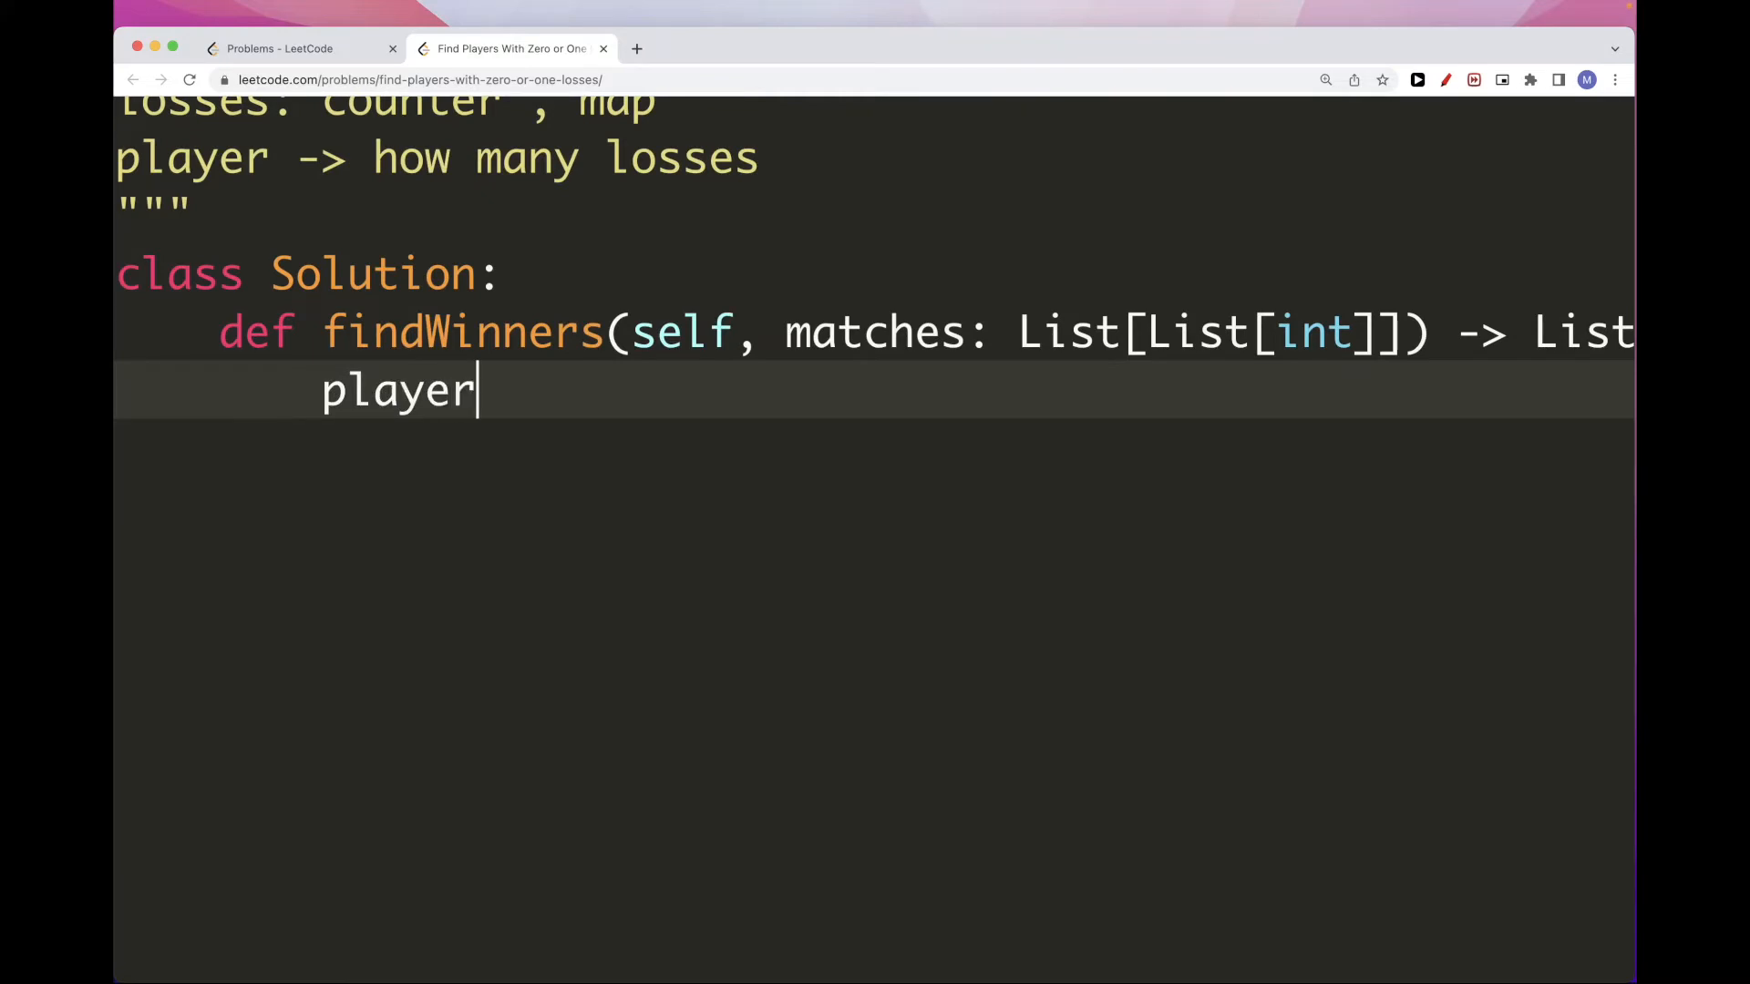
type("s = set()")
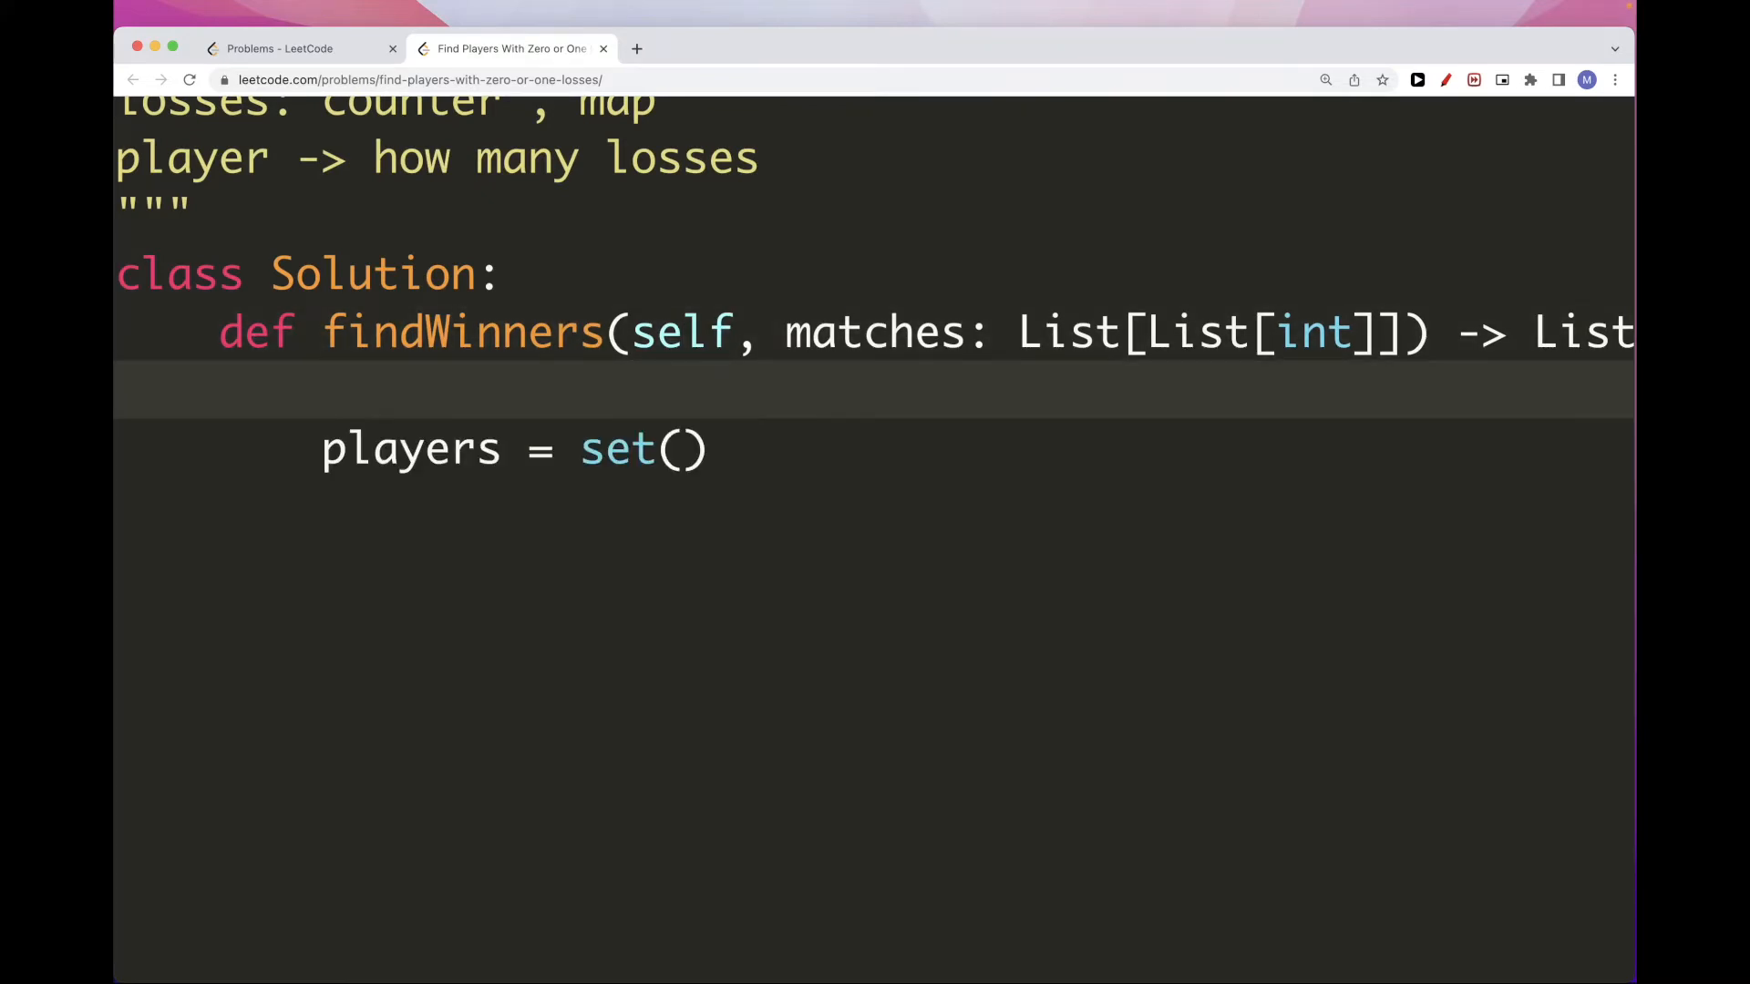
type("losses -")
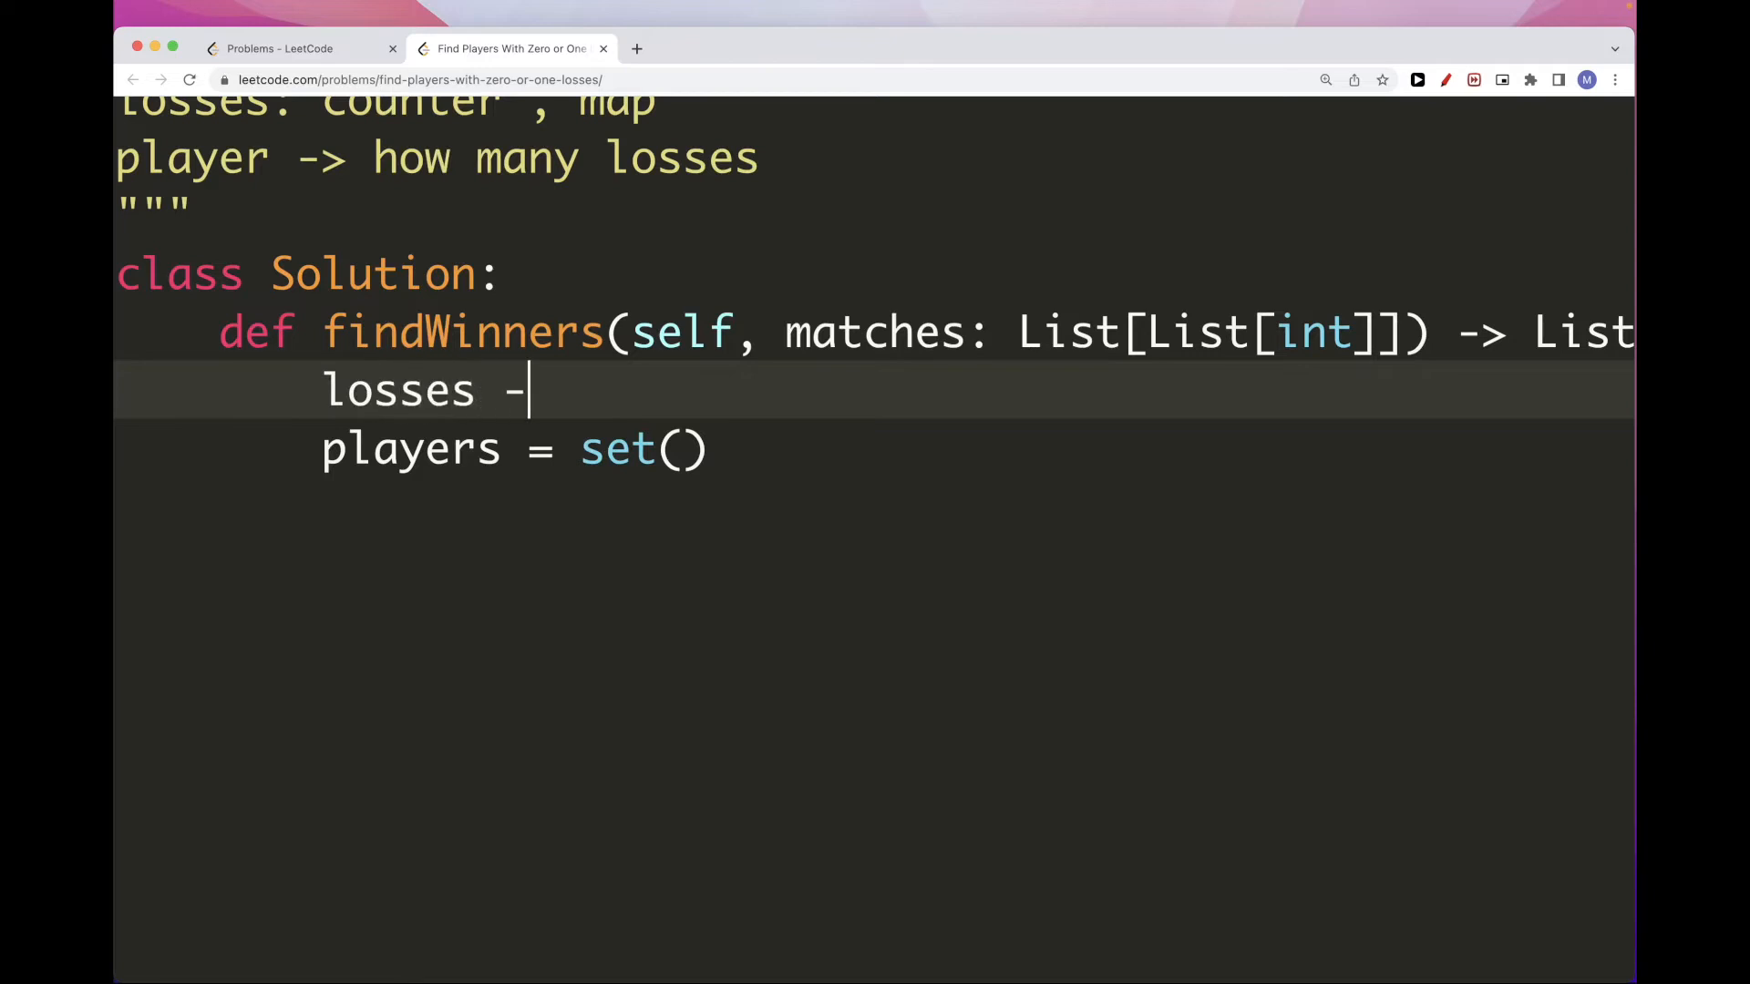
type("= collectios")
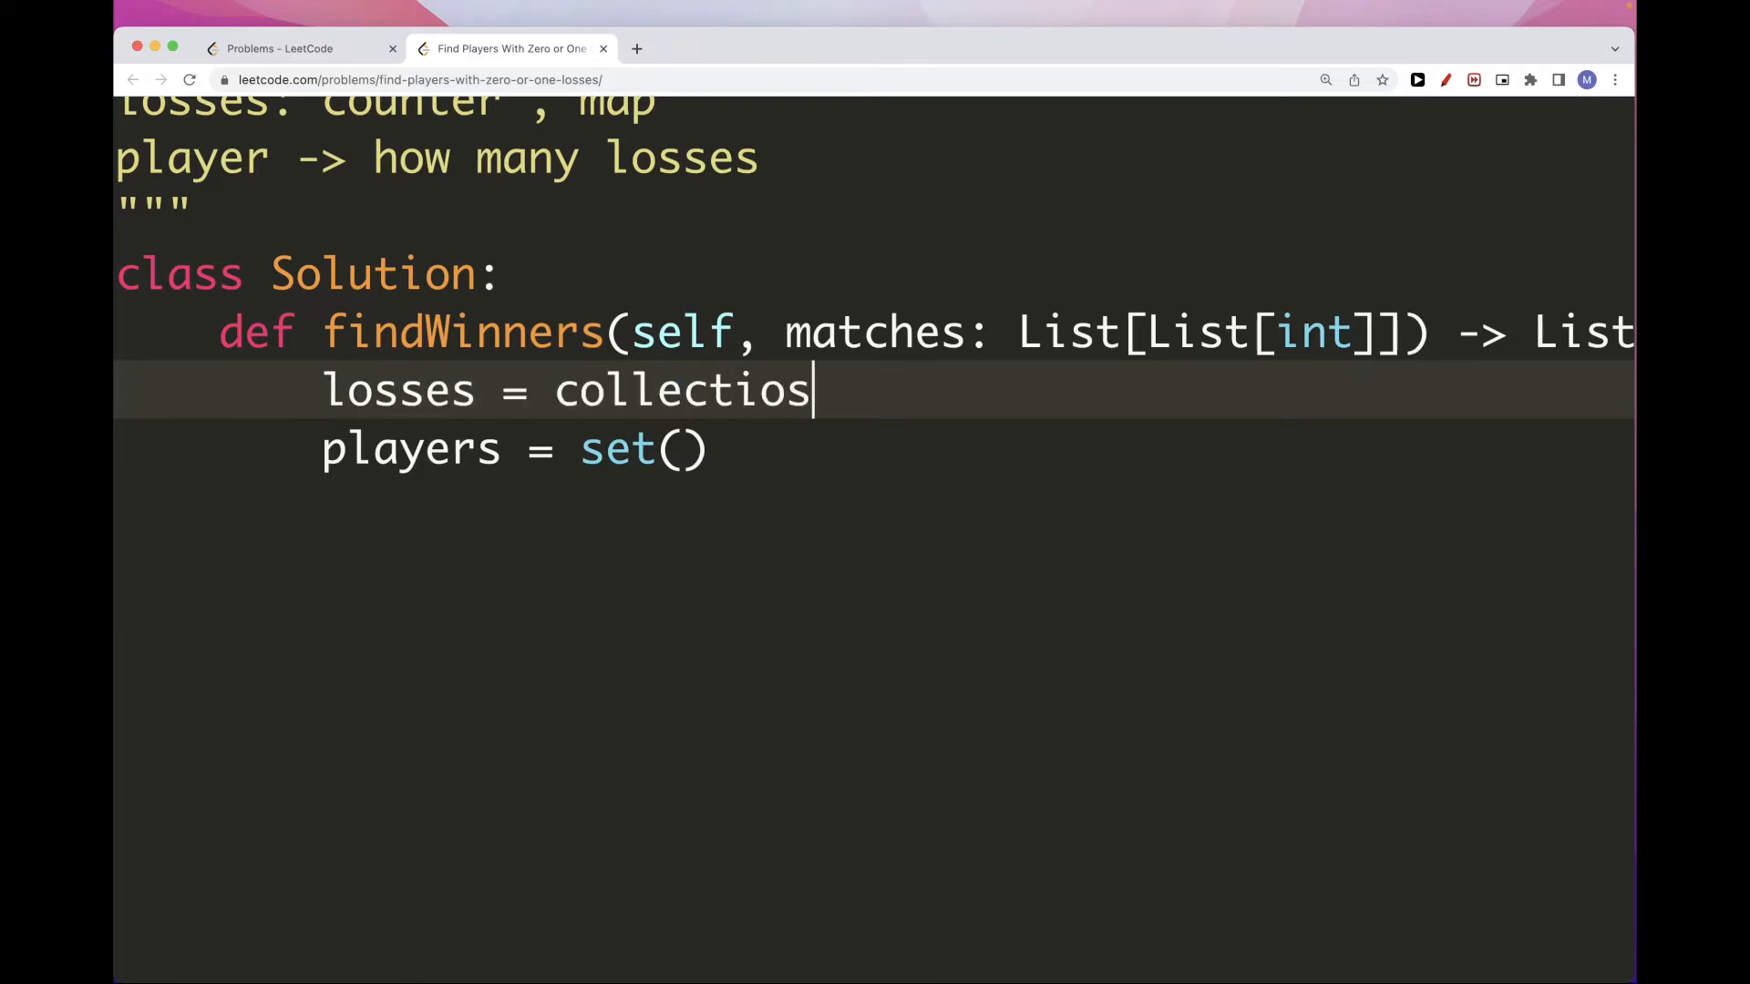
type("n.Counter")
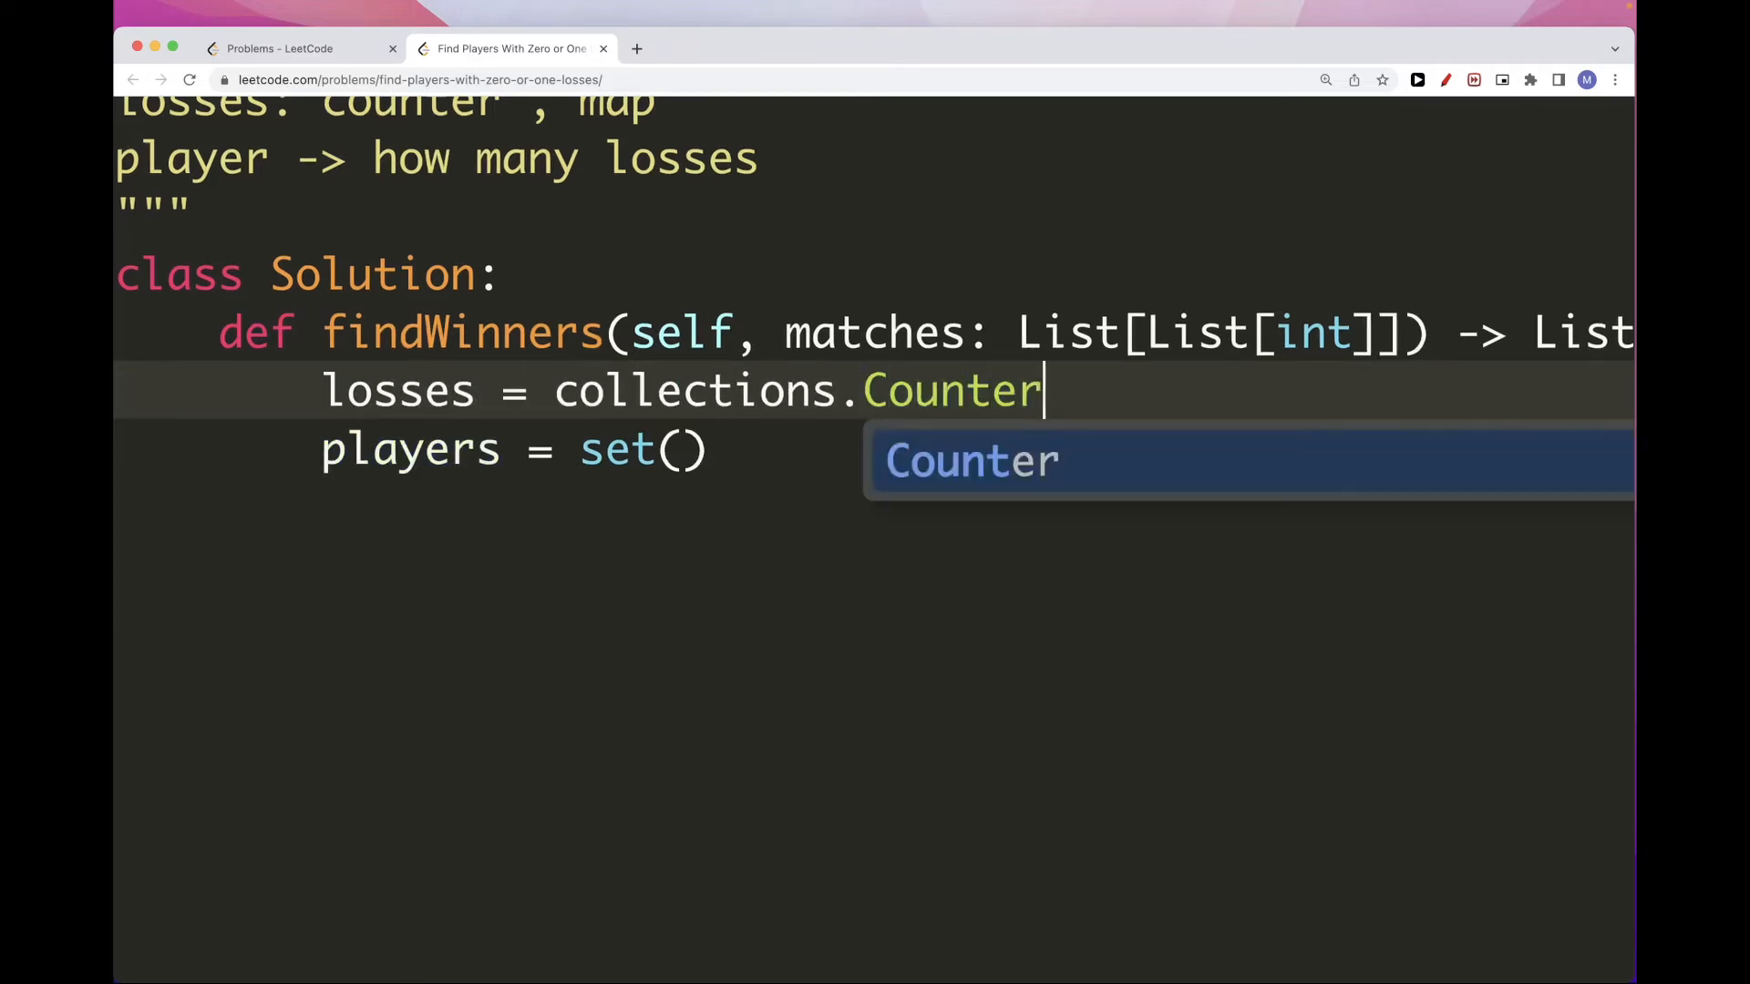
type("()")
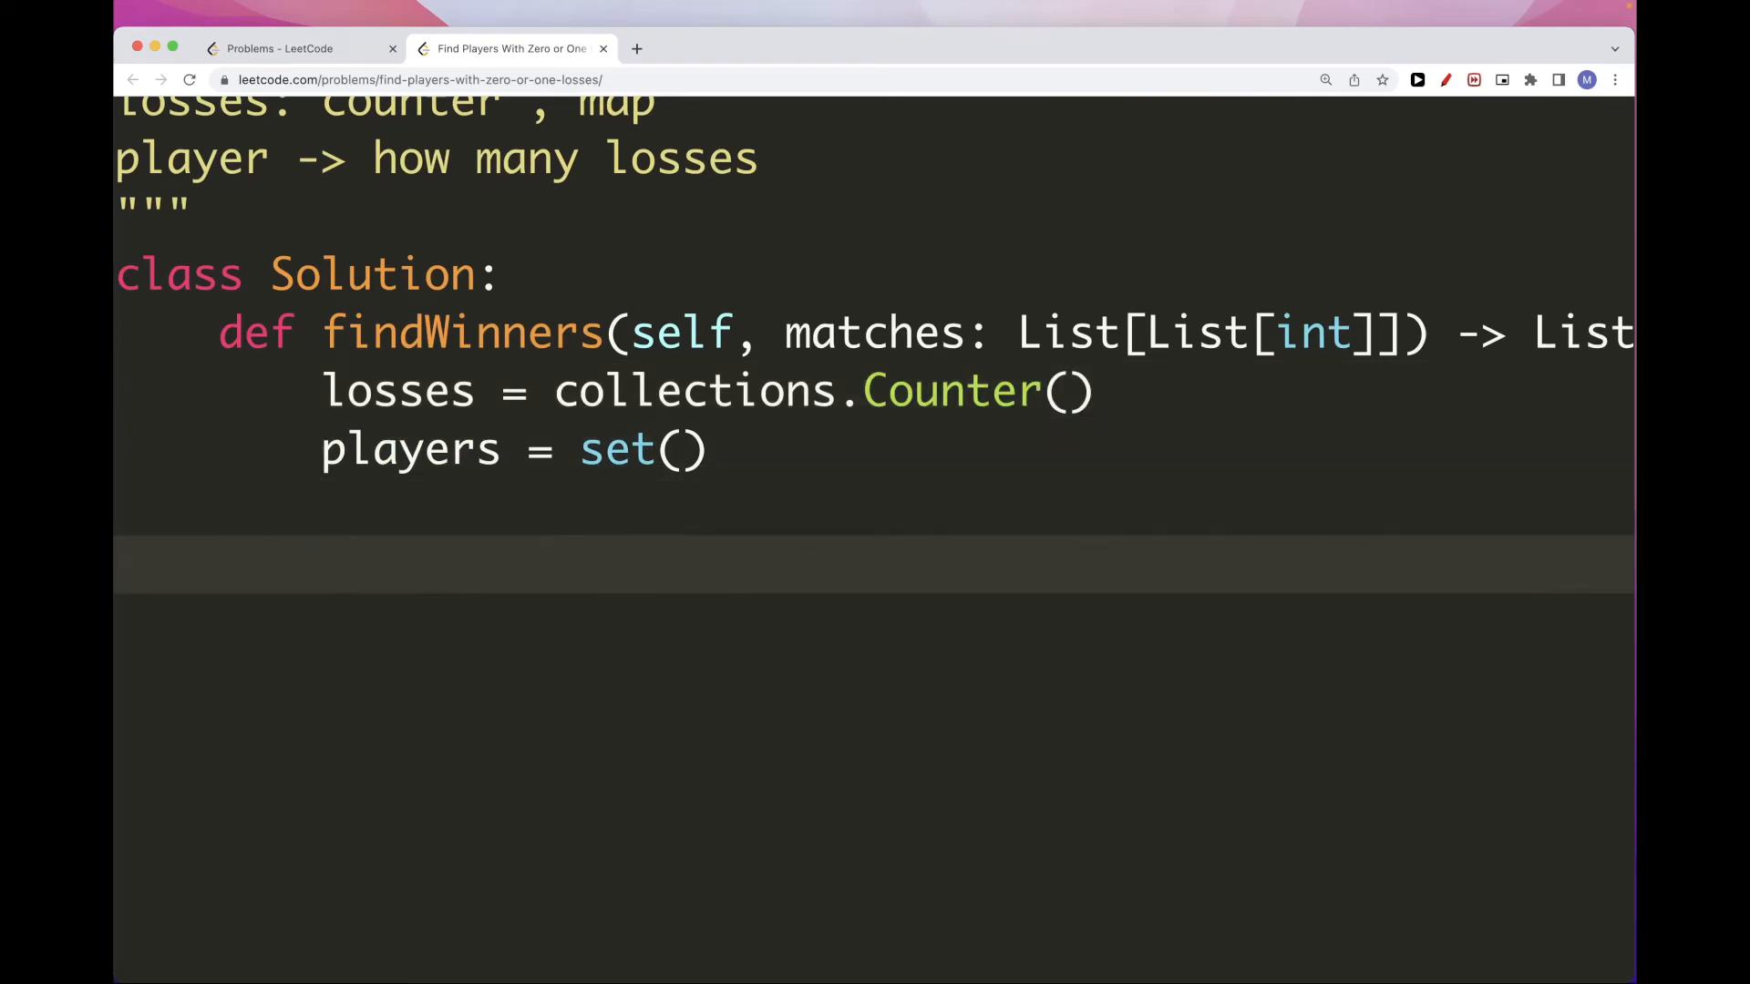
Write 'for winner, loser in matches:' and count 'losses[loser] += 1' inside it
type("for winner,")
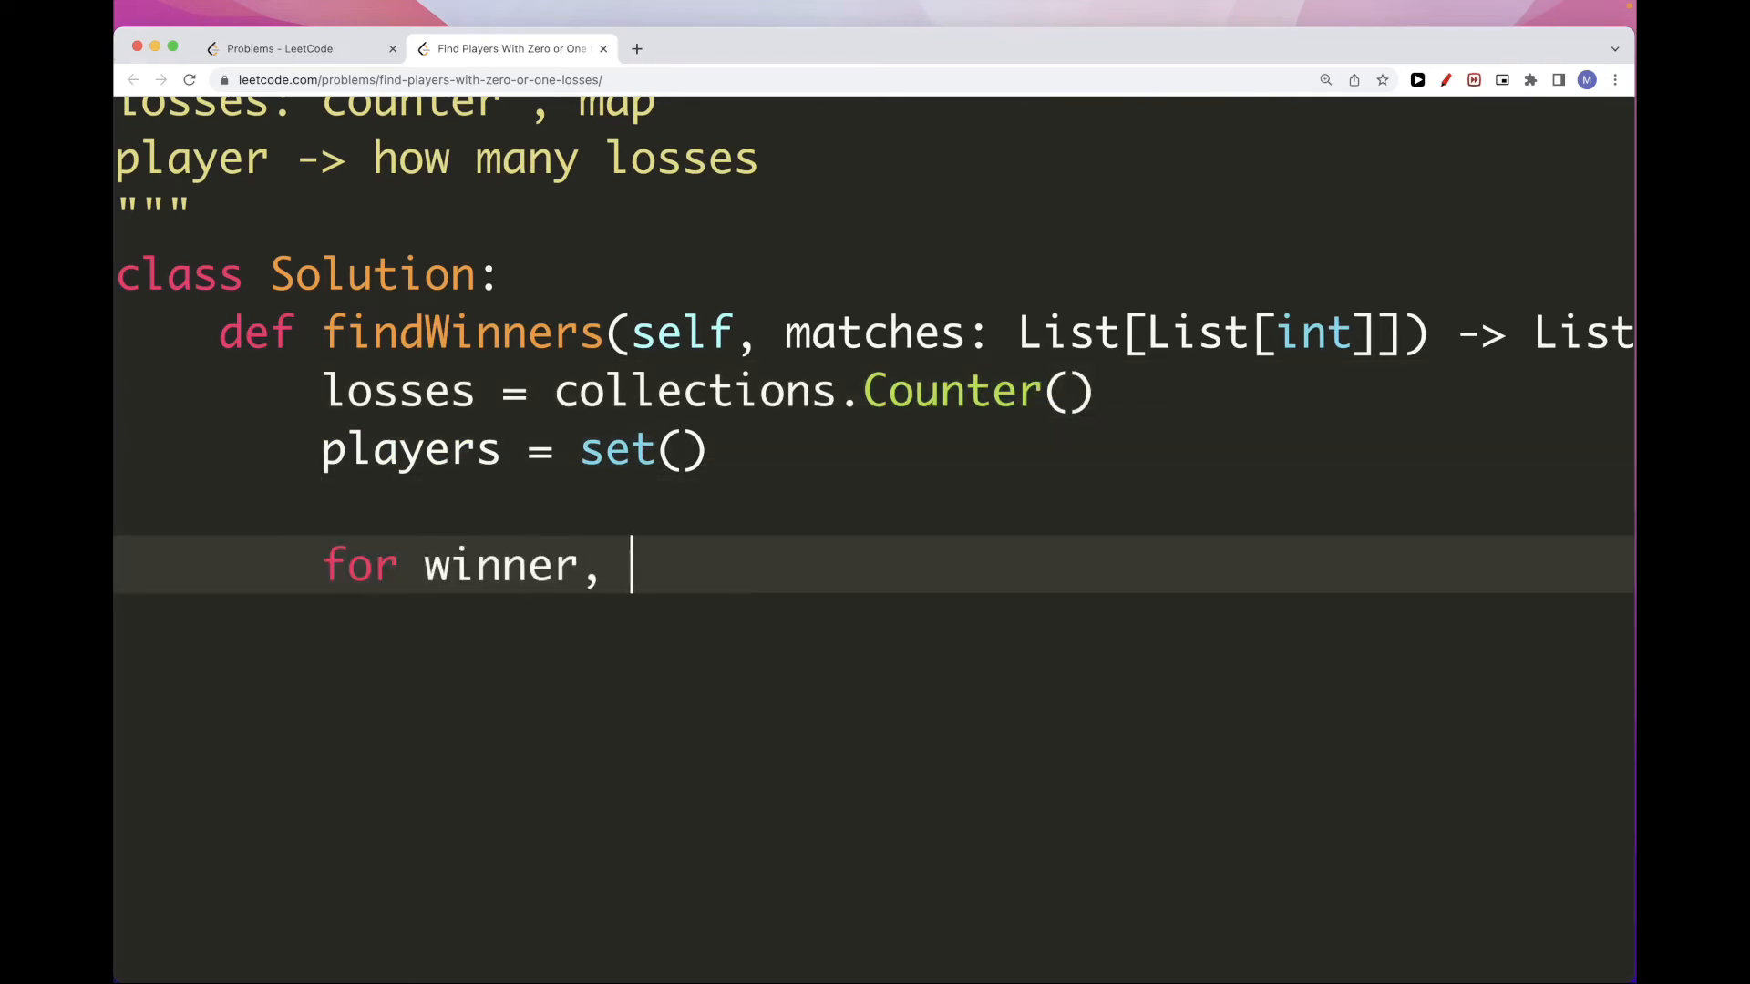
type("loss")
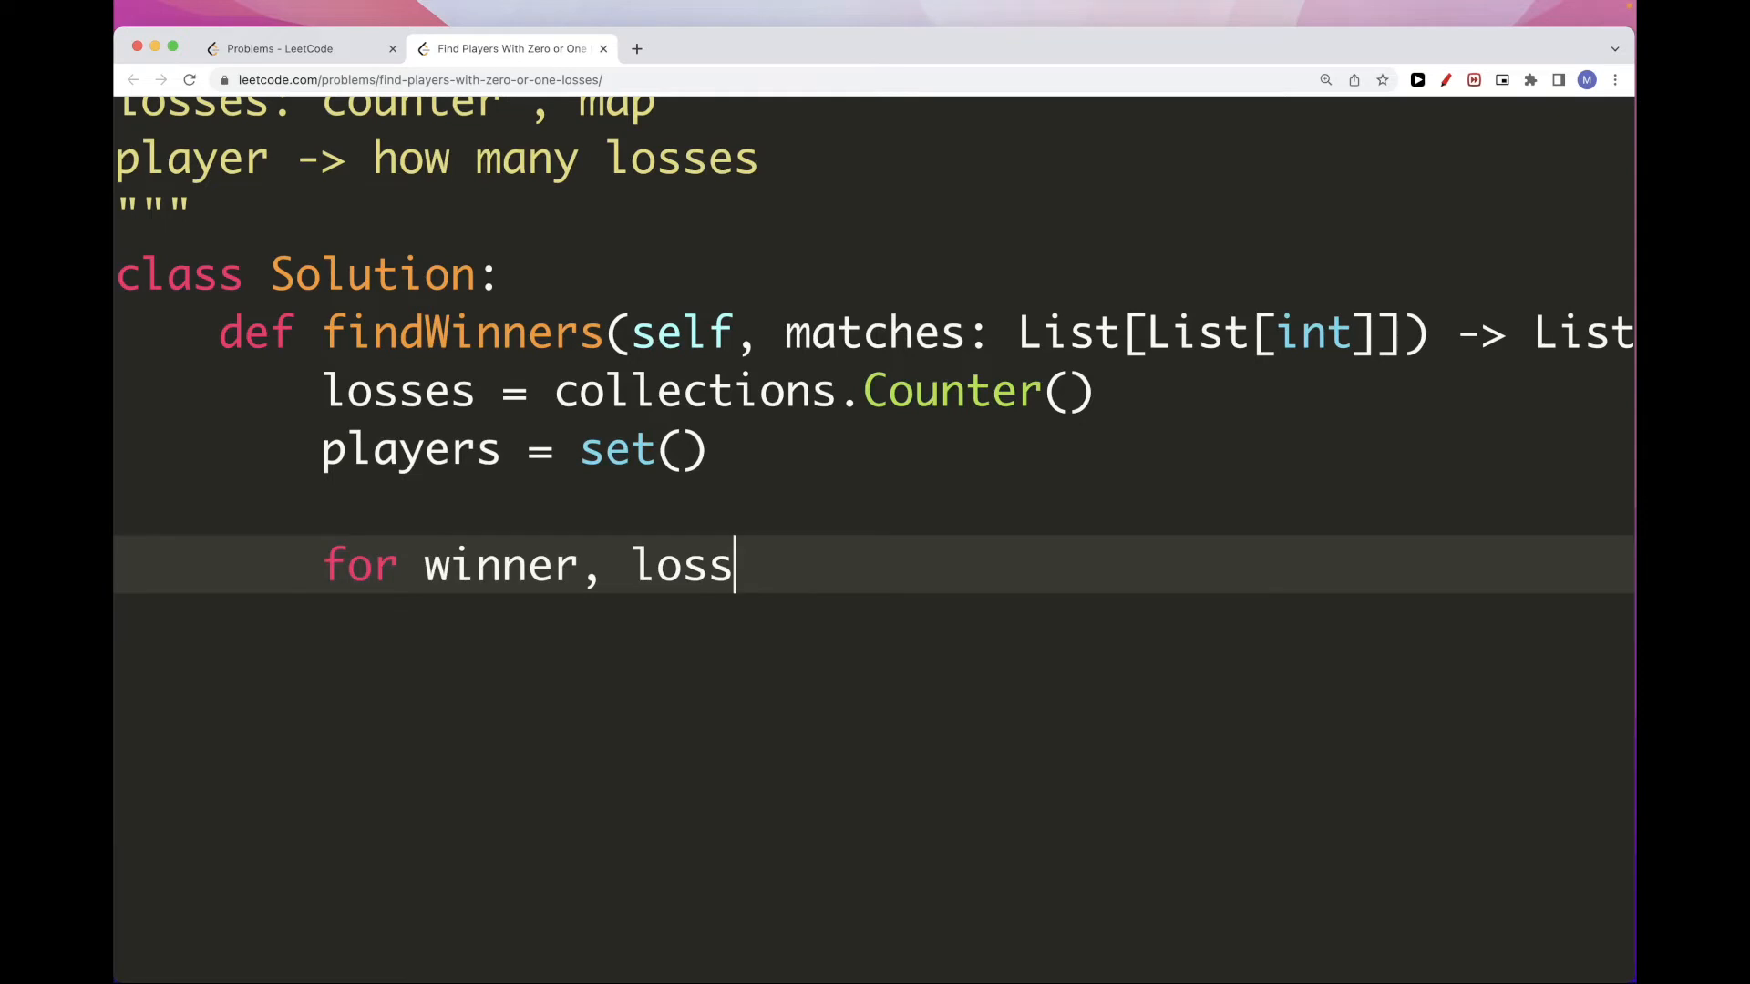
type("er in matches")
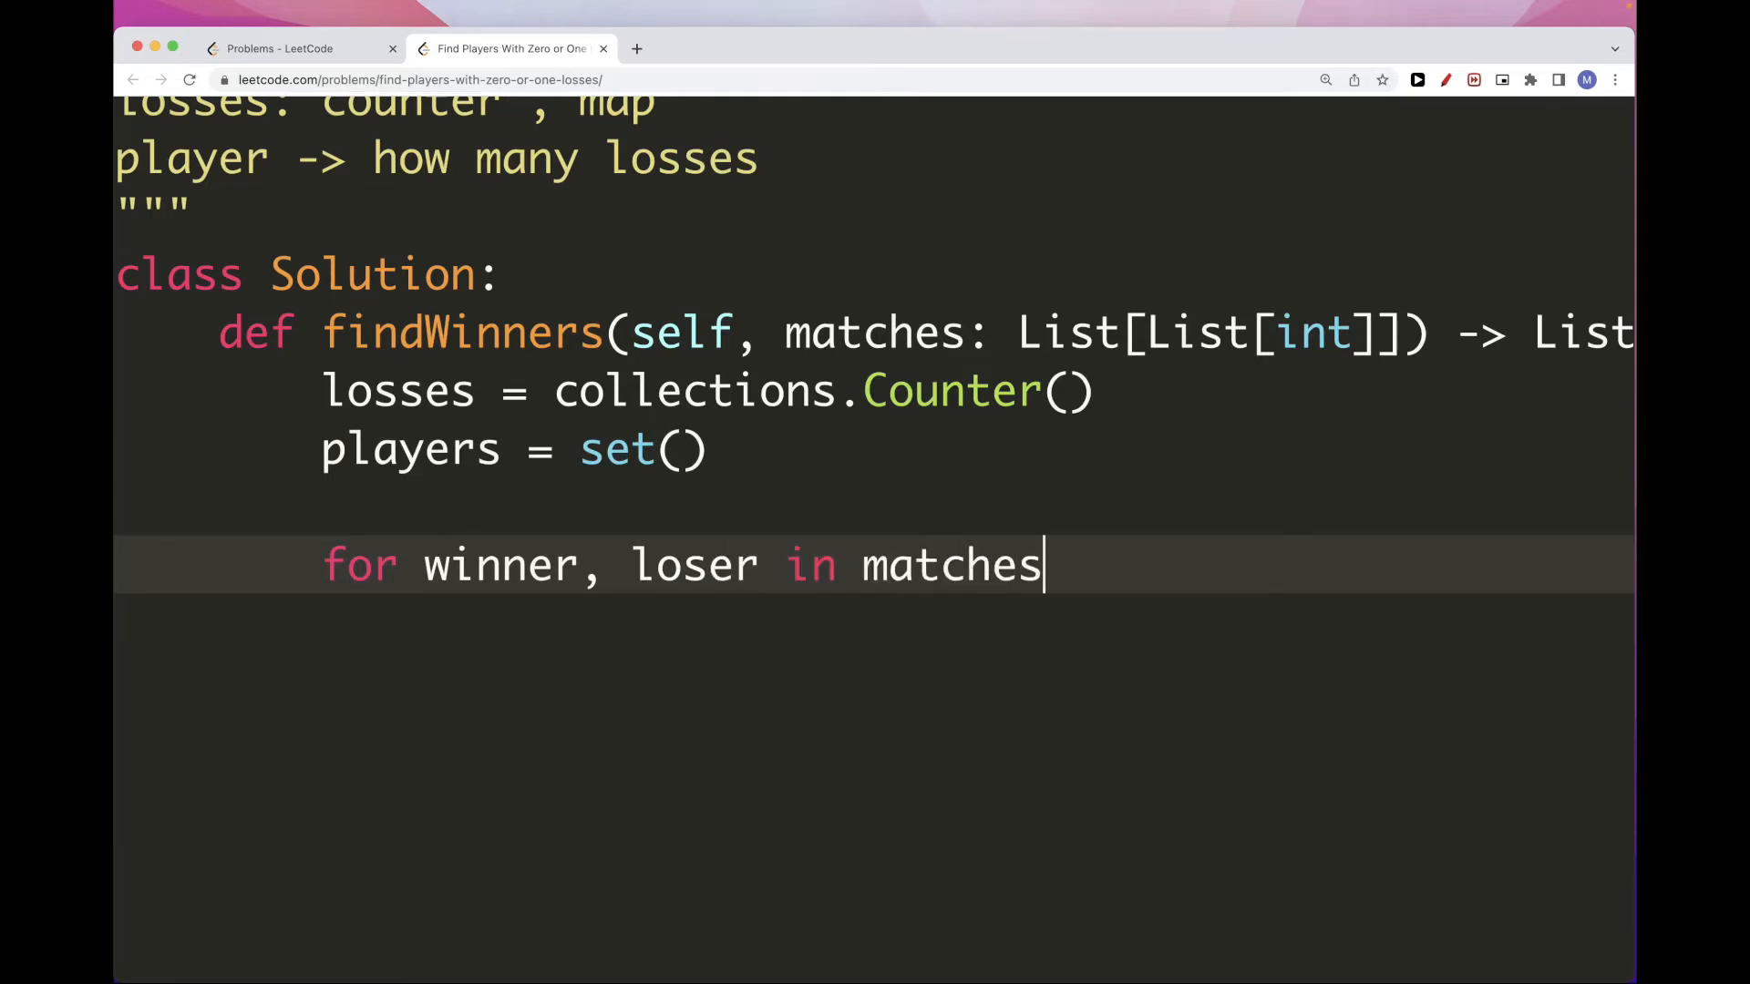
type(":")
type("player.add(loser")
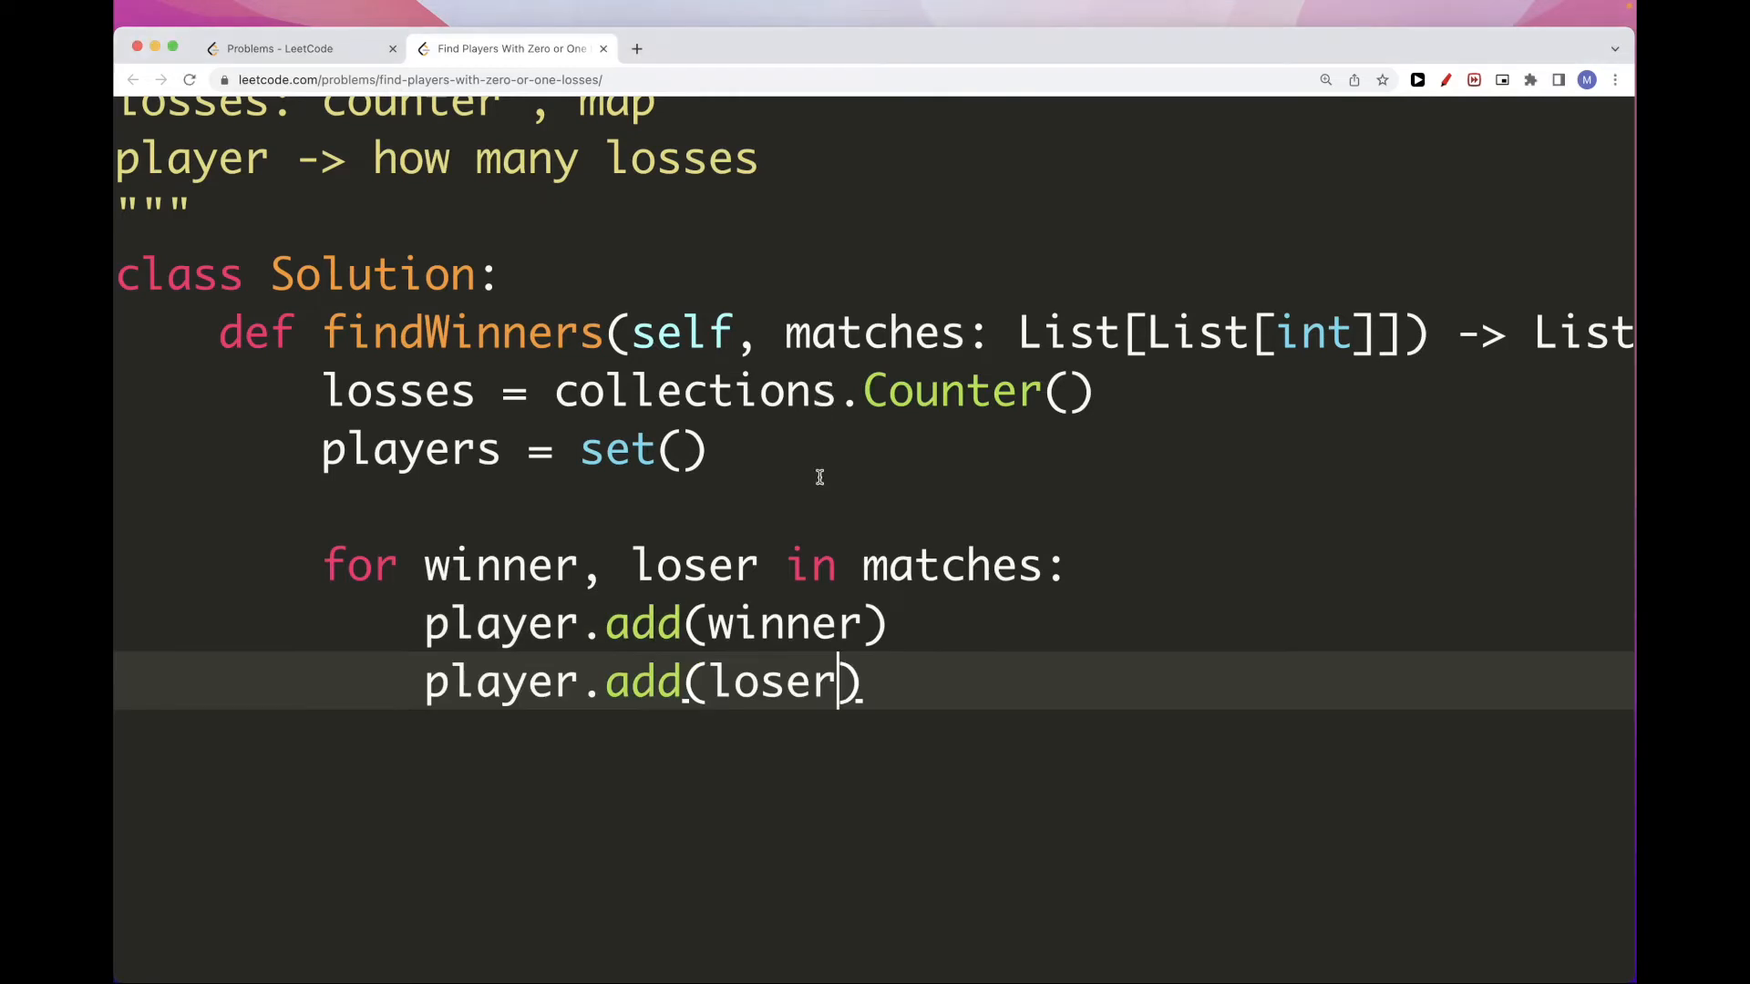
type("losses[loser] += 1")
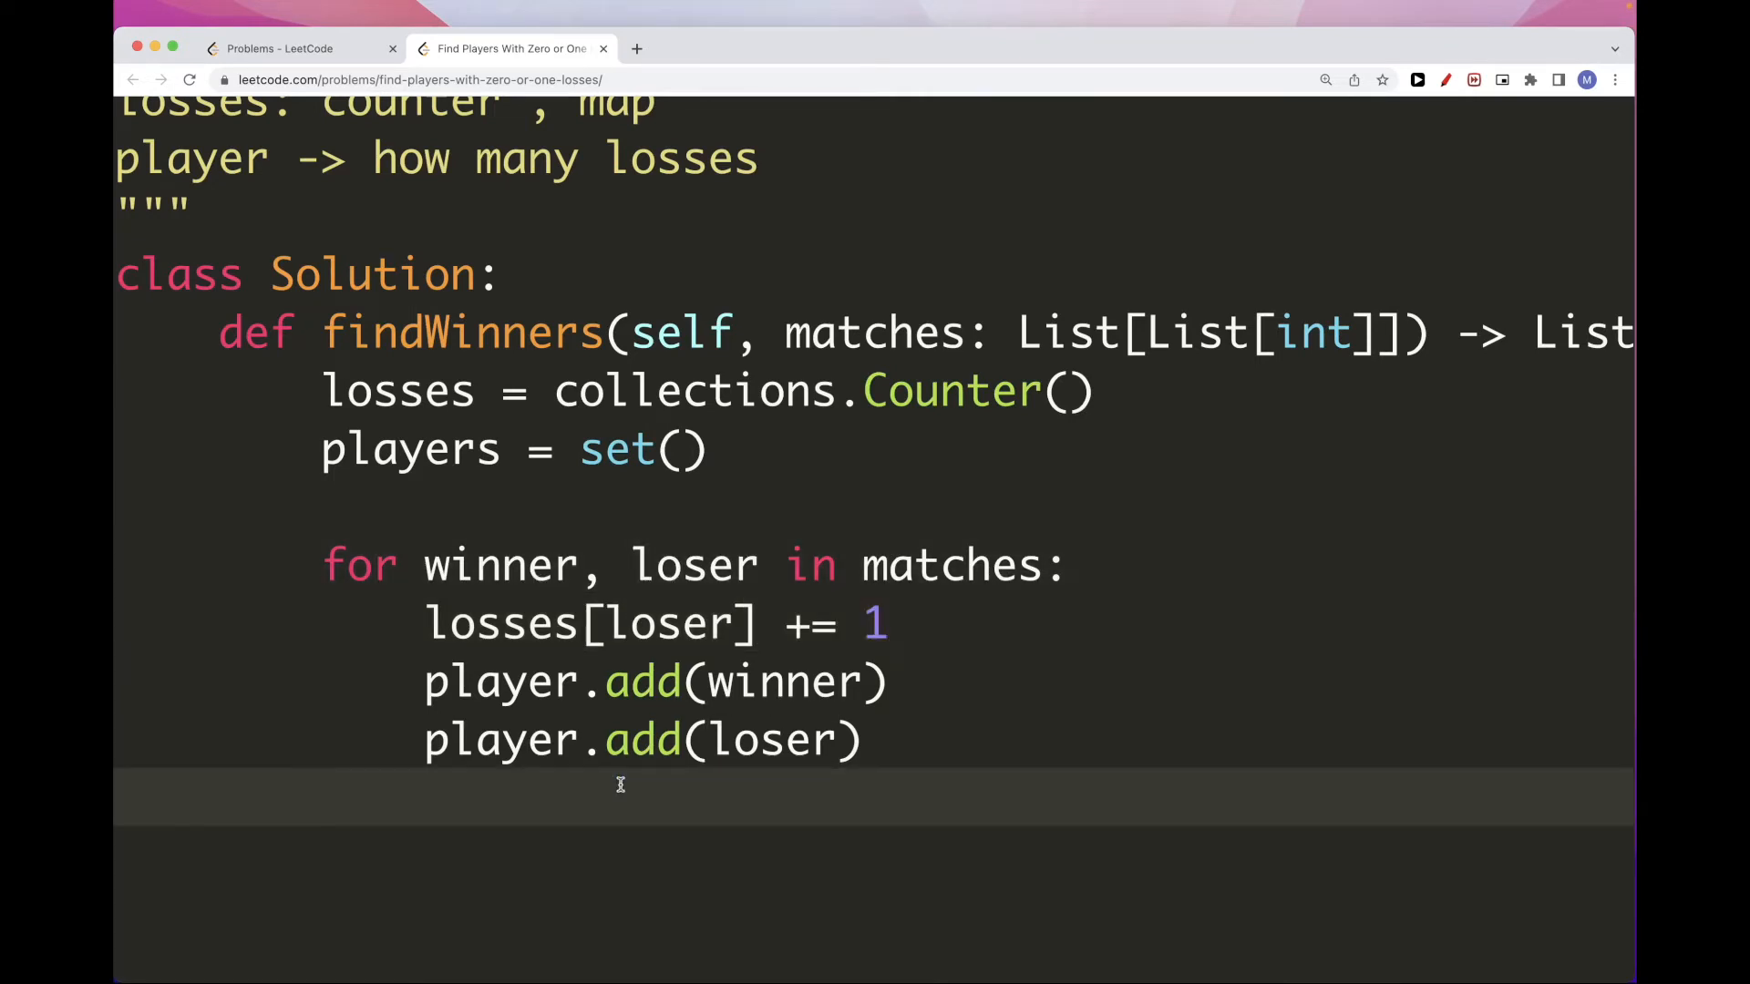
Set up empty result lists with 'no_losses, one_loss = [], []'
type("no")
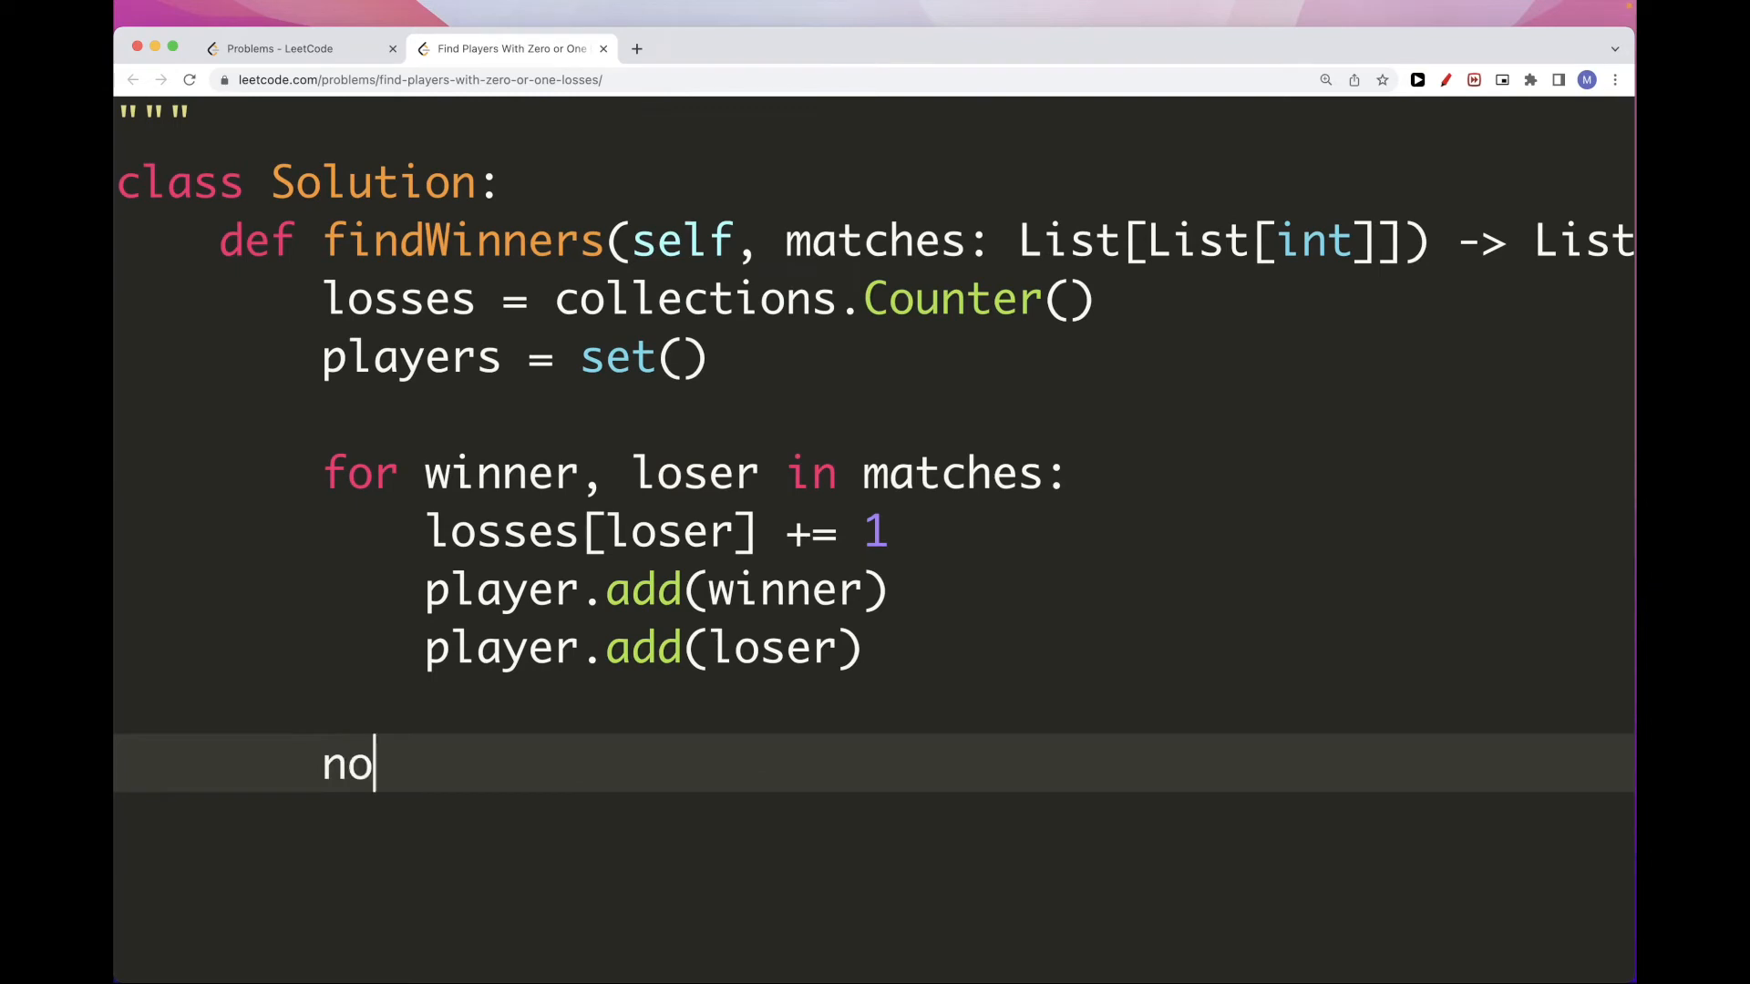
type("_losses,")
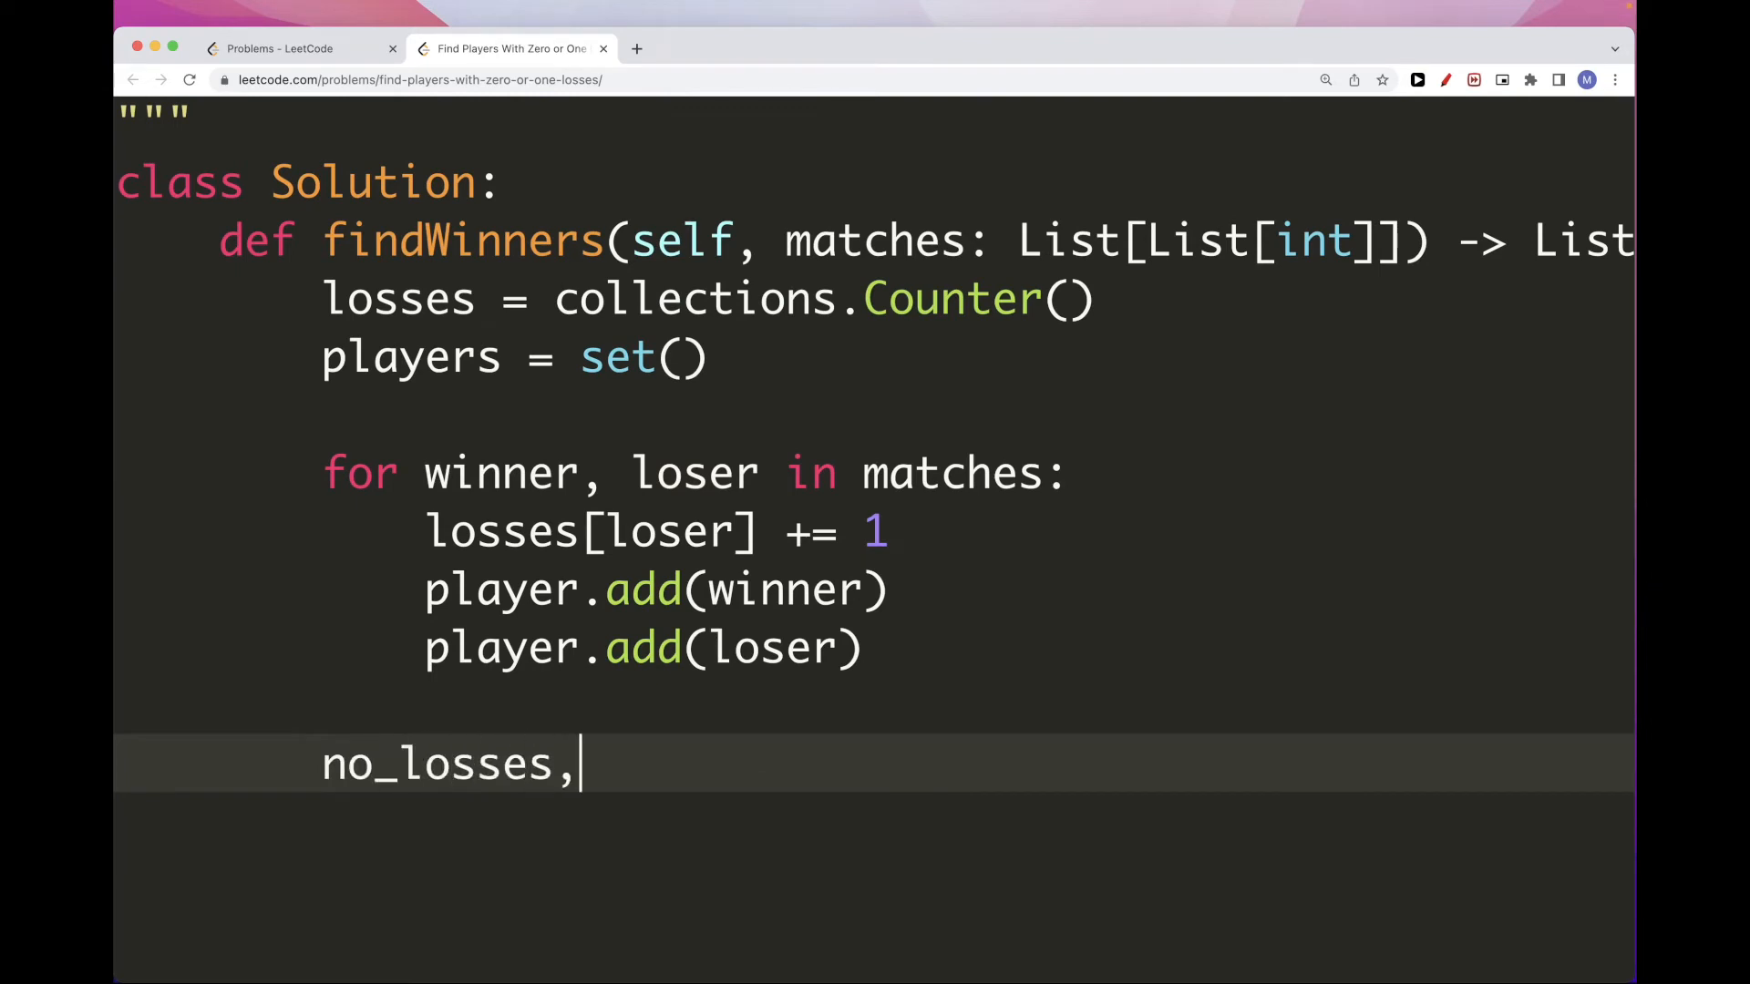
type("one_l")
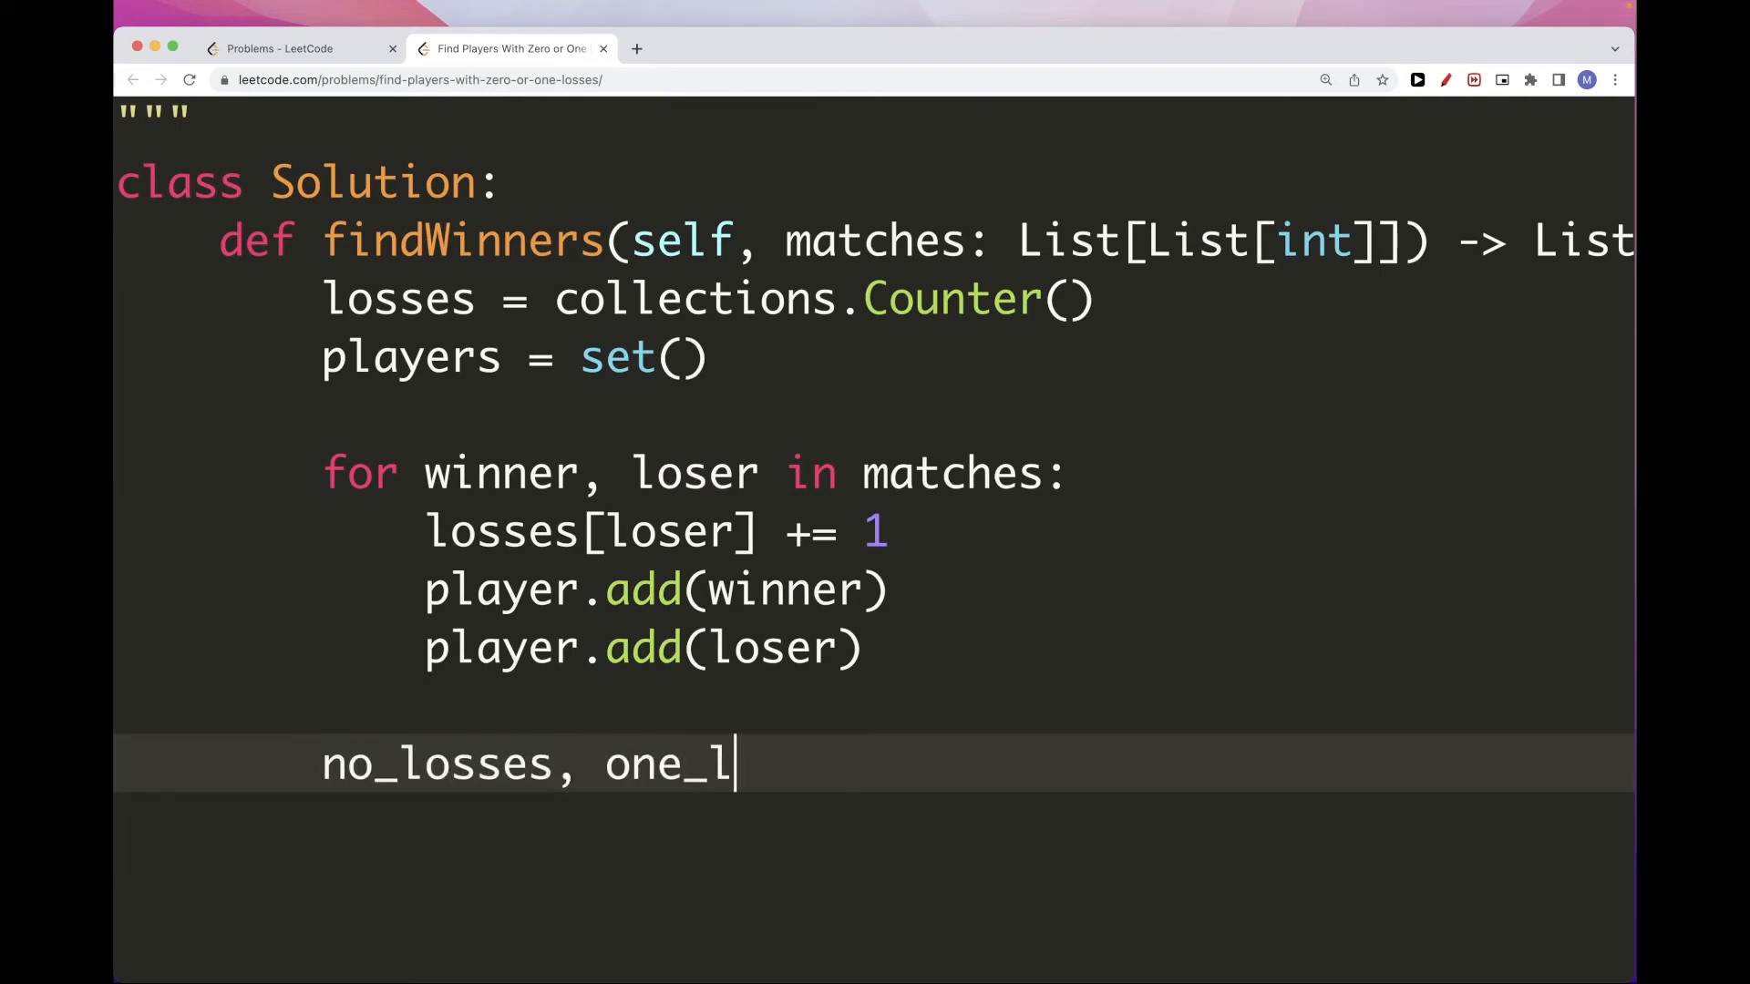
type("oss = [].")
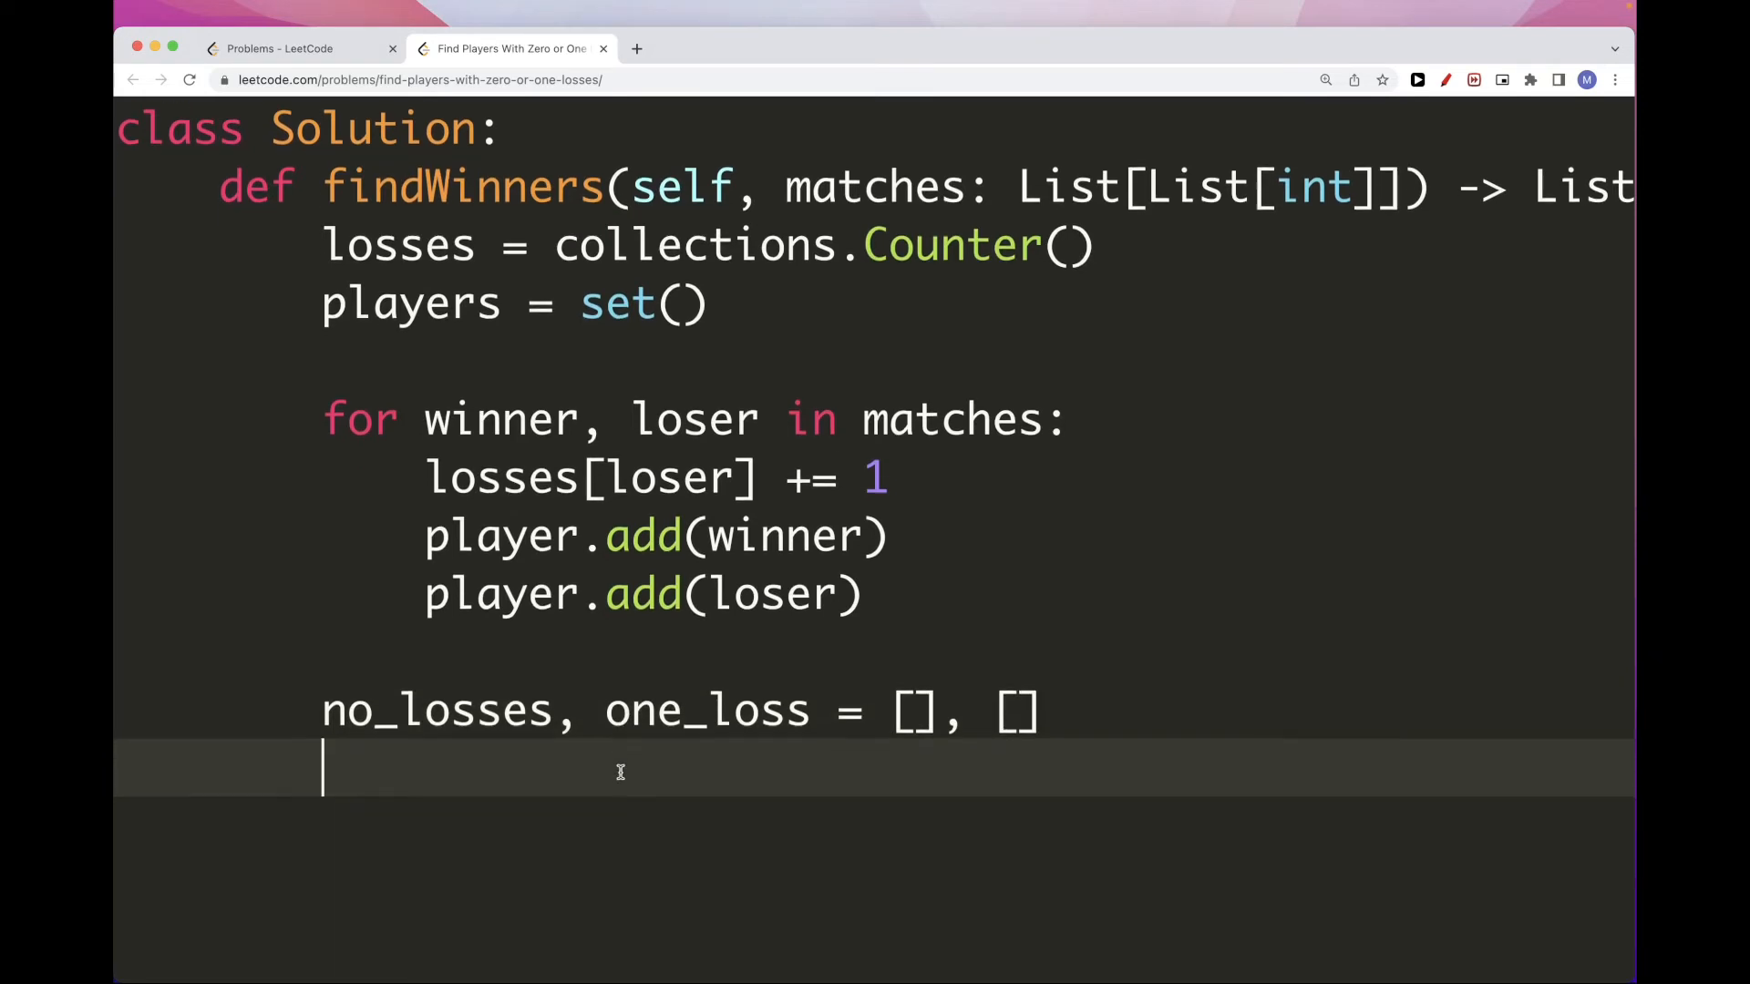
Loop 'for player in players:' appending to no_losses when losses[player] == 0
type("for play in pla")
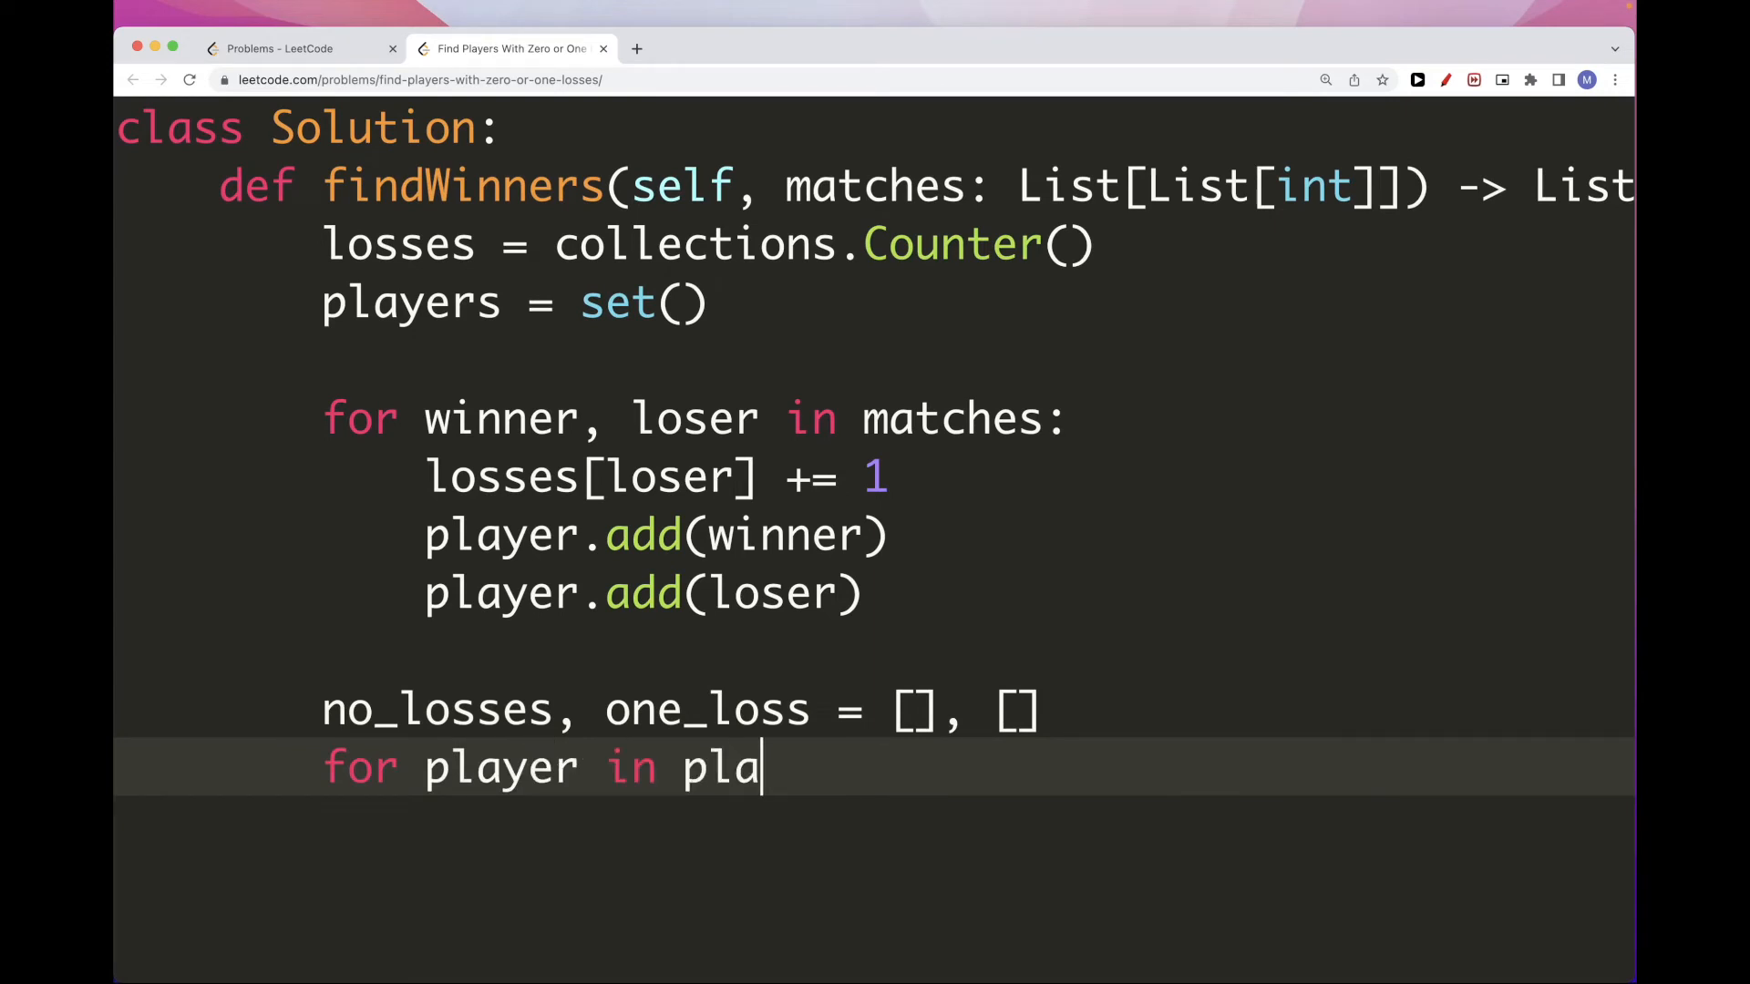
type("yers:")
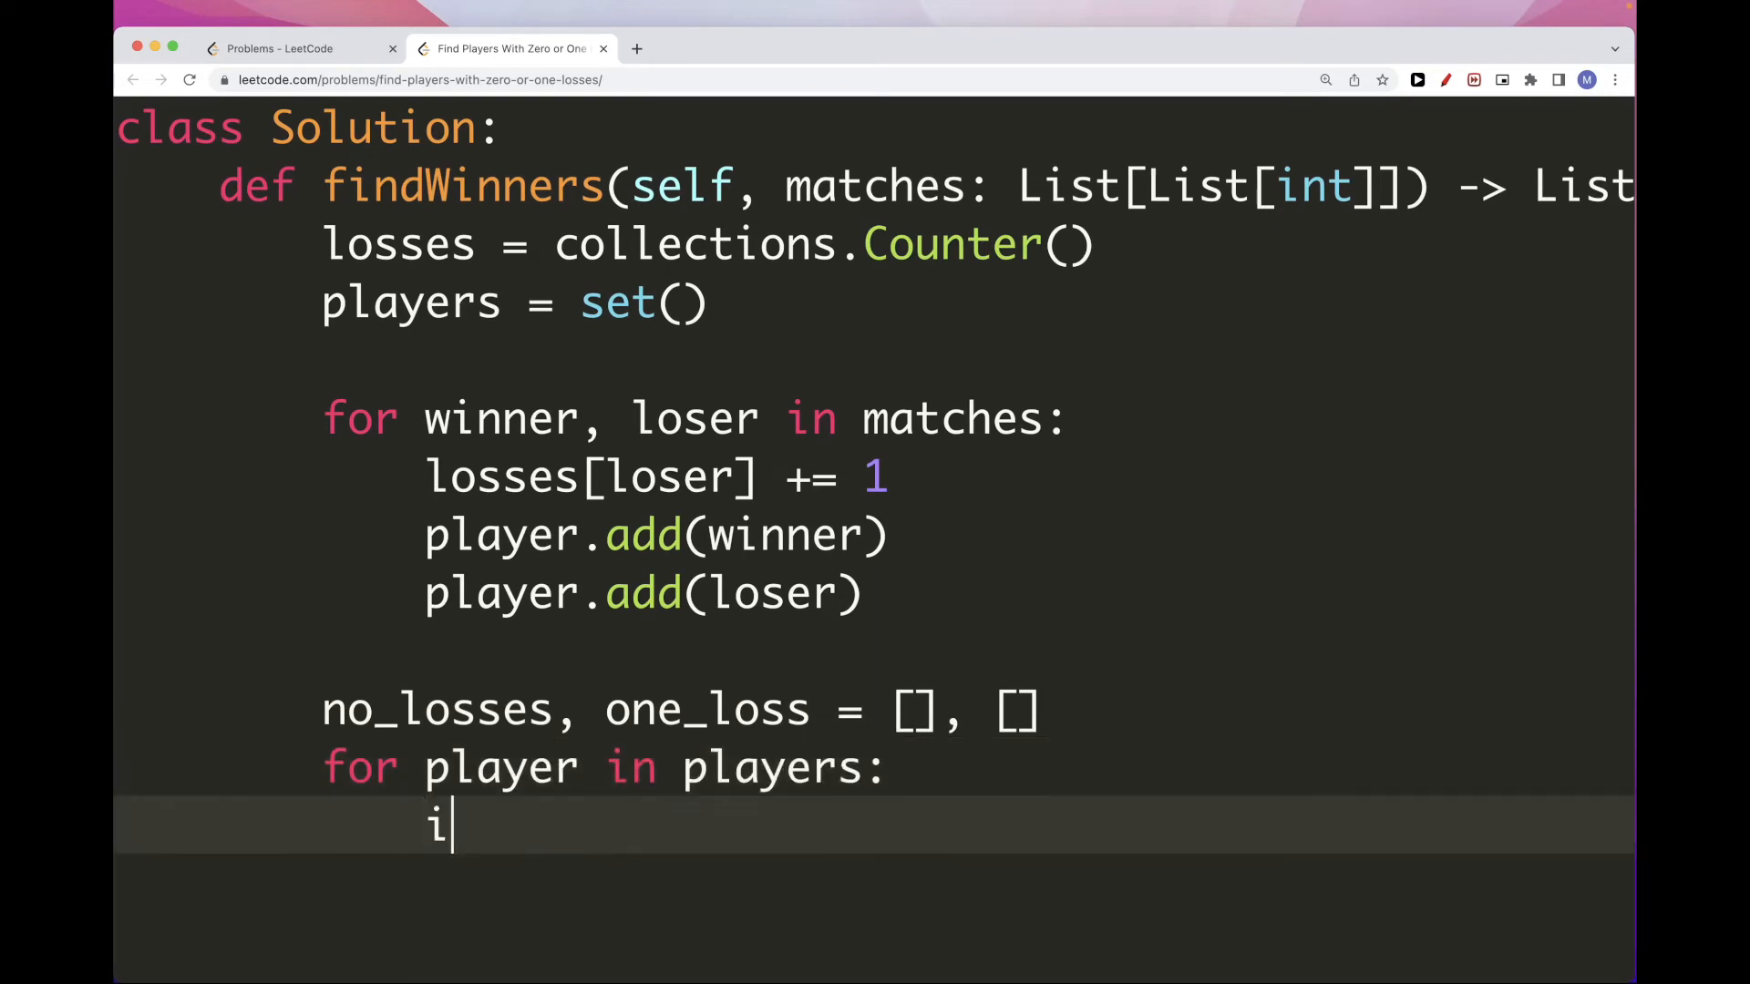
type("f losses")
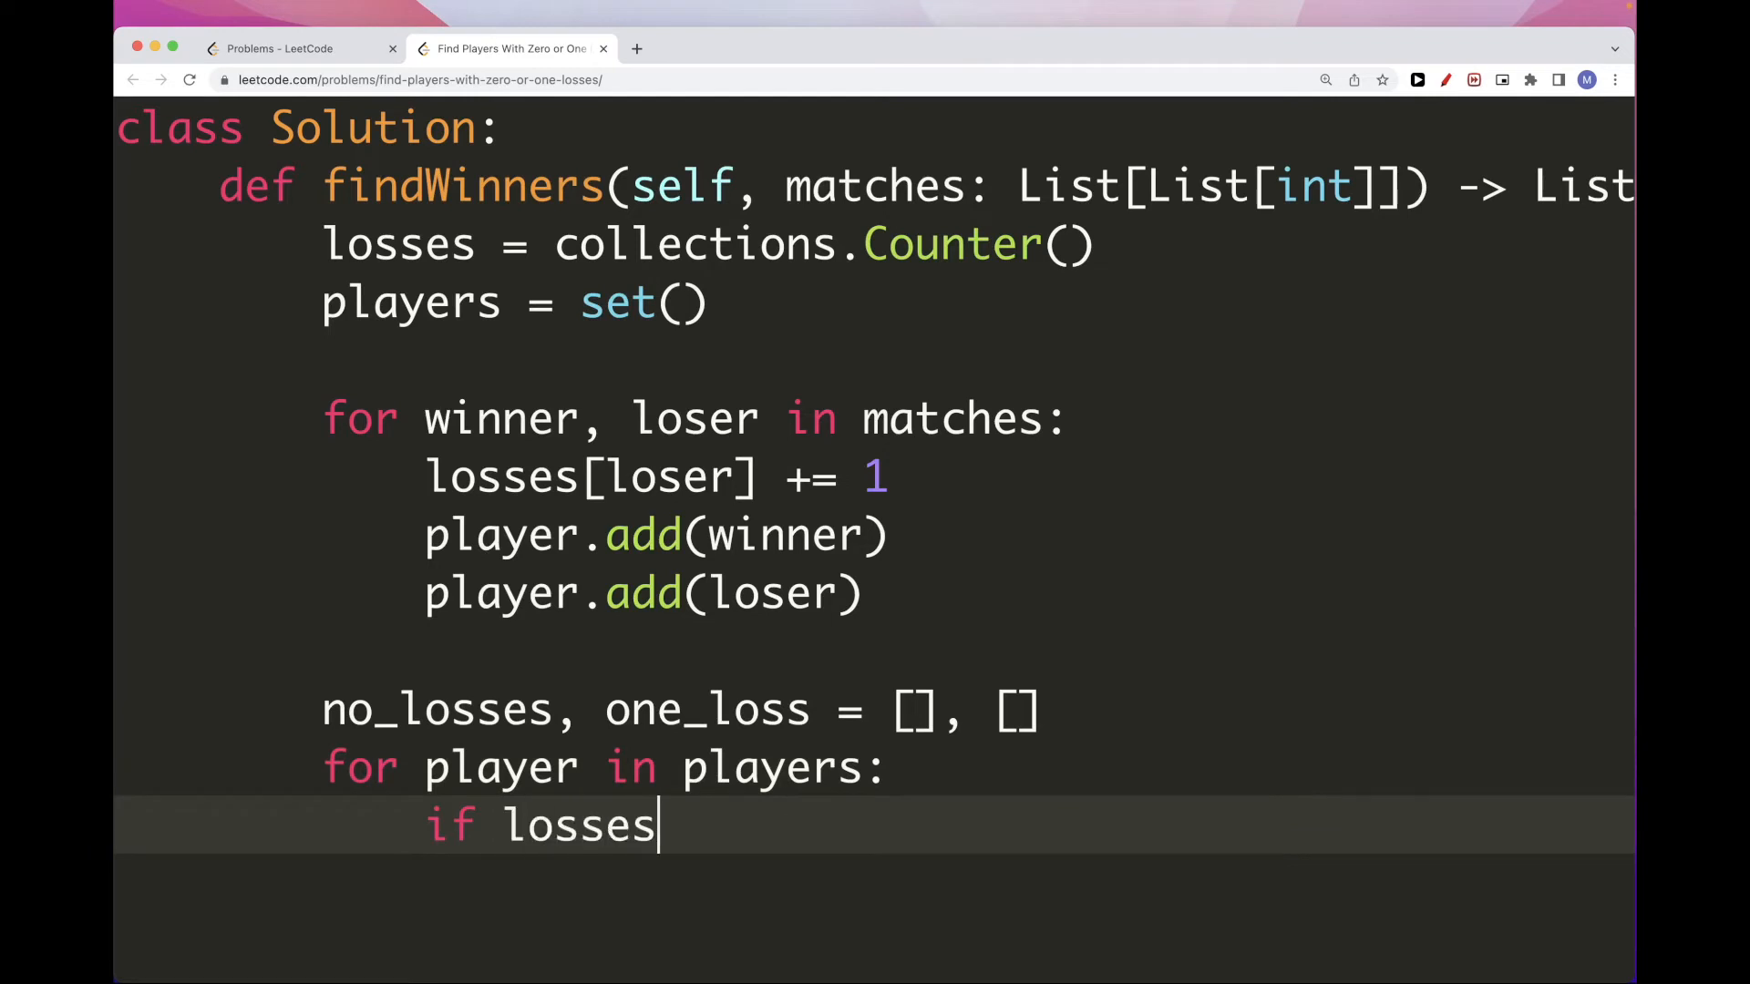
type("[player]")
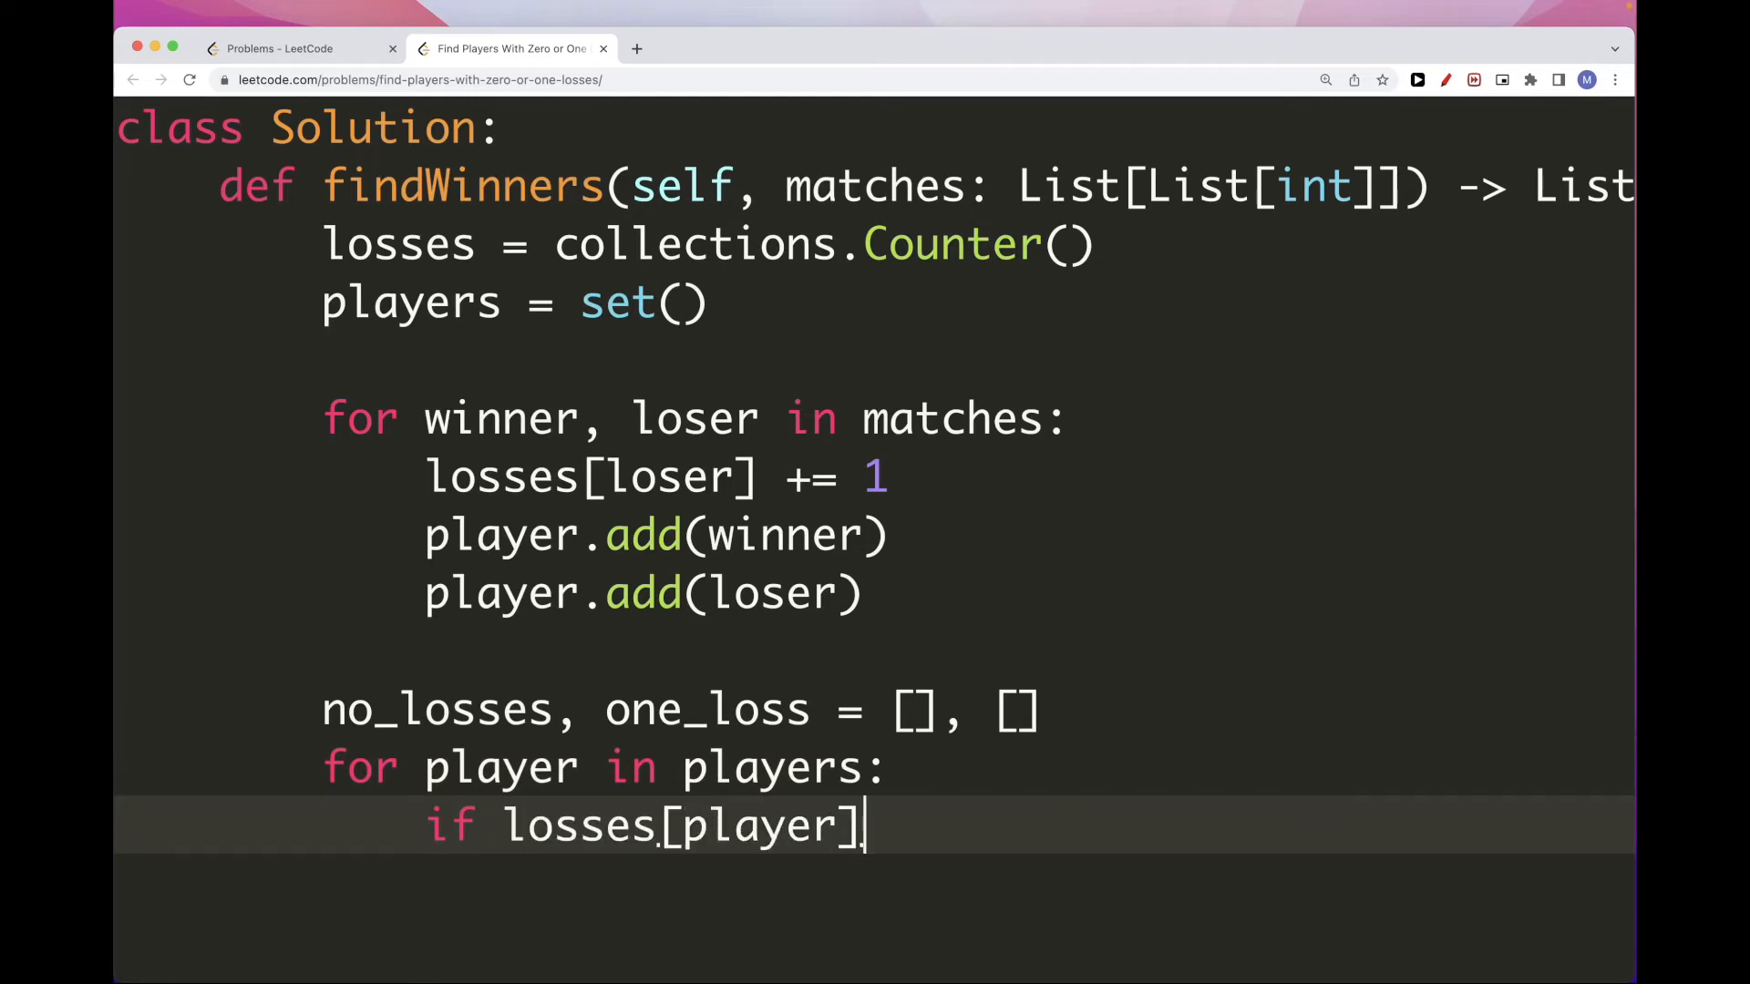
type("== 0:")
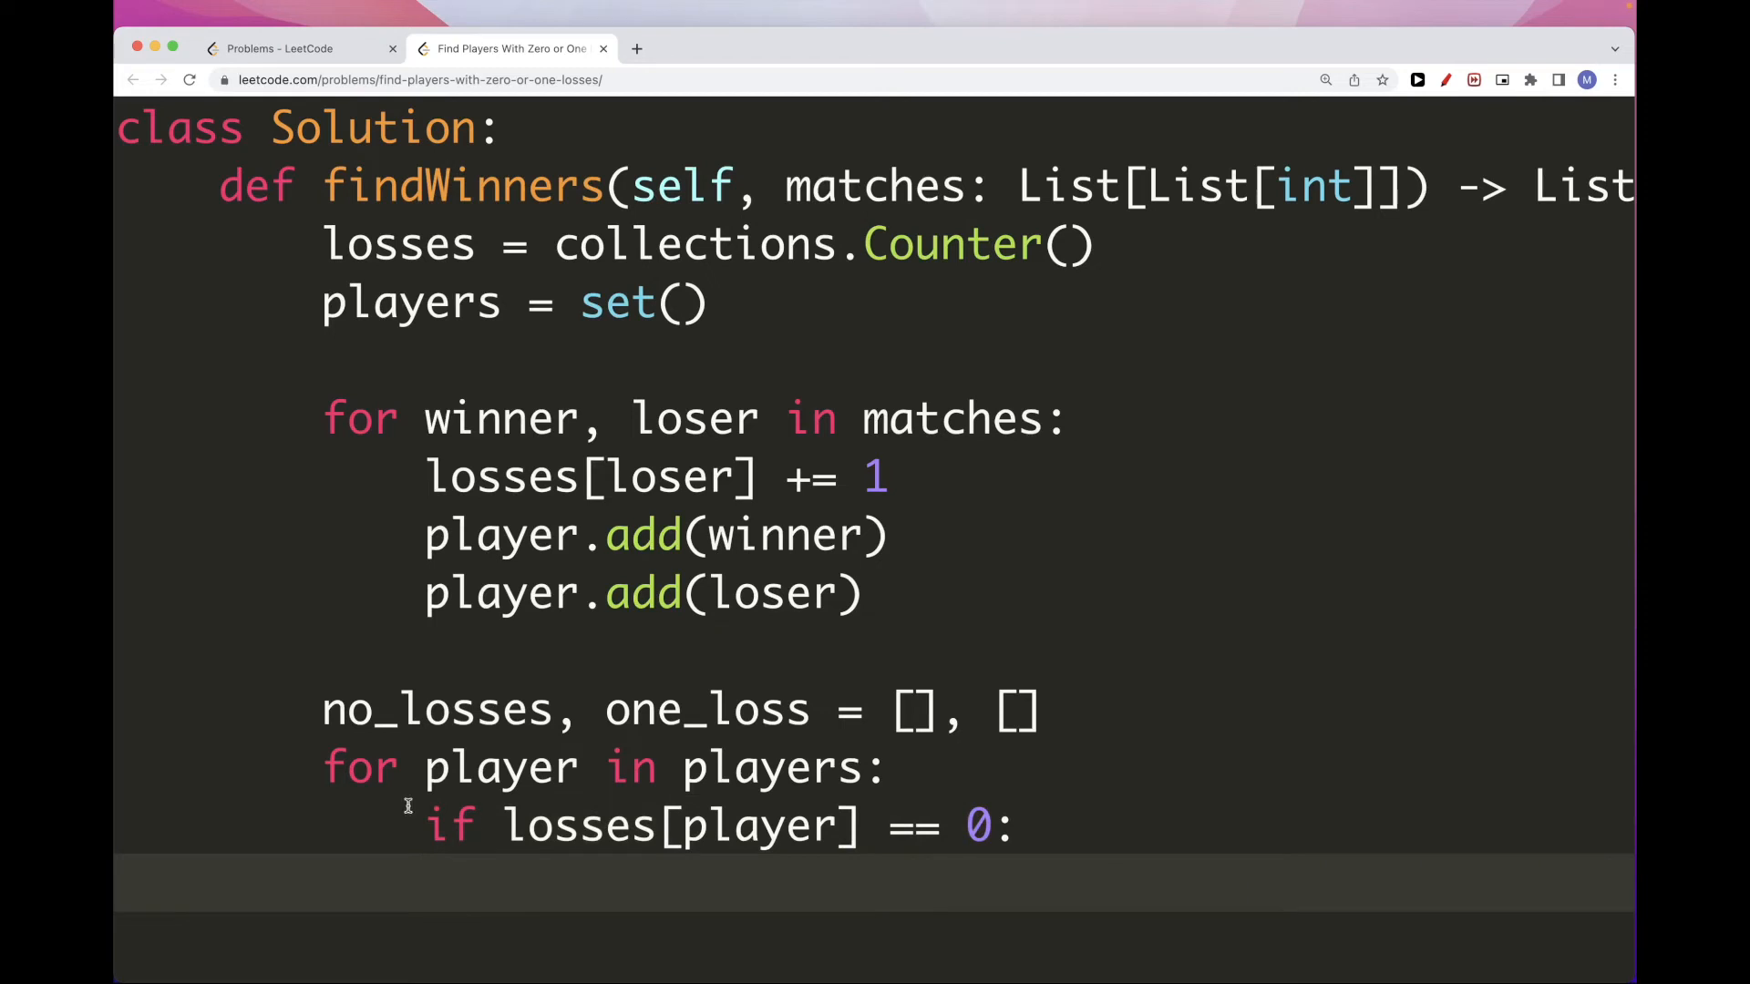
type("no_losses")
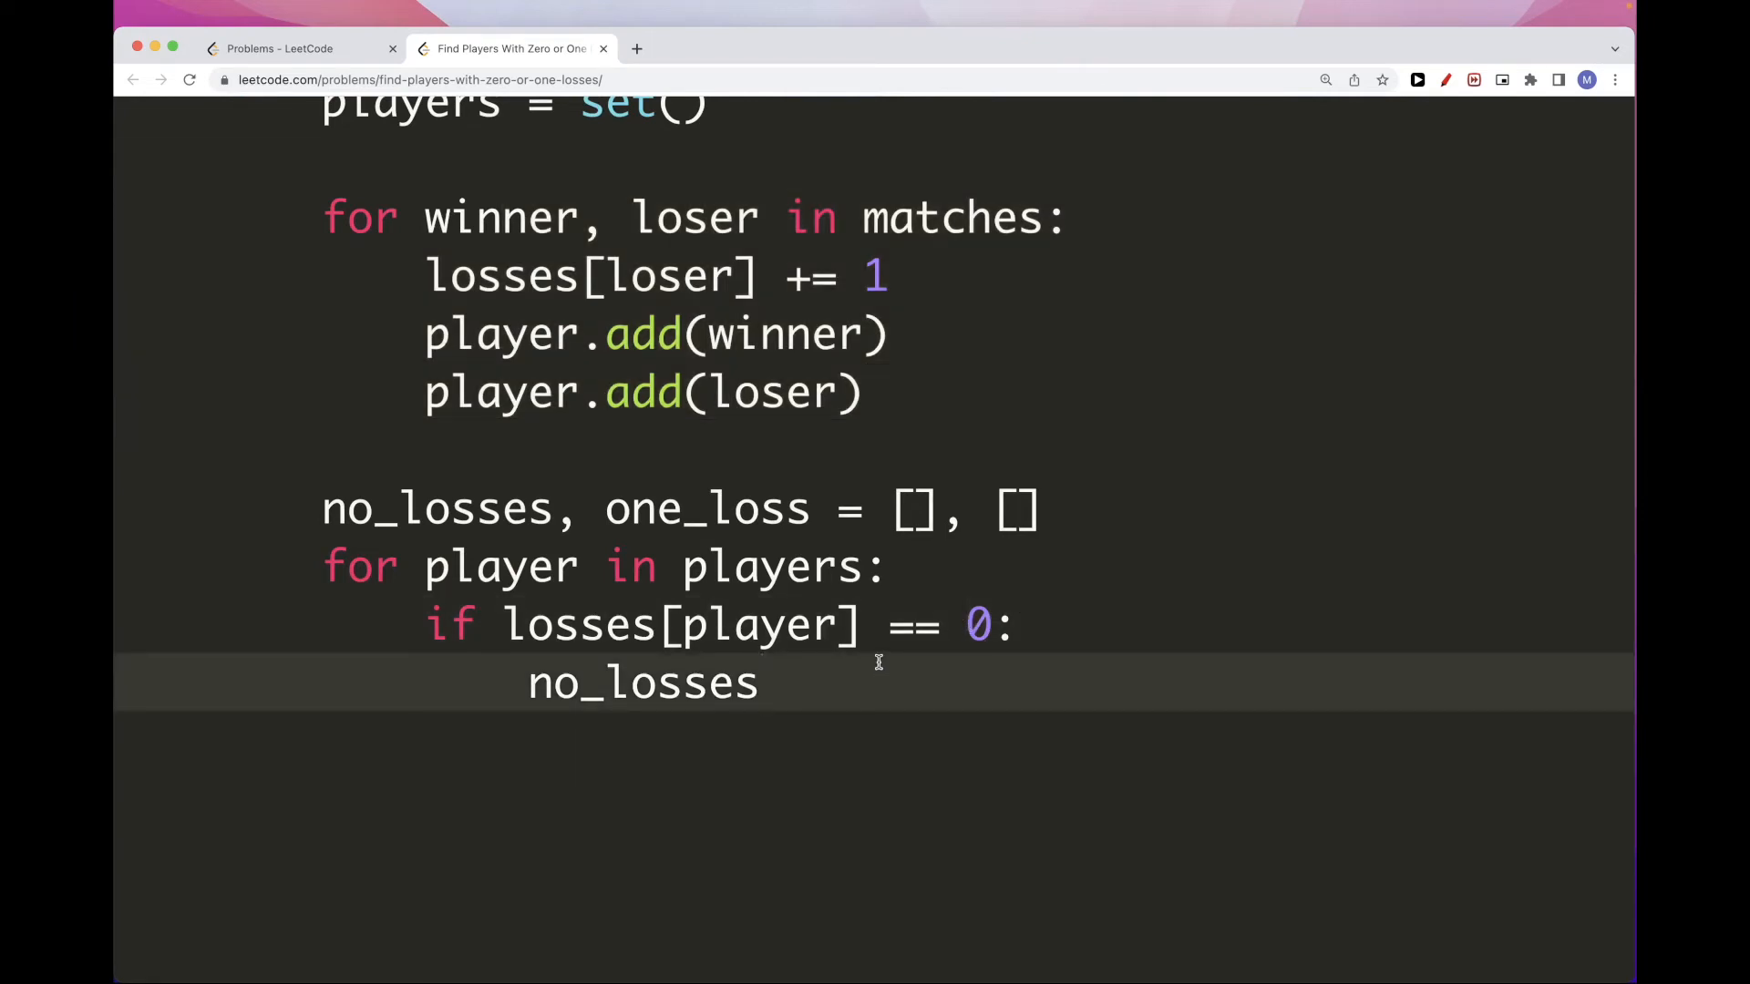
type(".append")
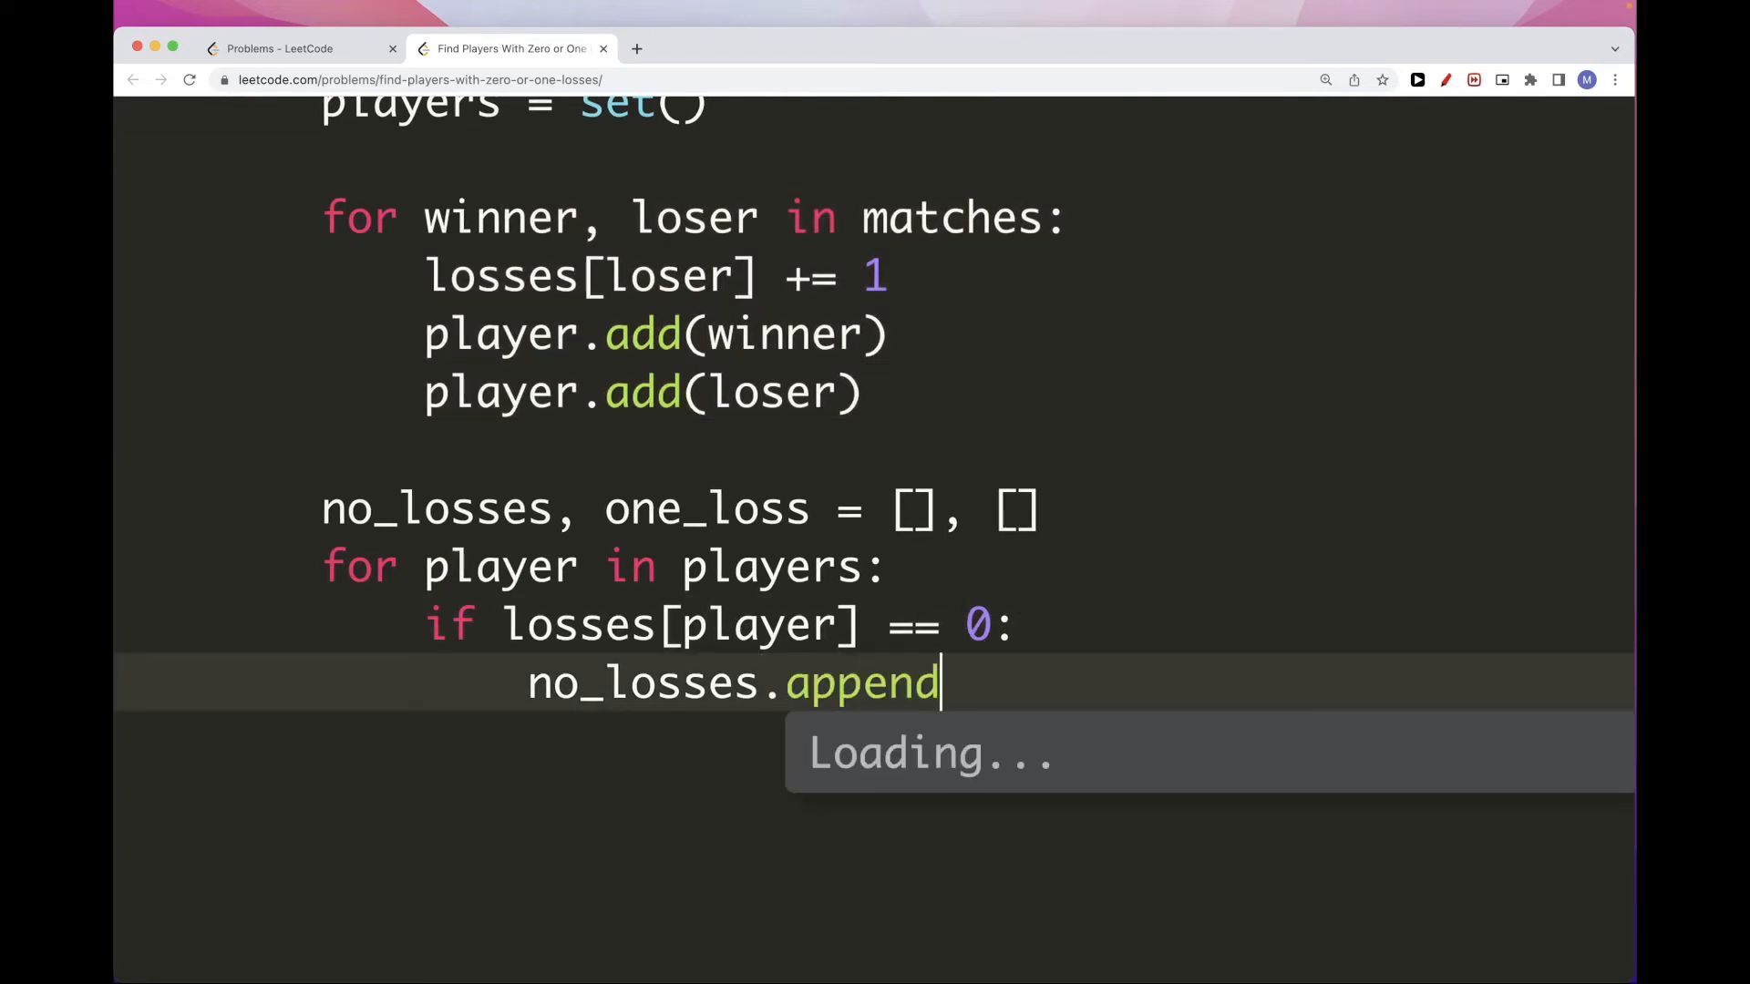
type("(player)")
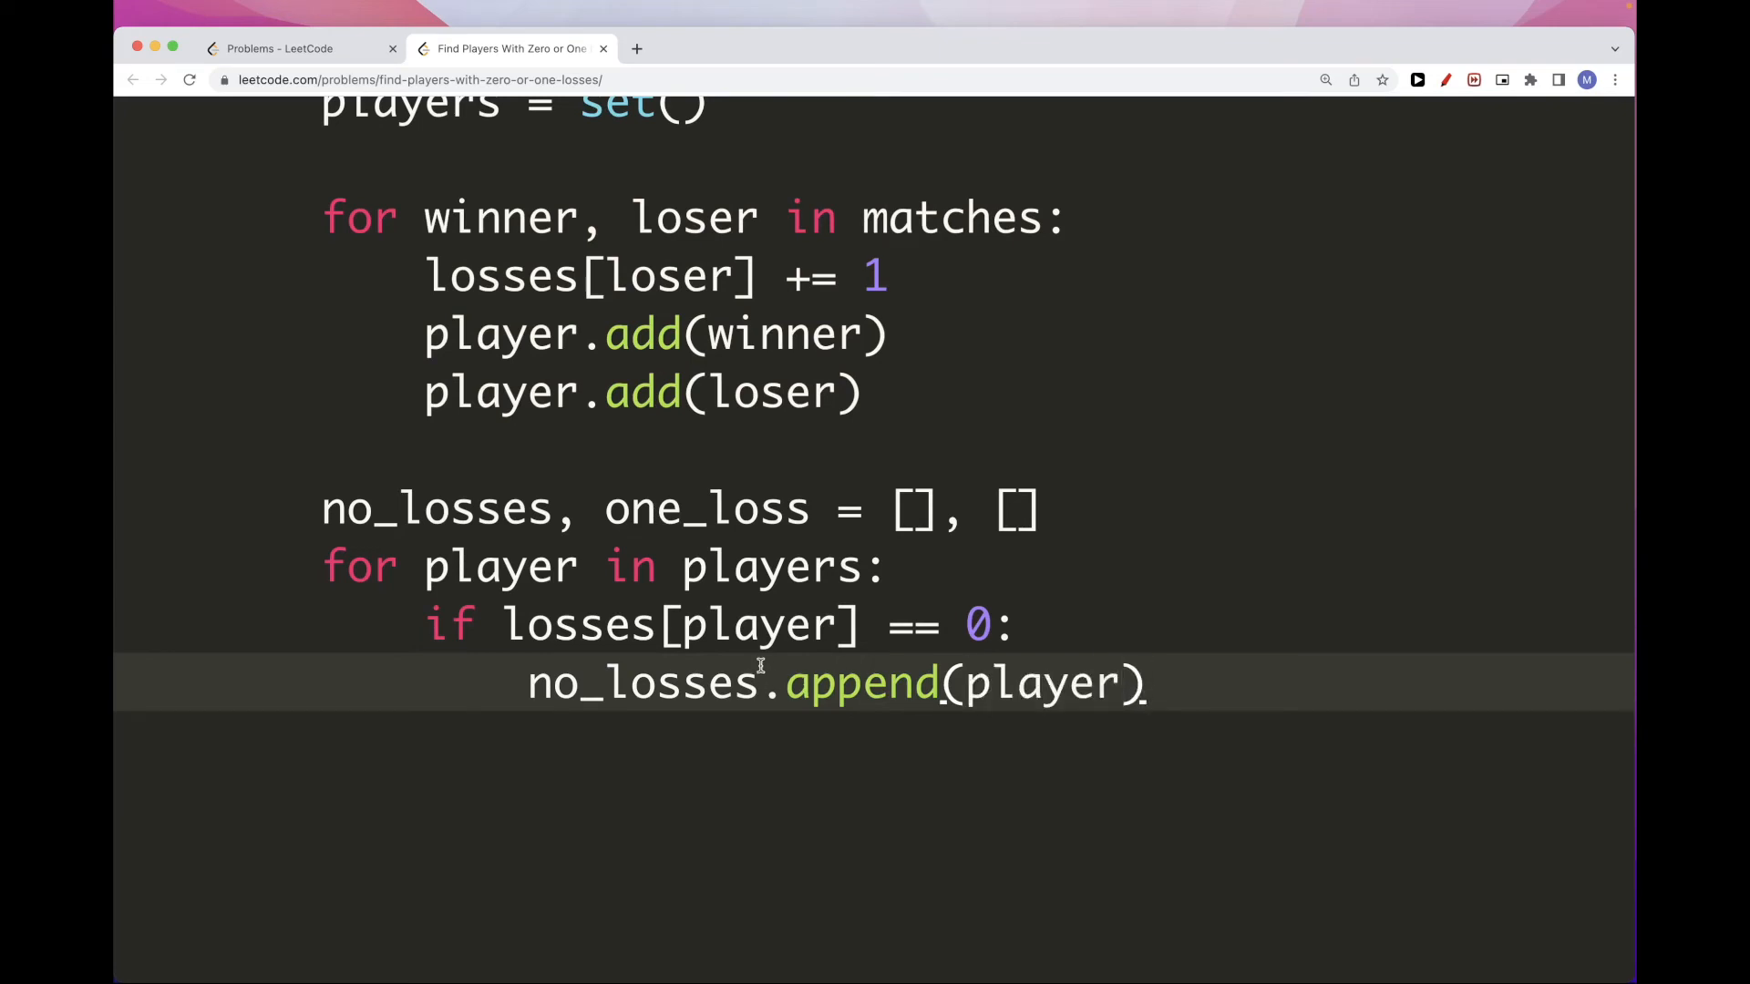
Add the 'elif losses[player] == 1' branch appending to one_loss, and begin the return
type("elif lo")
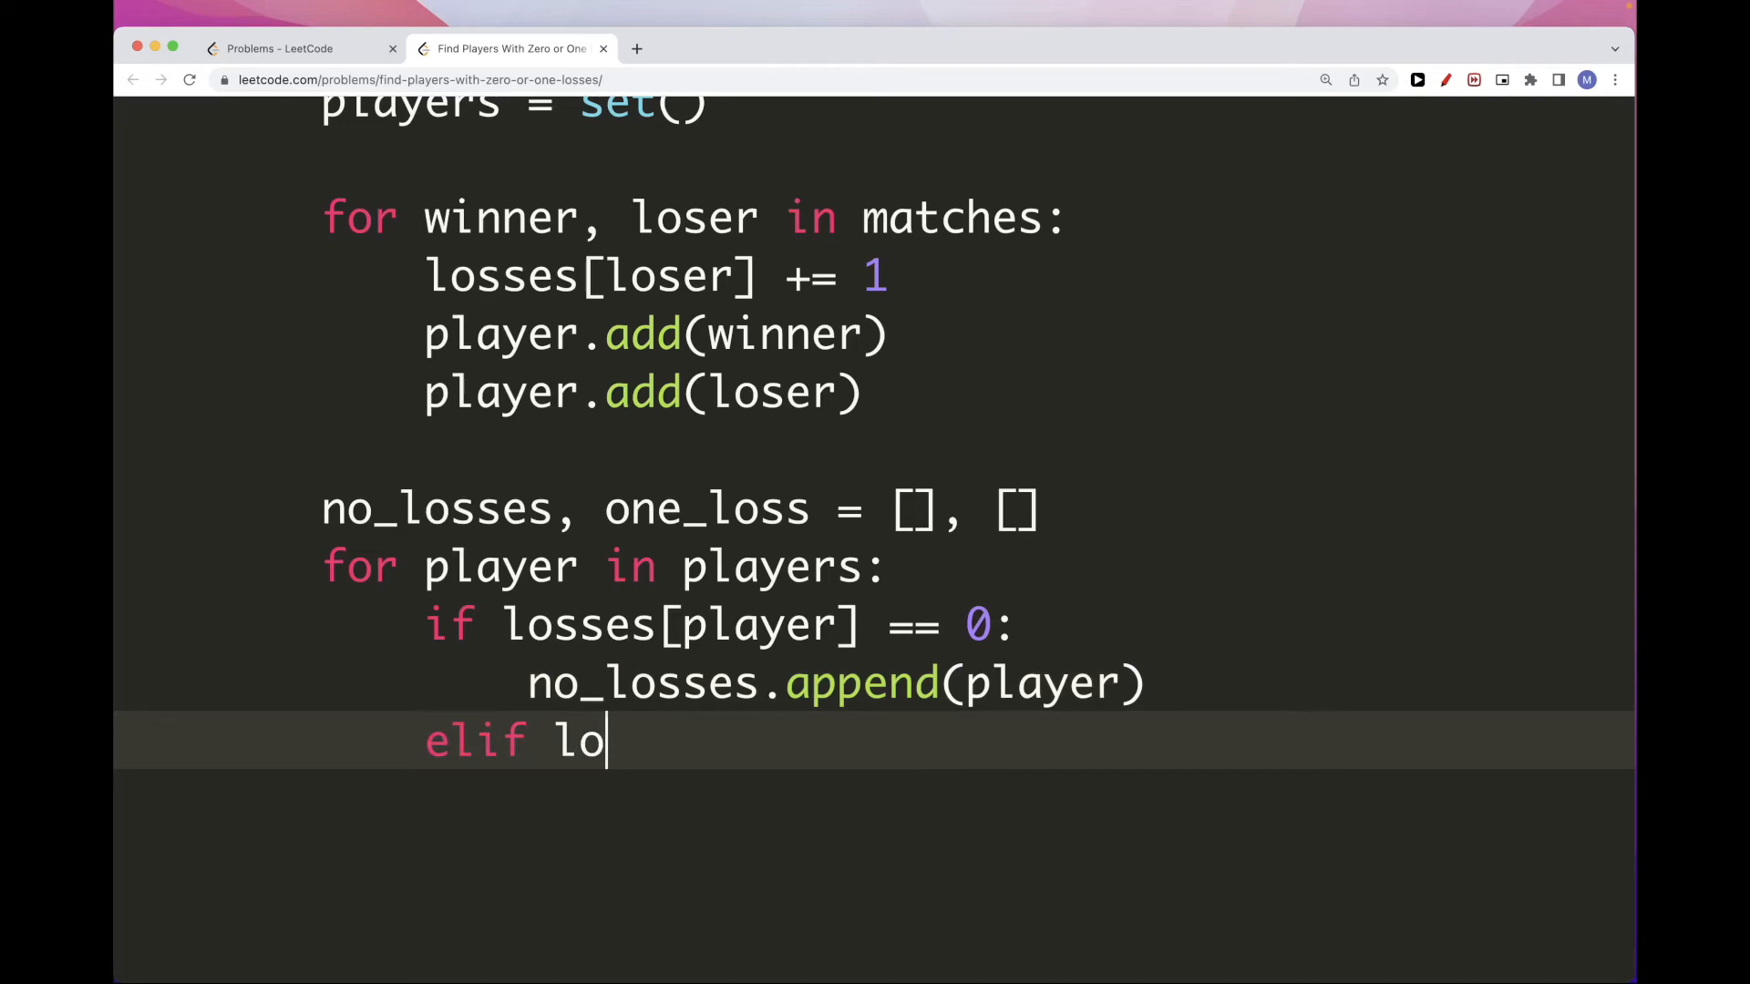
type("sses[player]")
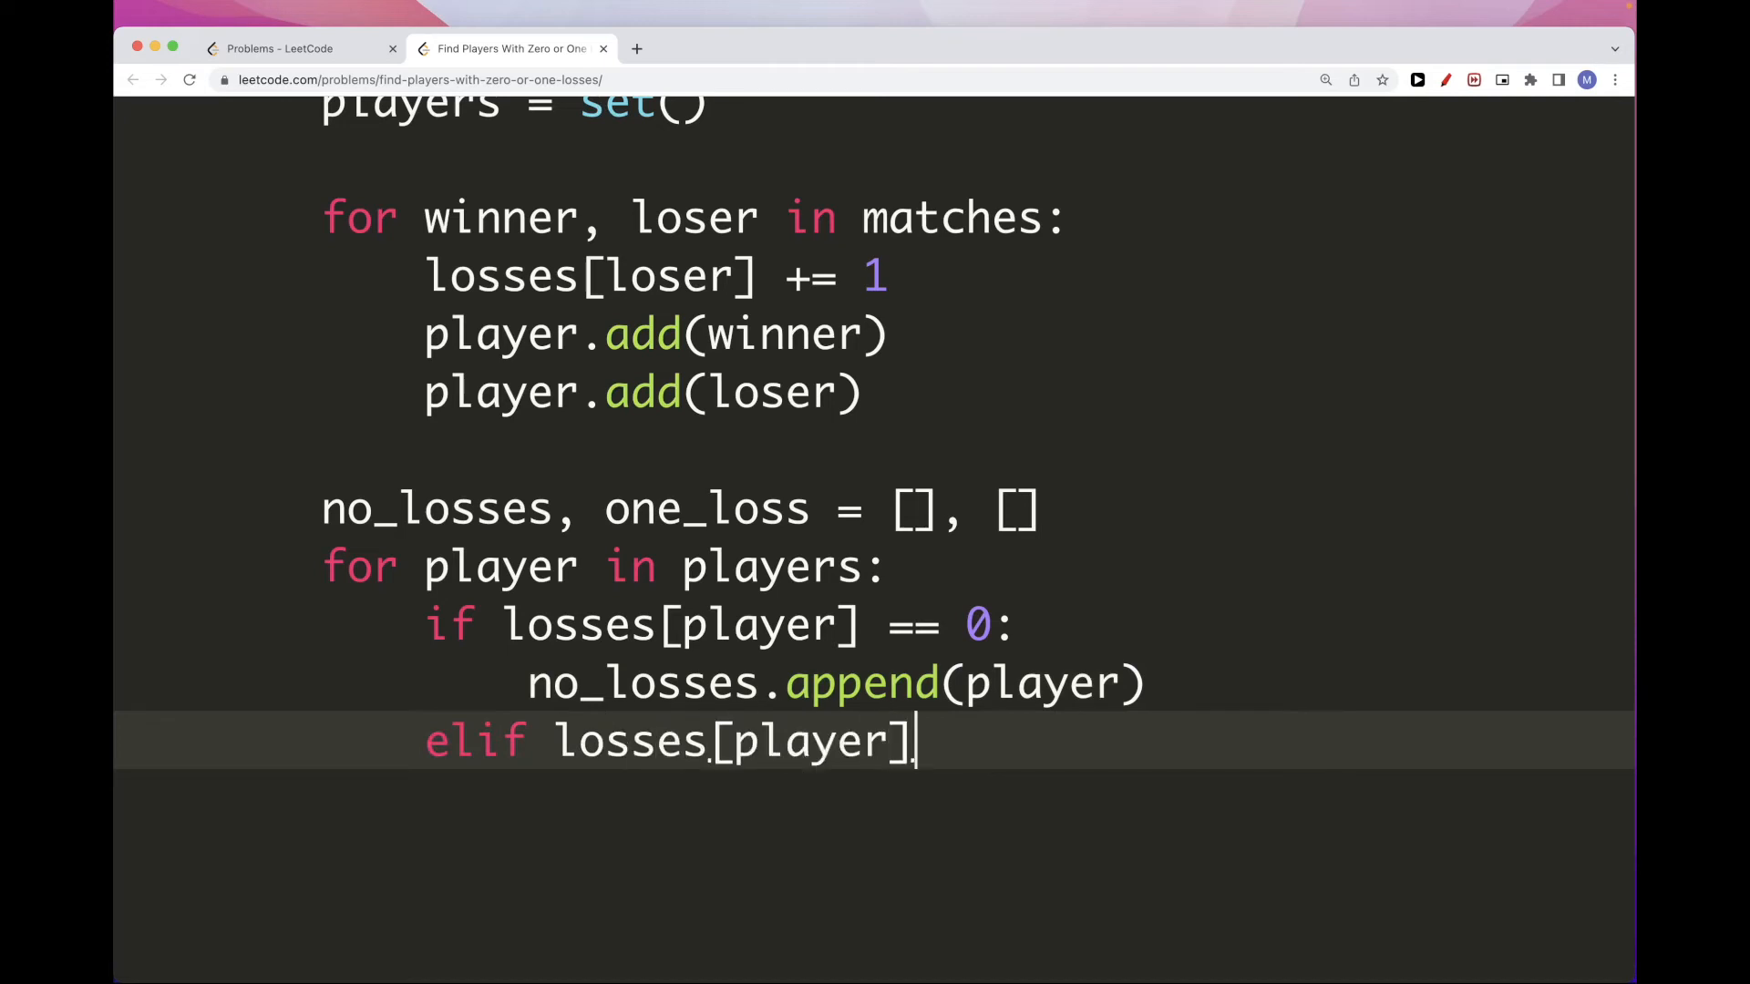
type("== 1:")
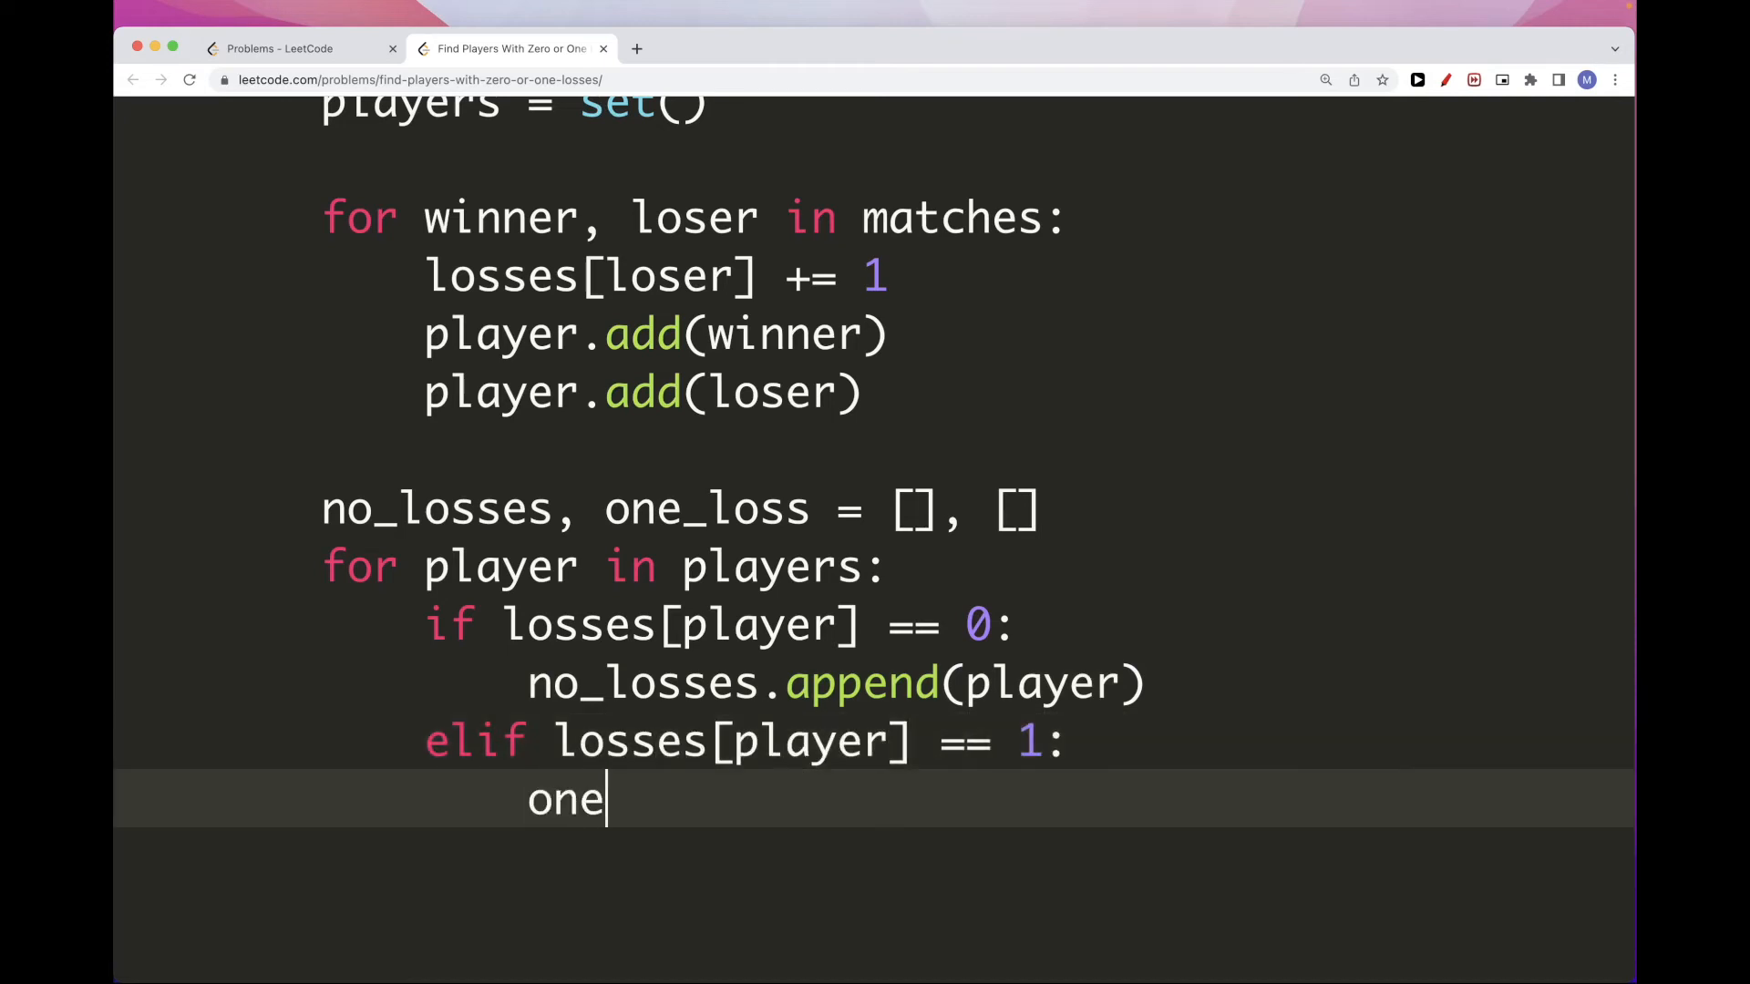
type("_loss.app")
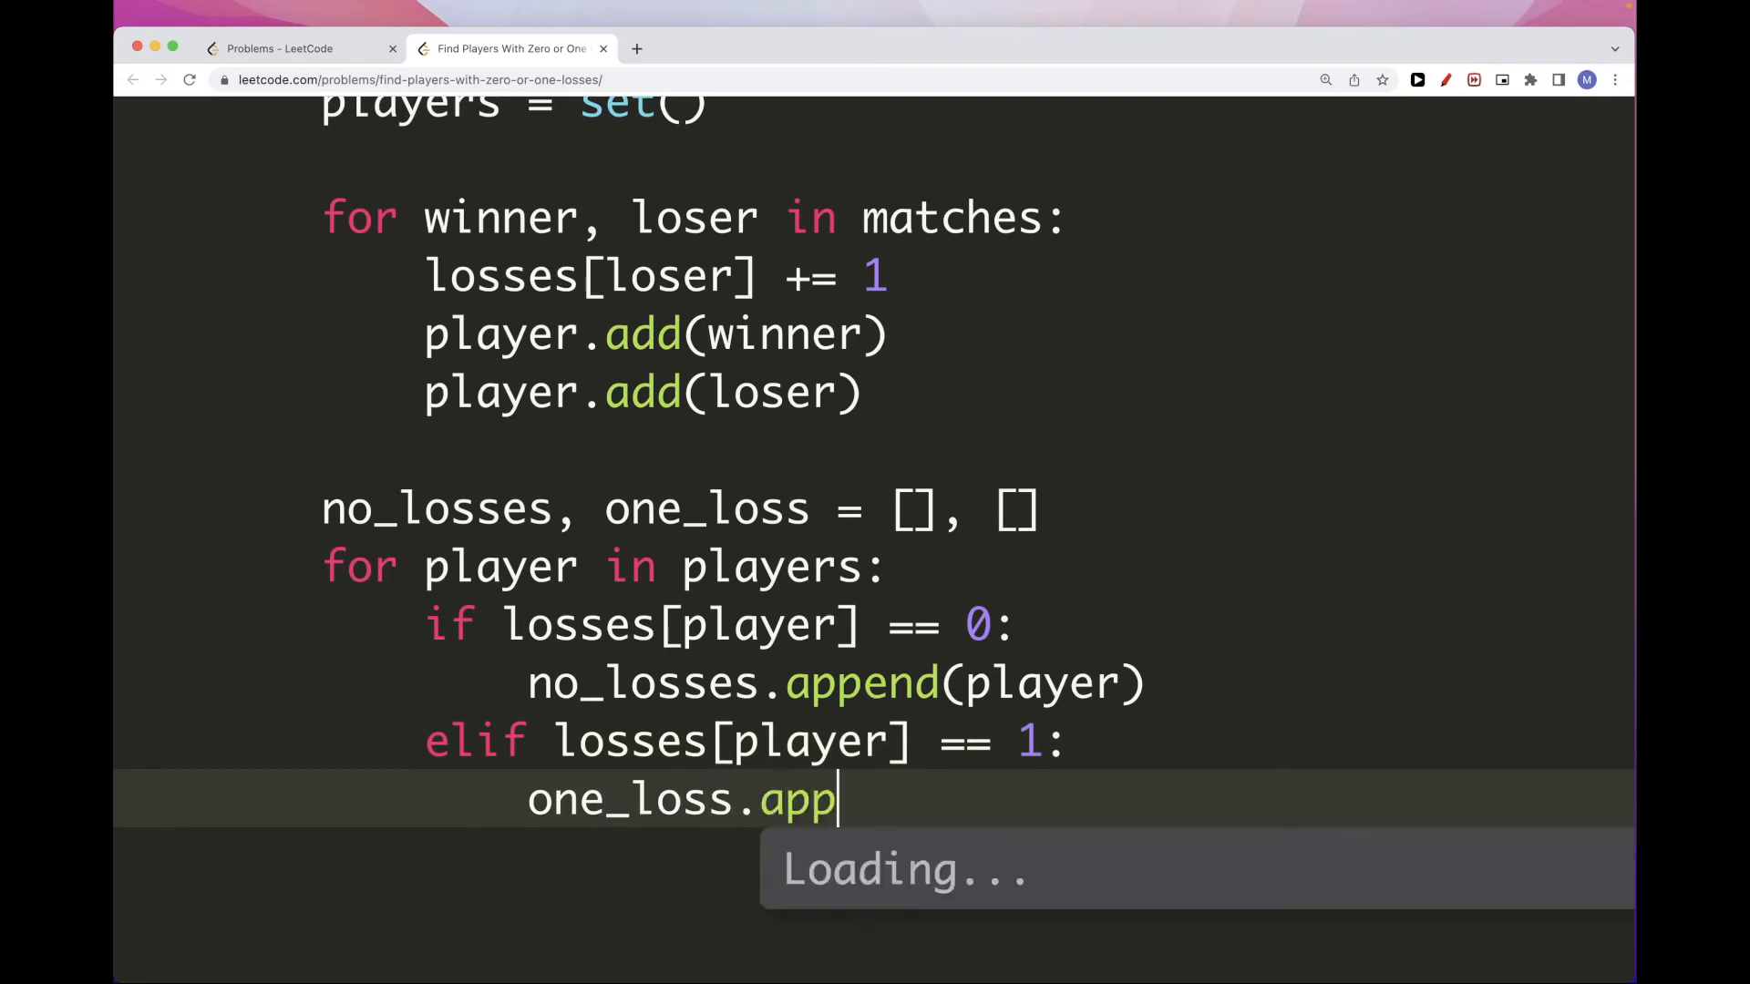
type("end(player)")
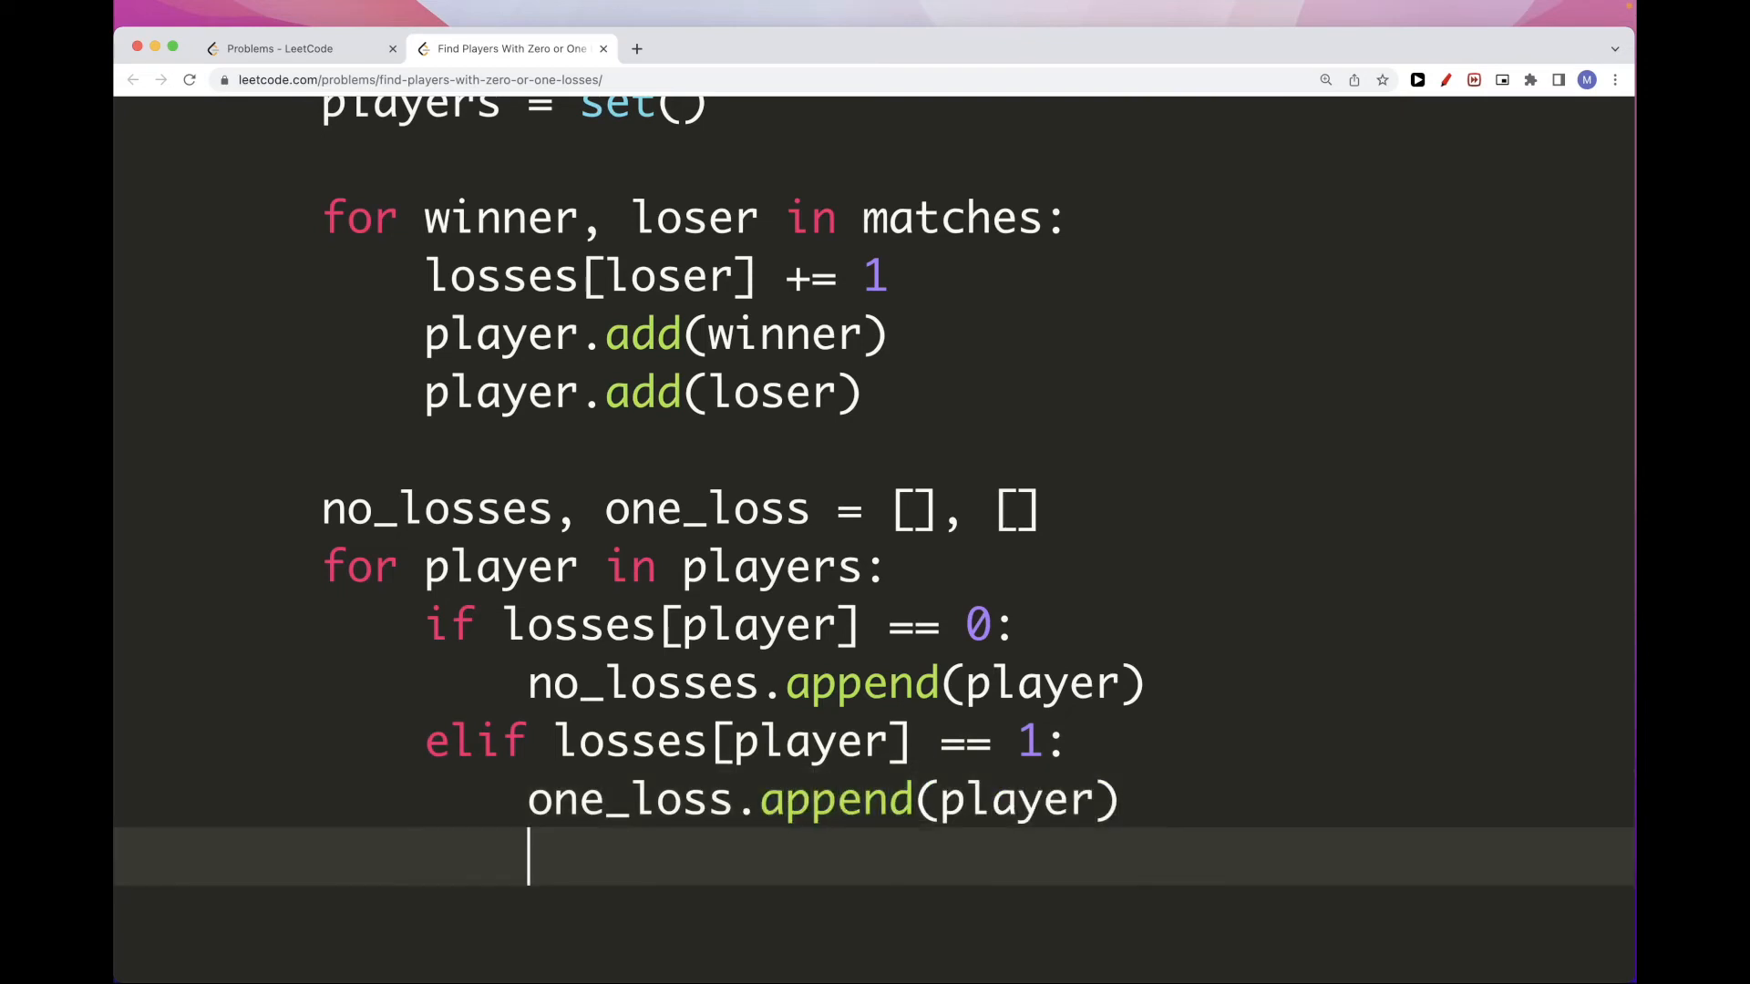
type("re")
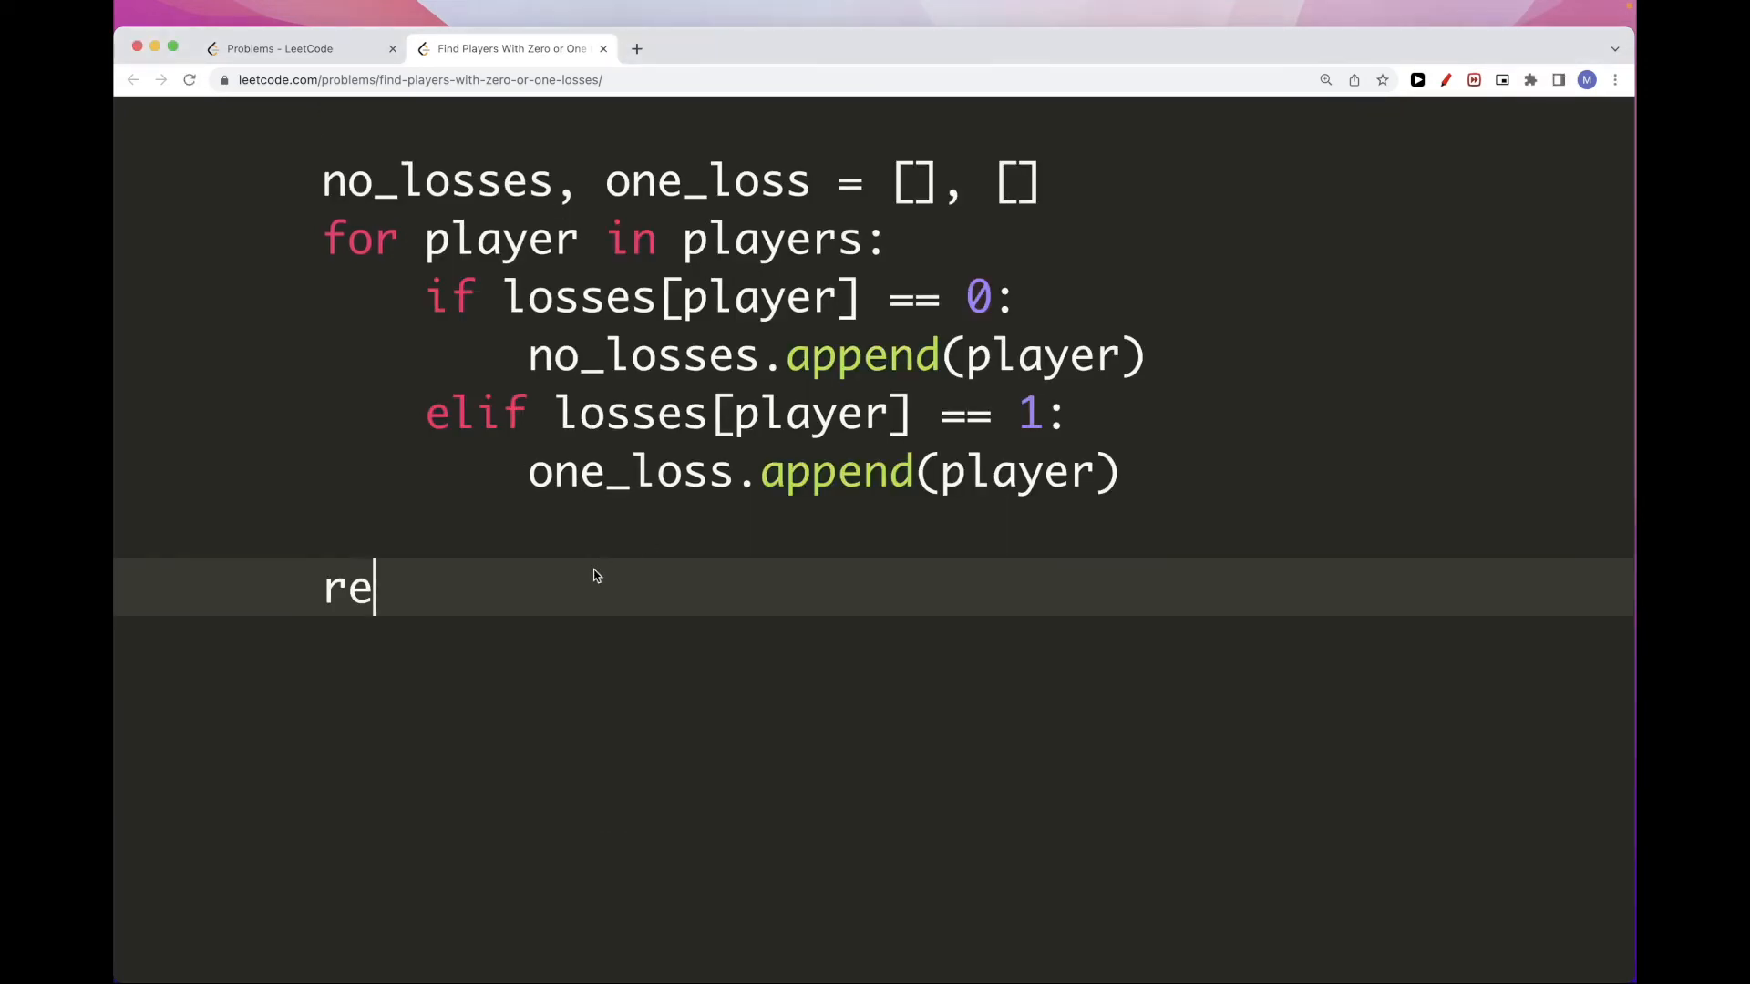
Write 'return [sorted(no_losses), sorted(one_loss)]' to finish findWinners
type("turn [so]")
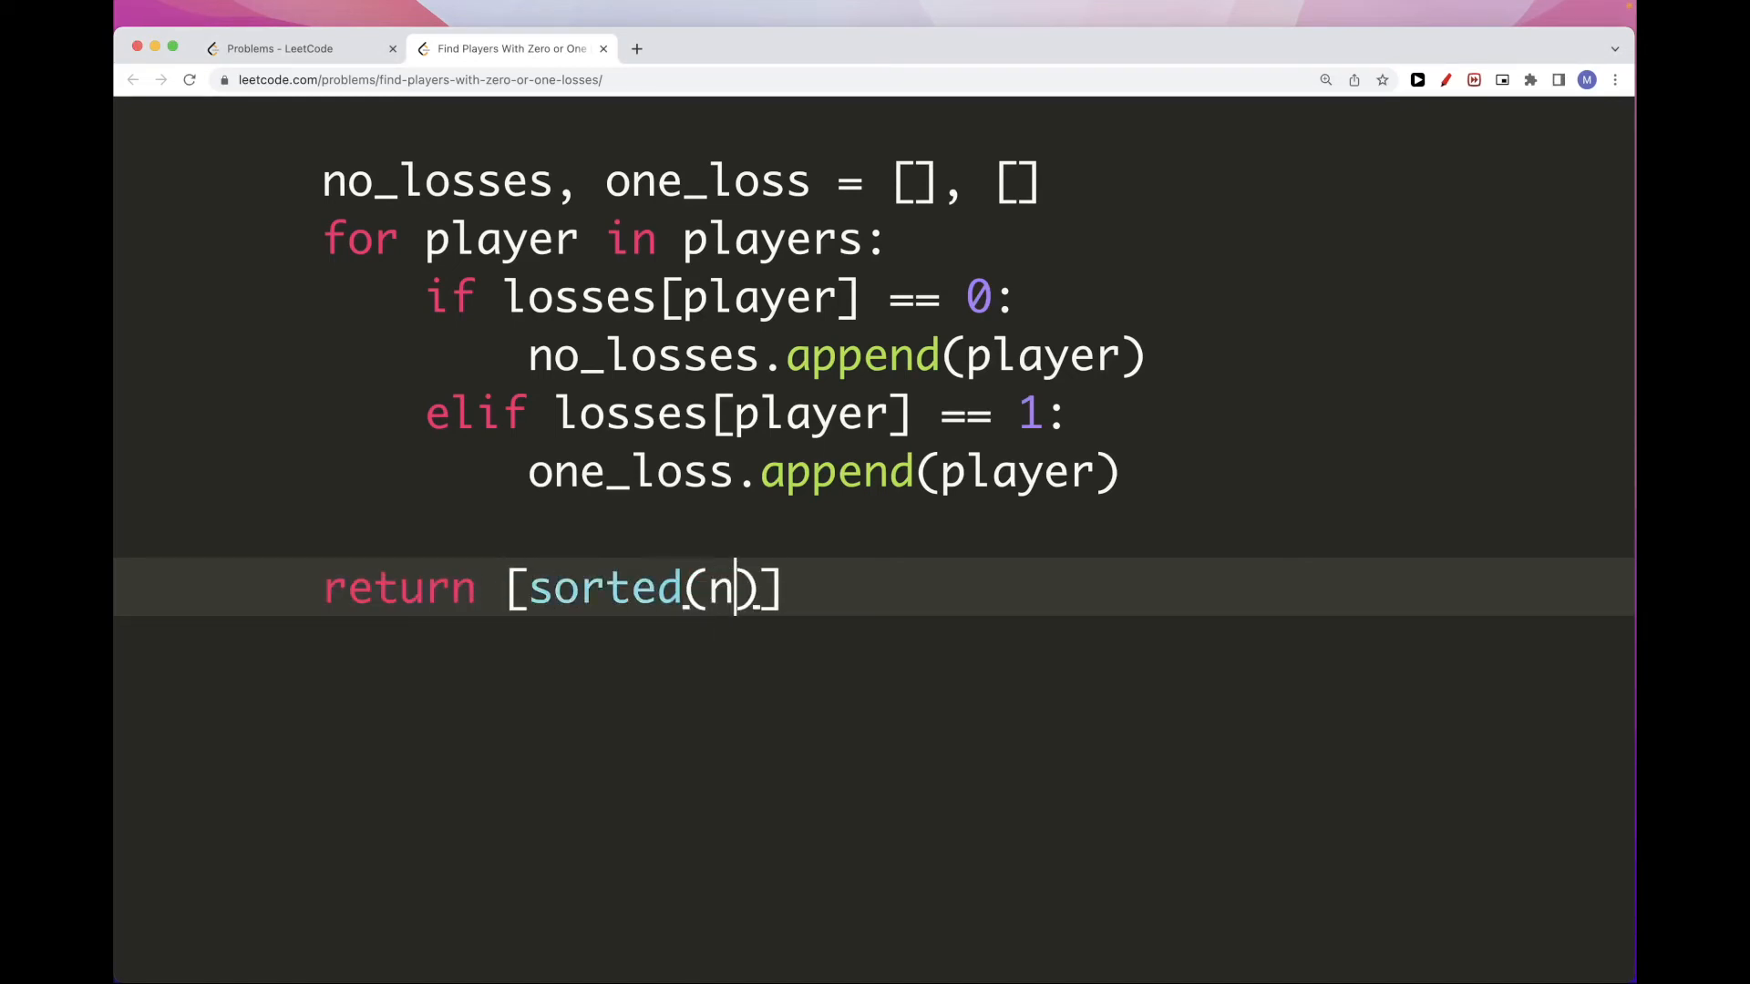
type("o_losses), sorted(o")
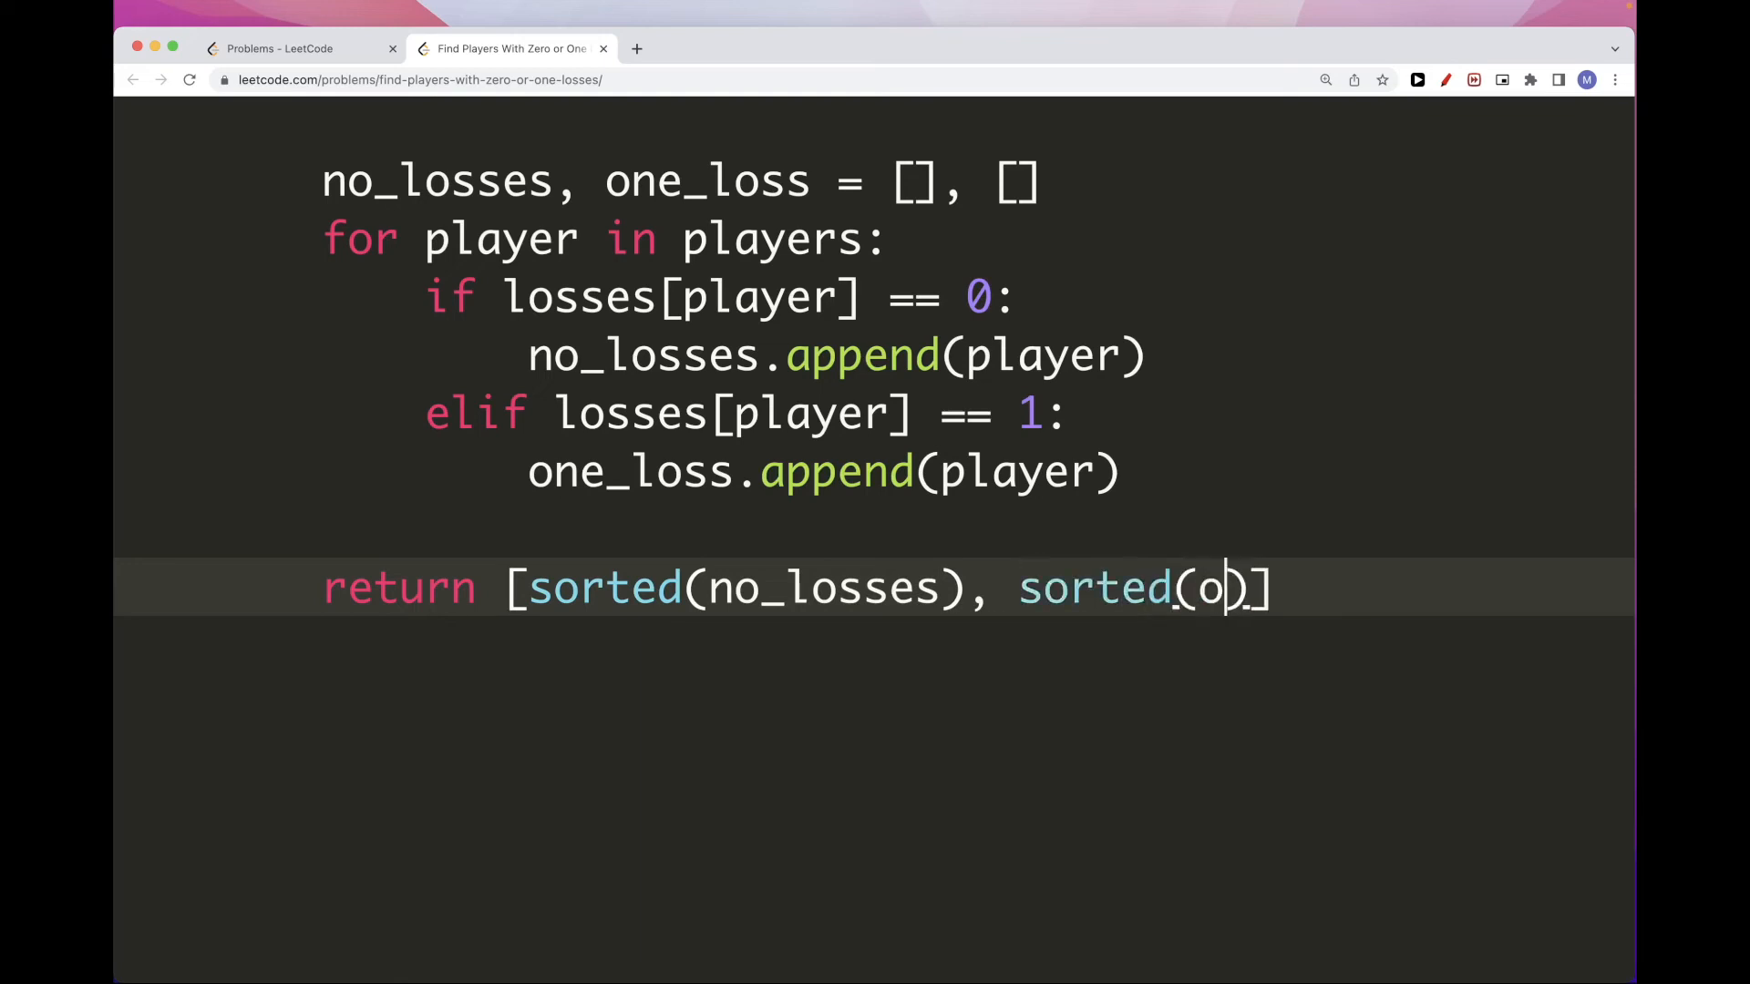
type("ne_loss)")
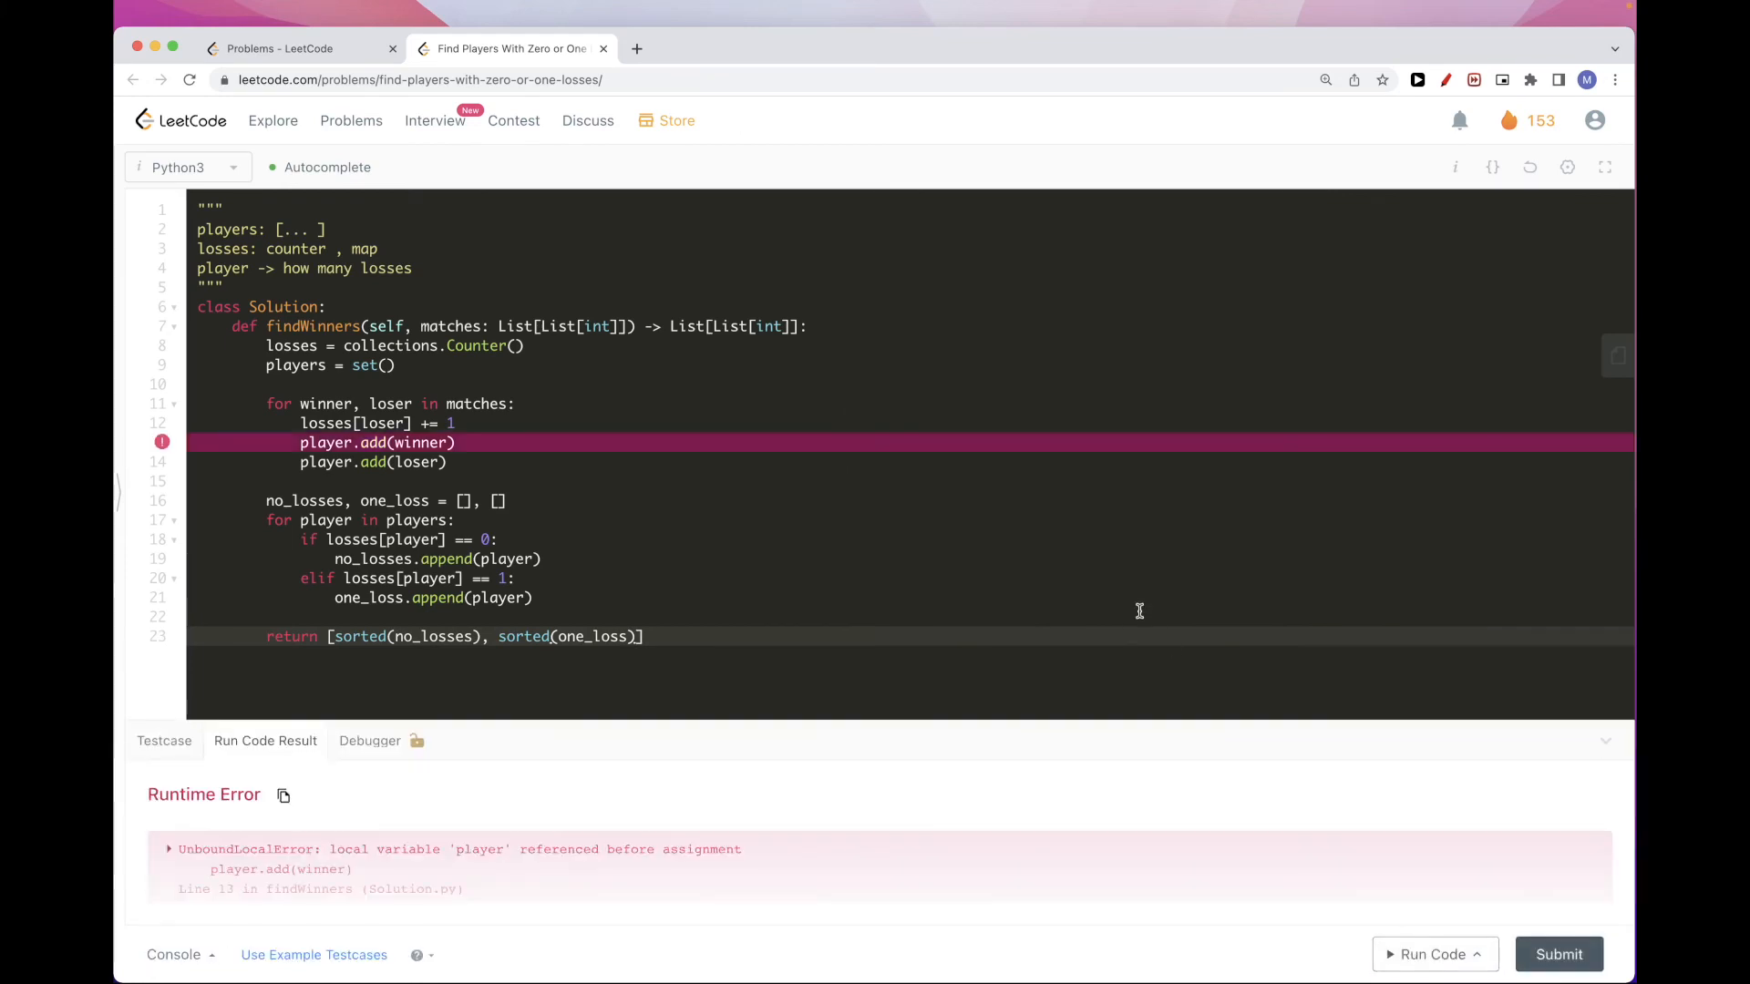
mouse_move(474, 425)
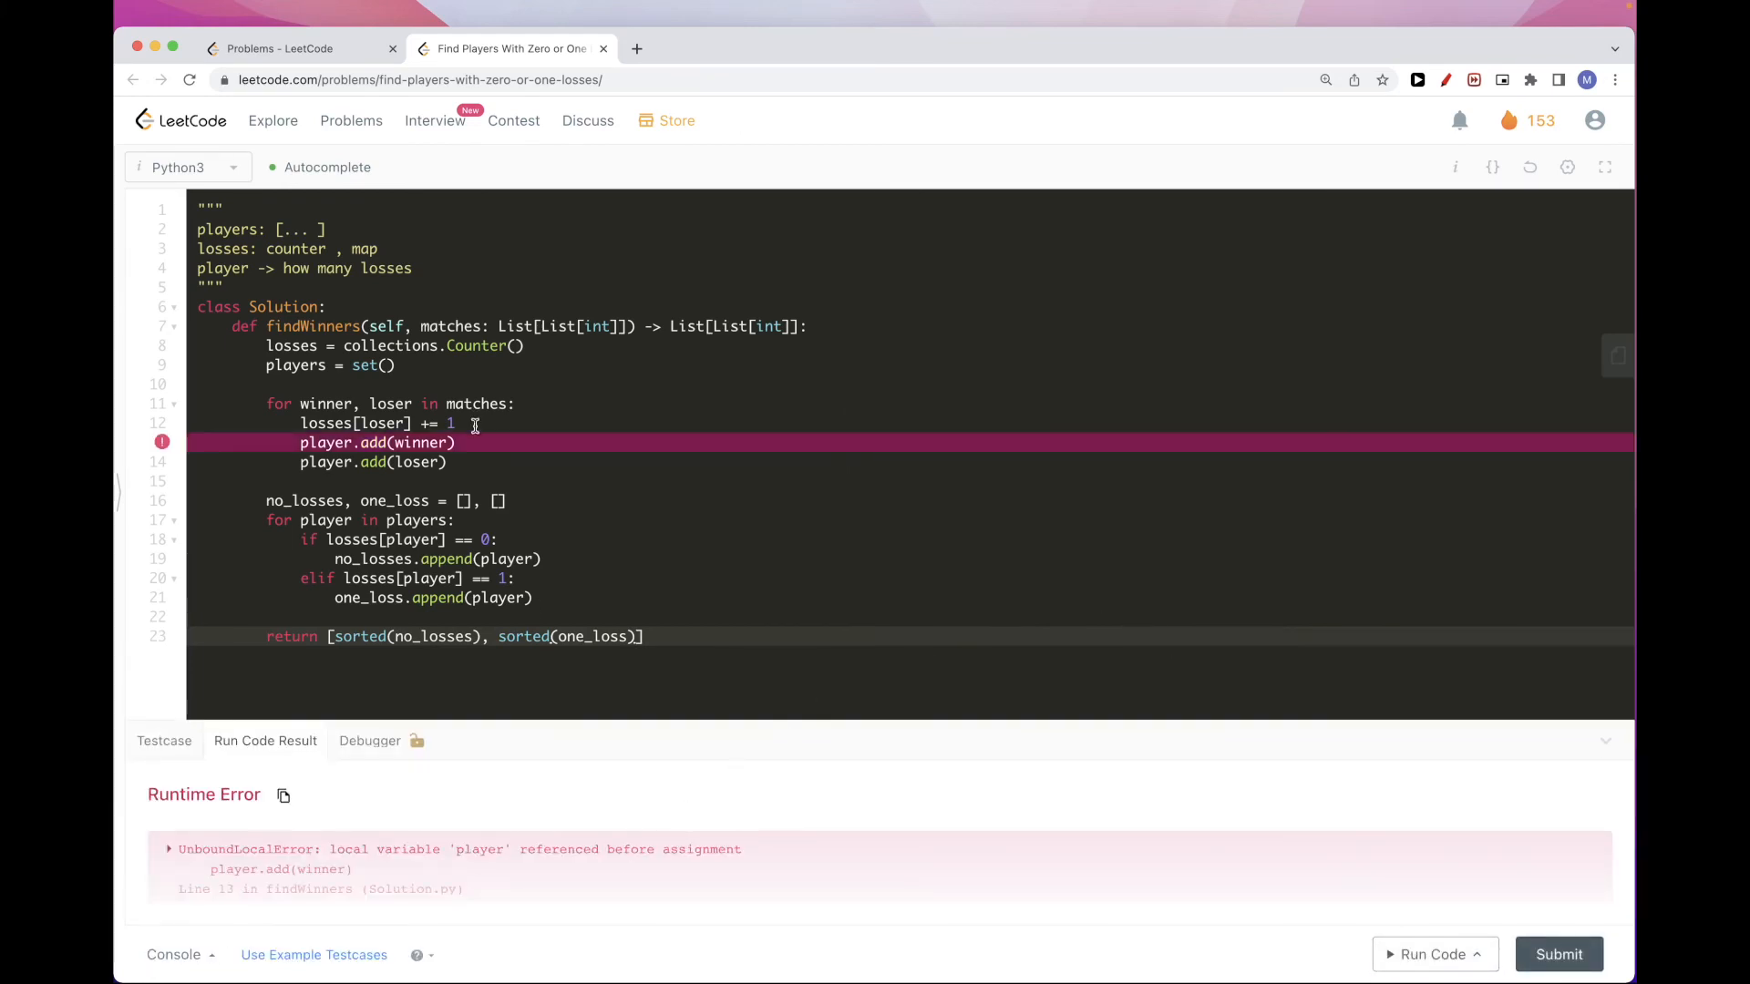
Rename 'player' to 'players' on line 13, rerun the example testcase and submit the solution
double_click(325, 441)
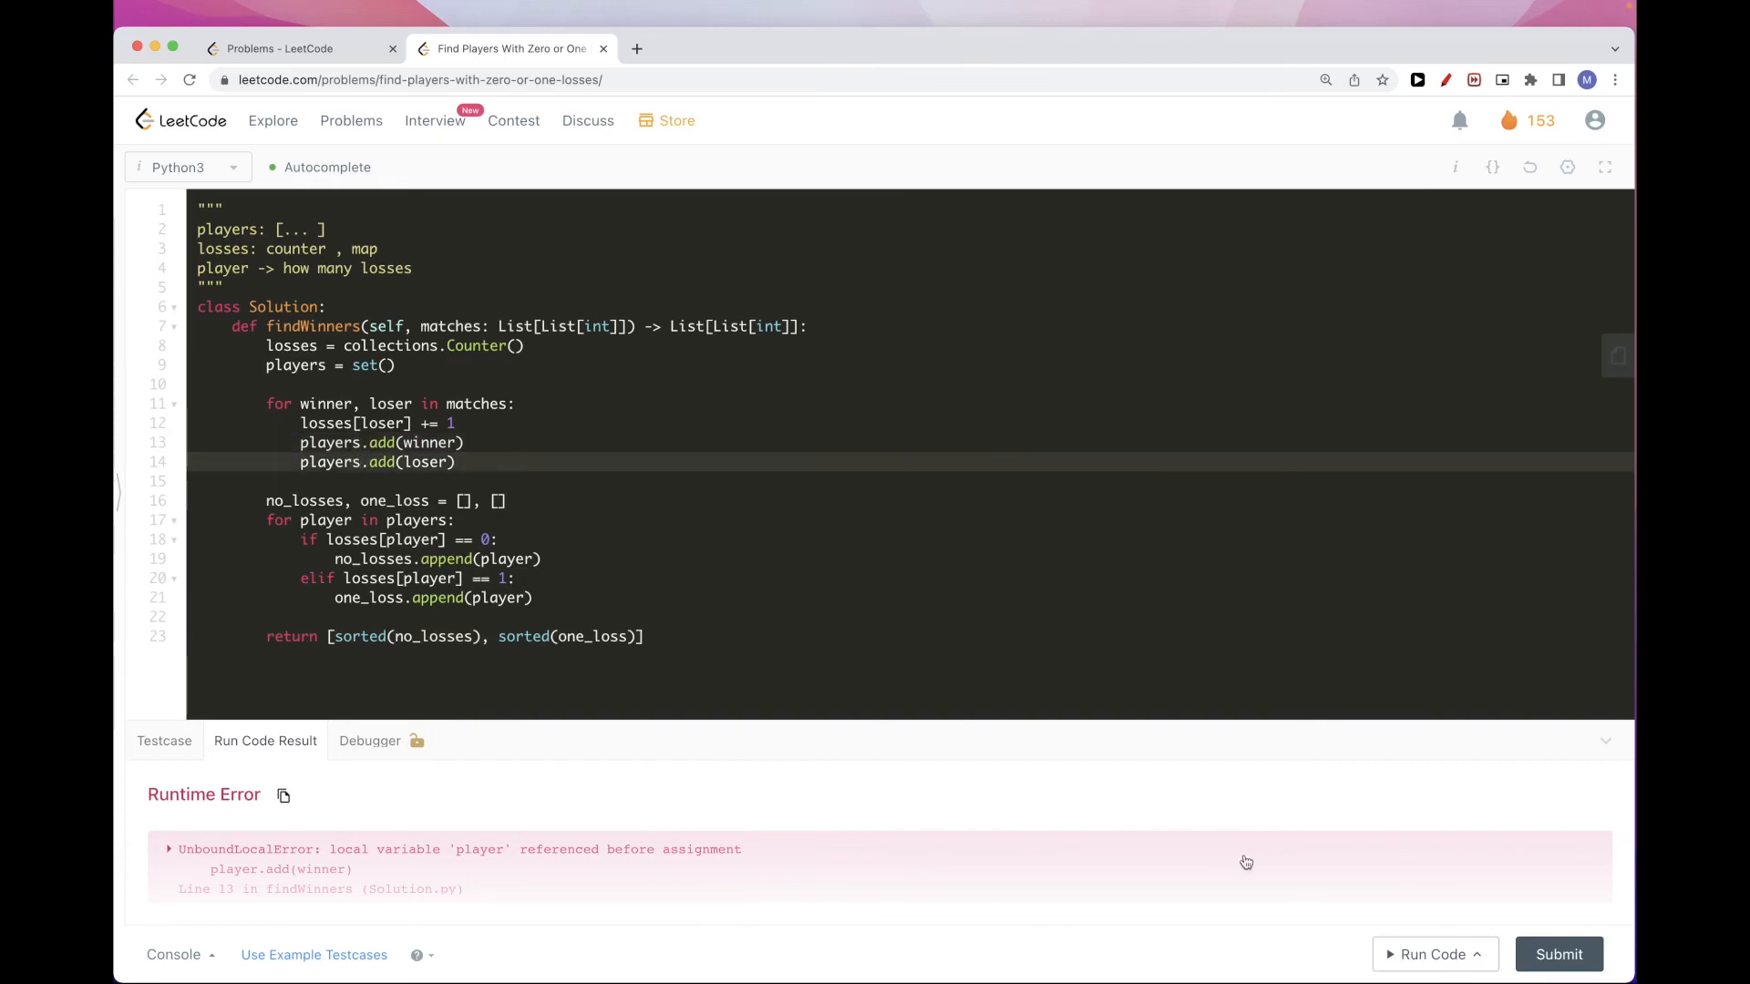
left_click(1430, 954)
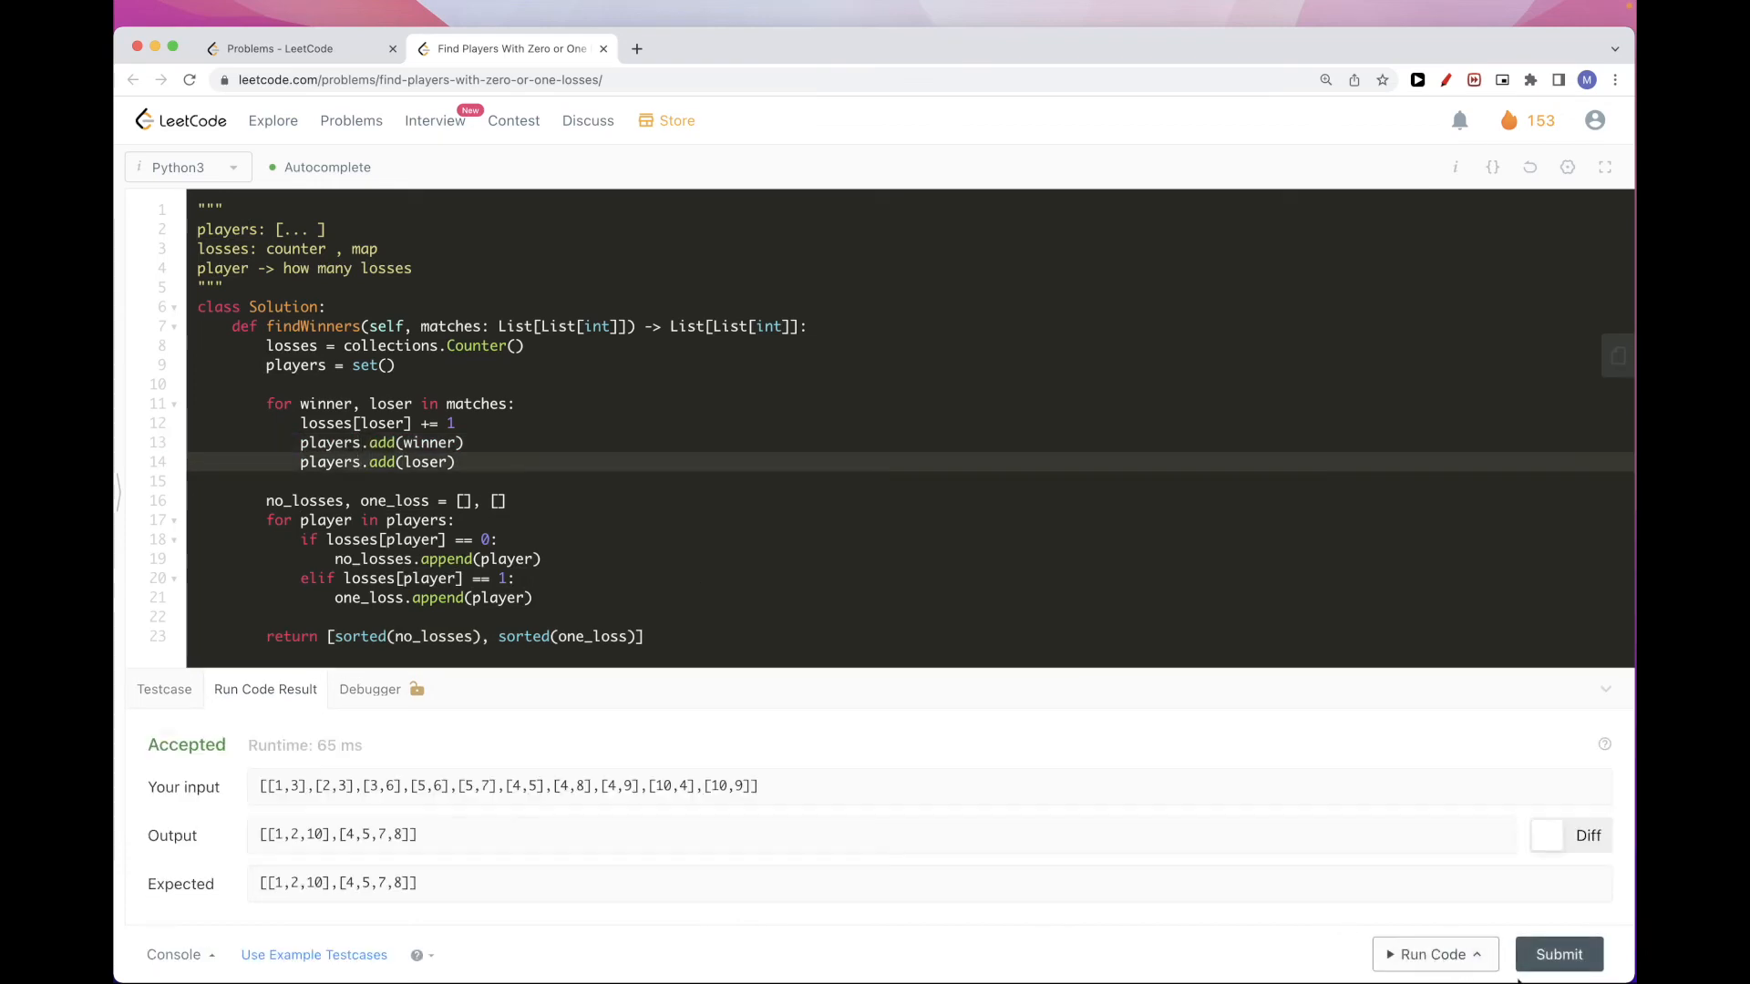
left_click(1558, 953)
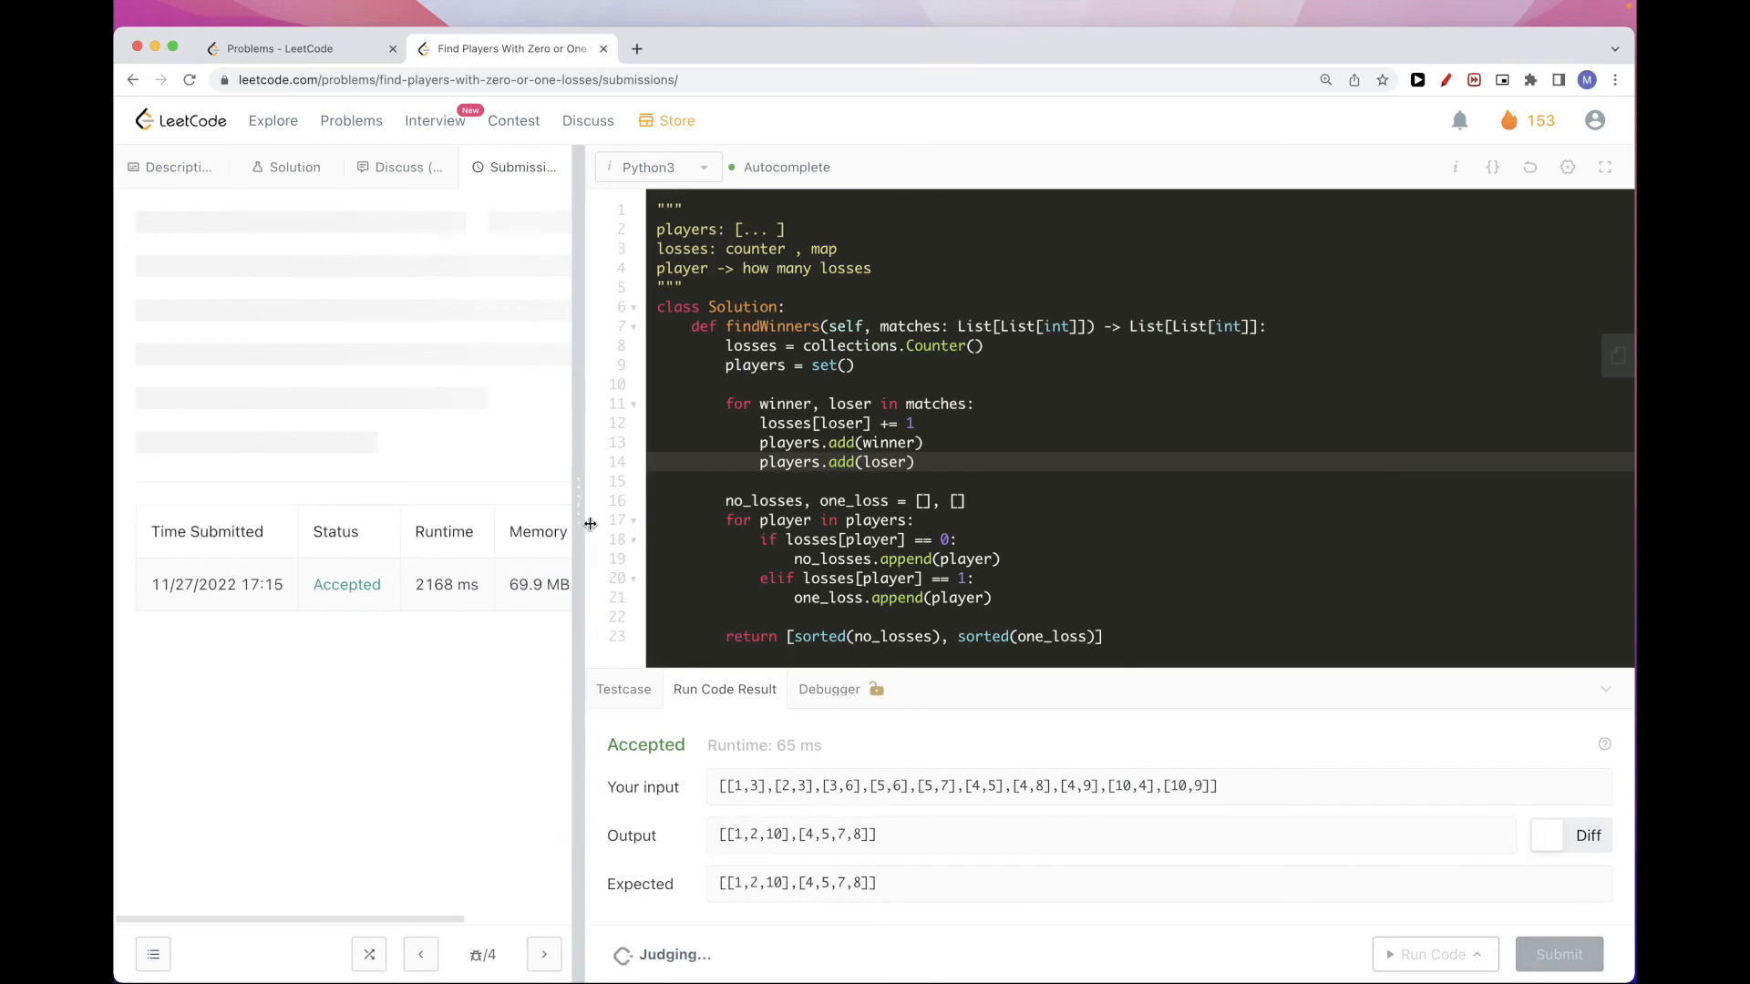
Place the caret after the findWinners signature to begin the '# O(n' complexity comment
left_click(1559, 954)
type(" # O(n")
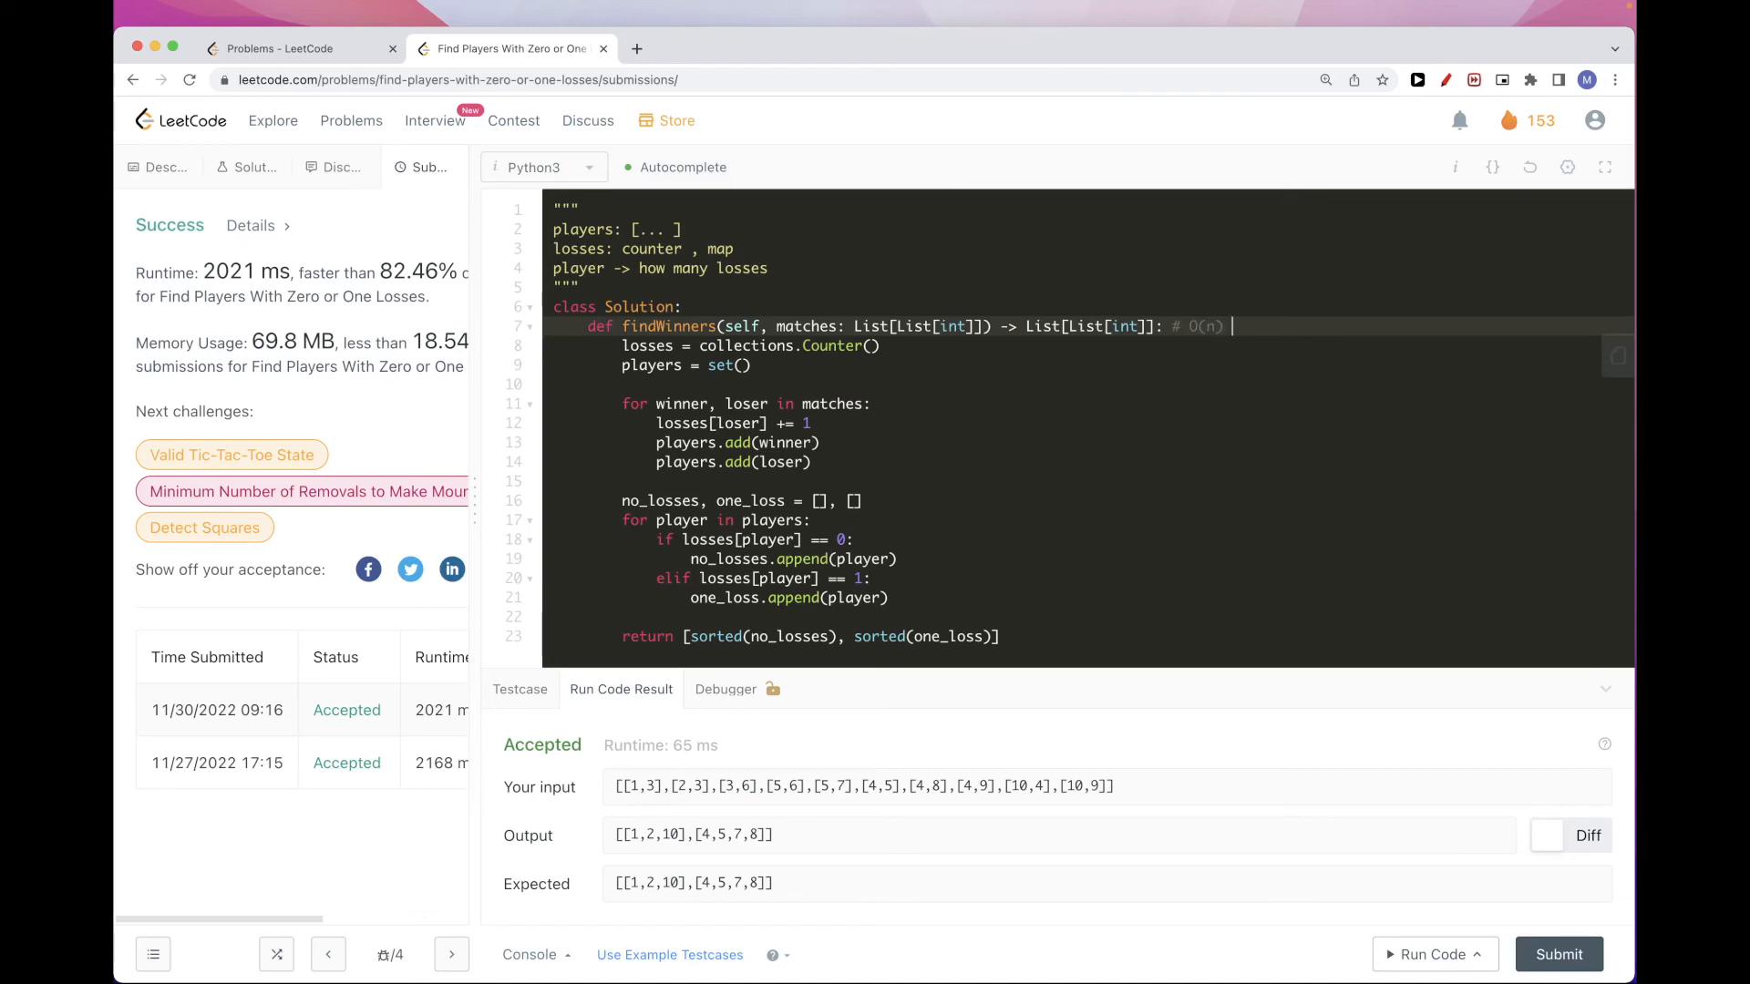
Complete the comment to '# O(n log n) time, O(n) space'
type("time, O(")
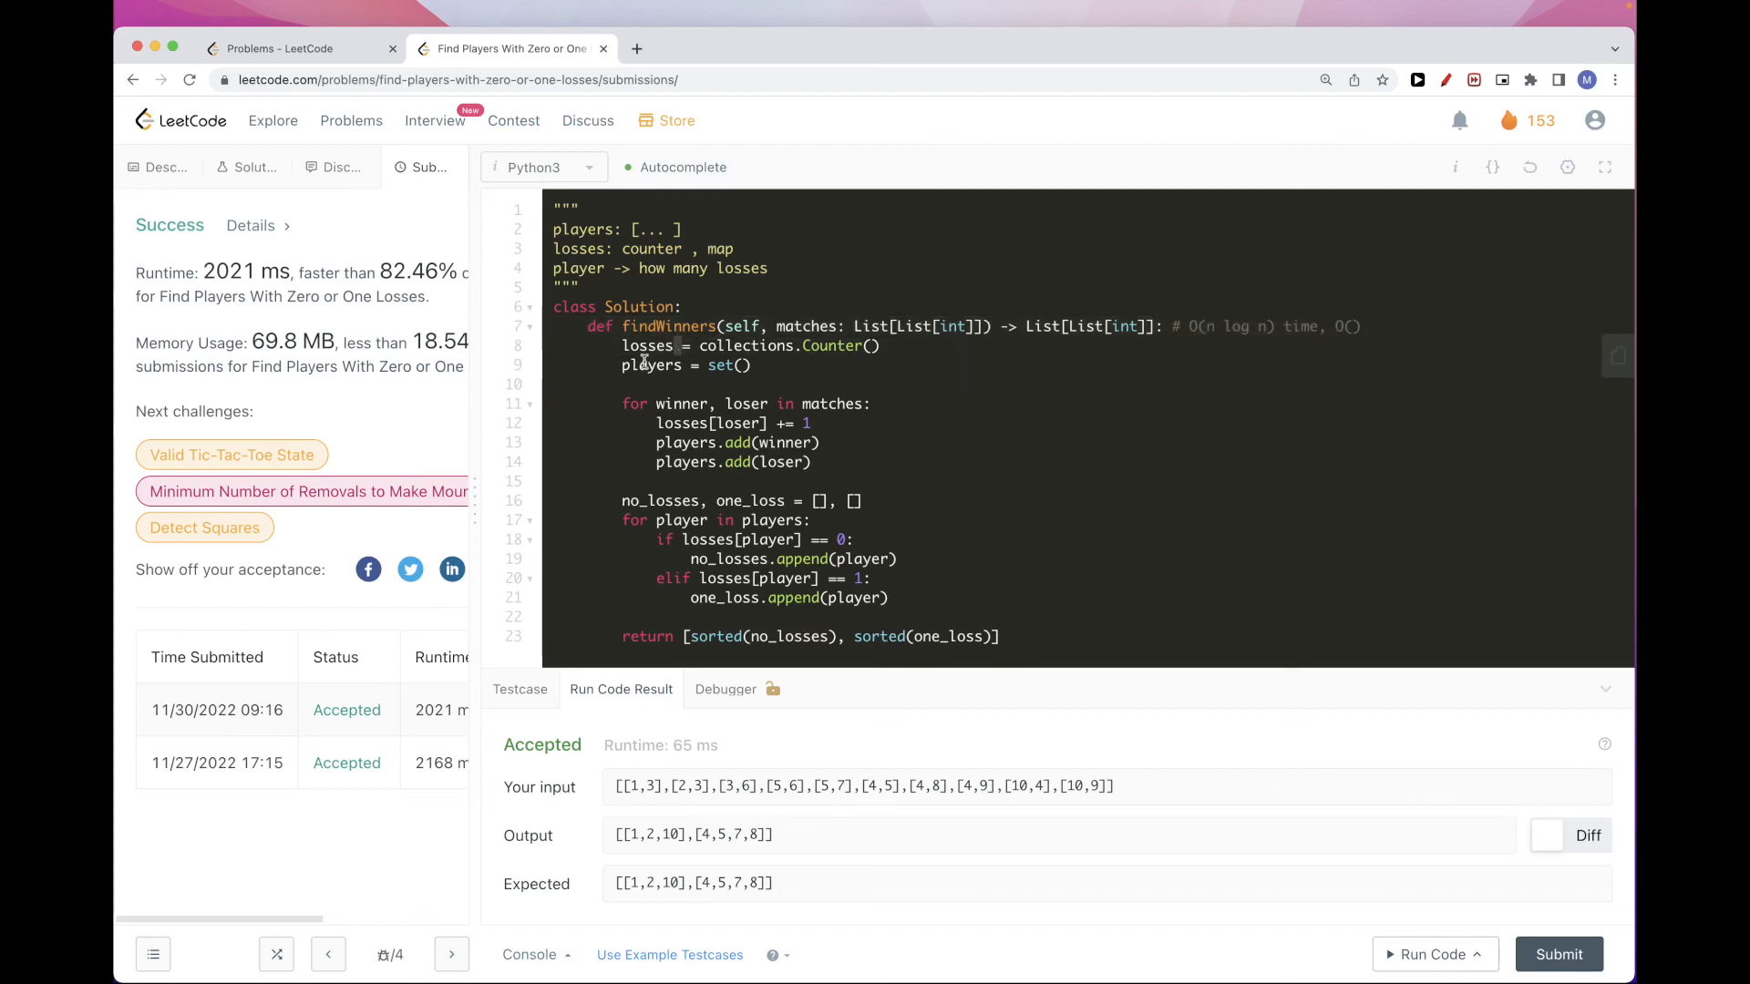
double_click(647, 345)
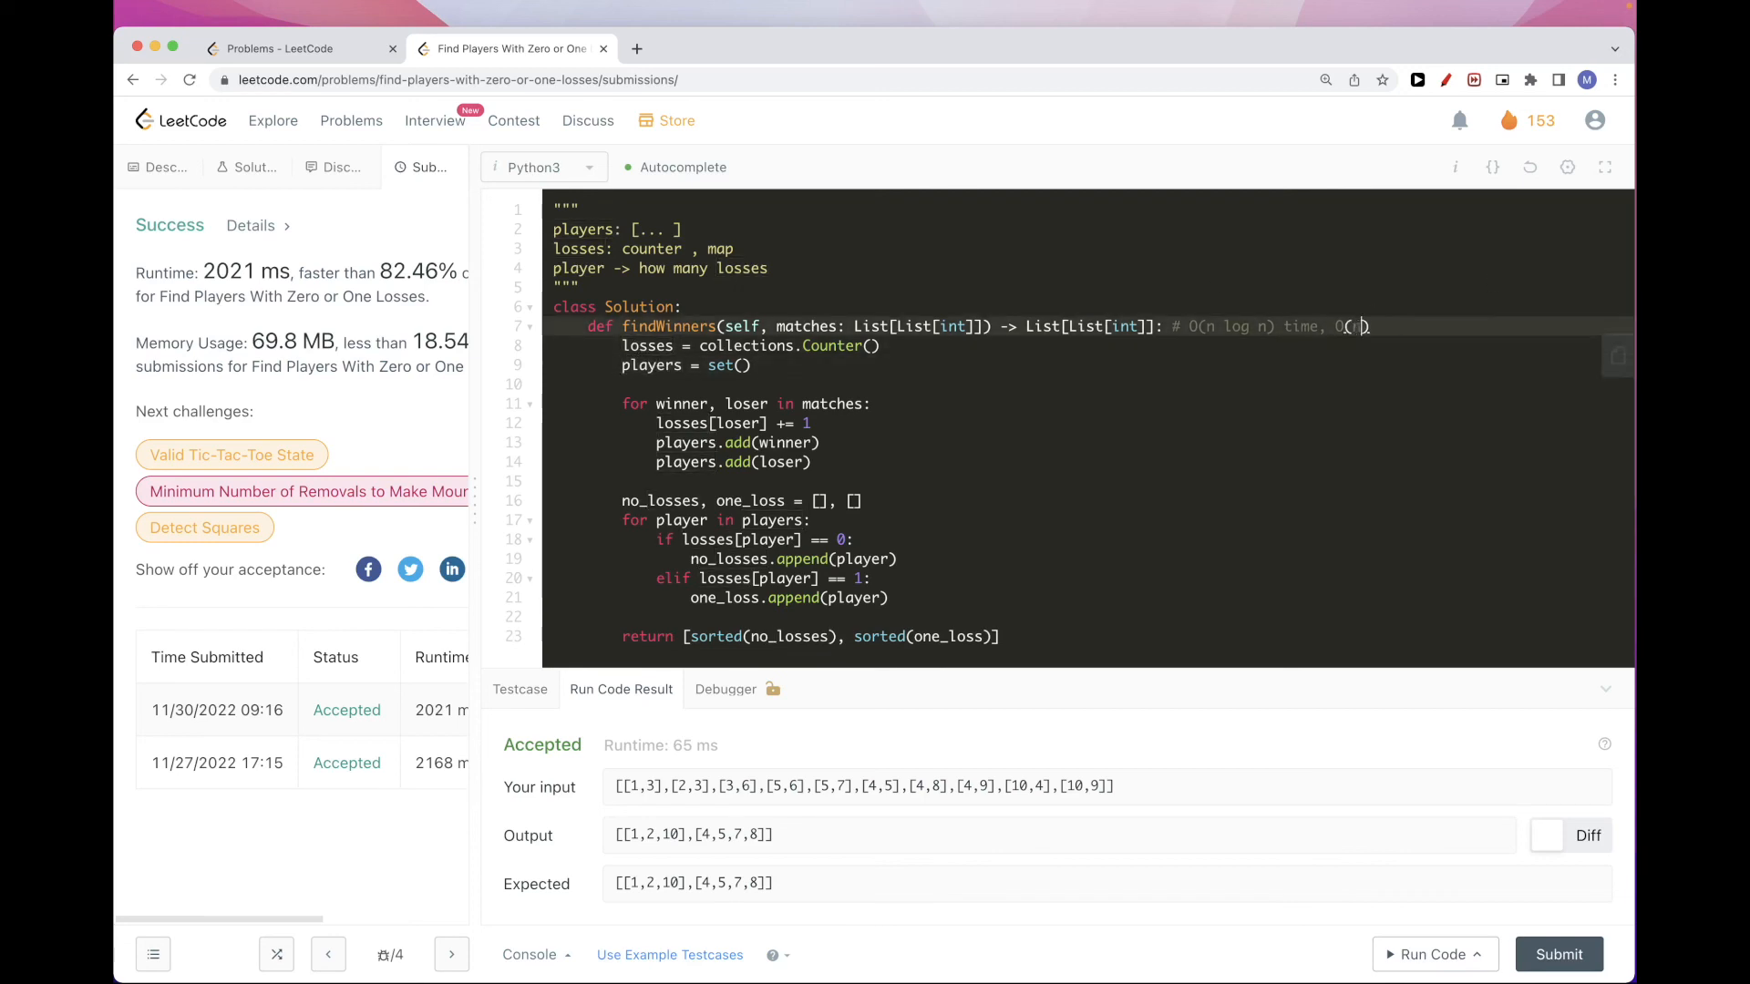
type("n) space")
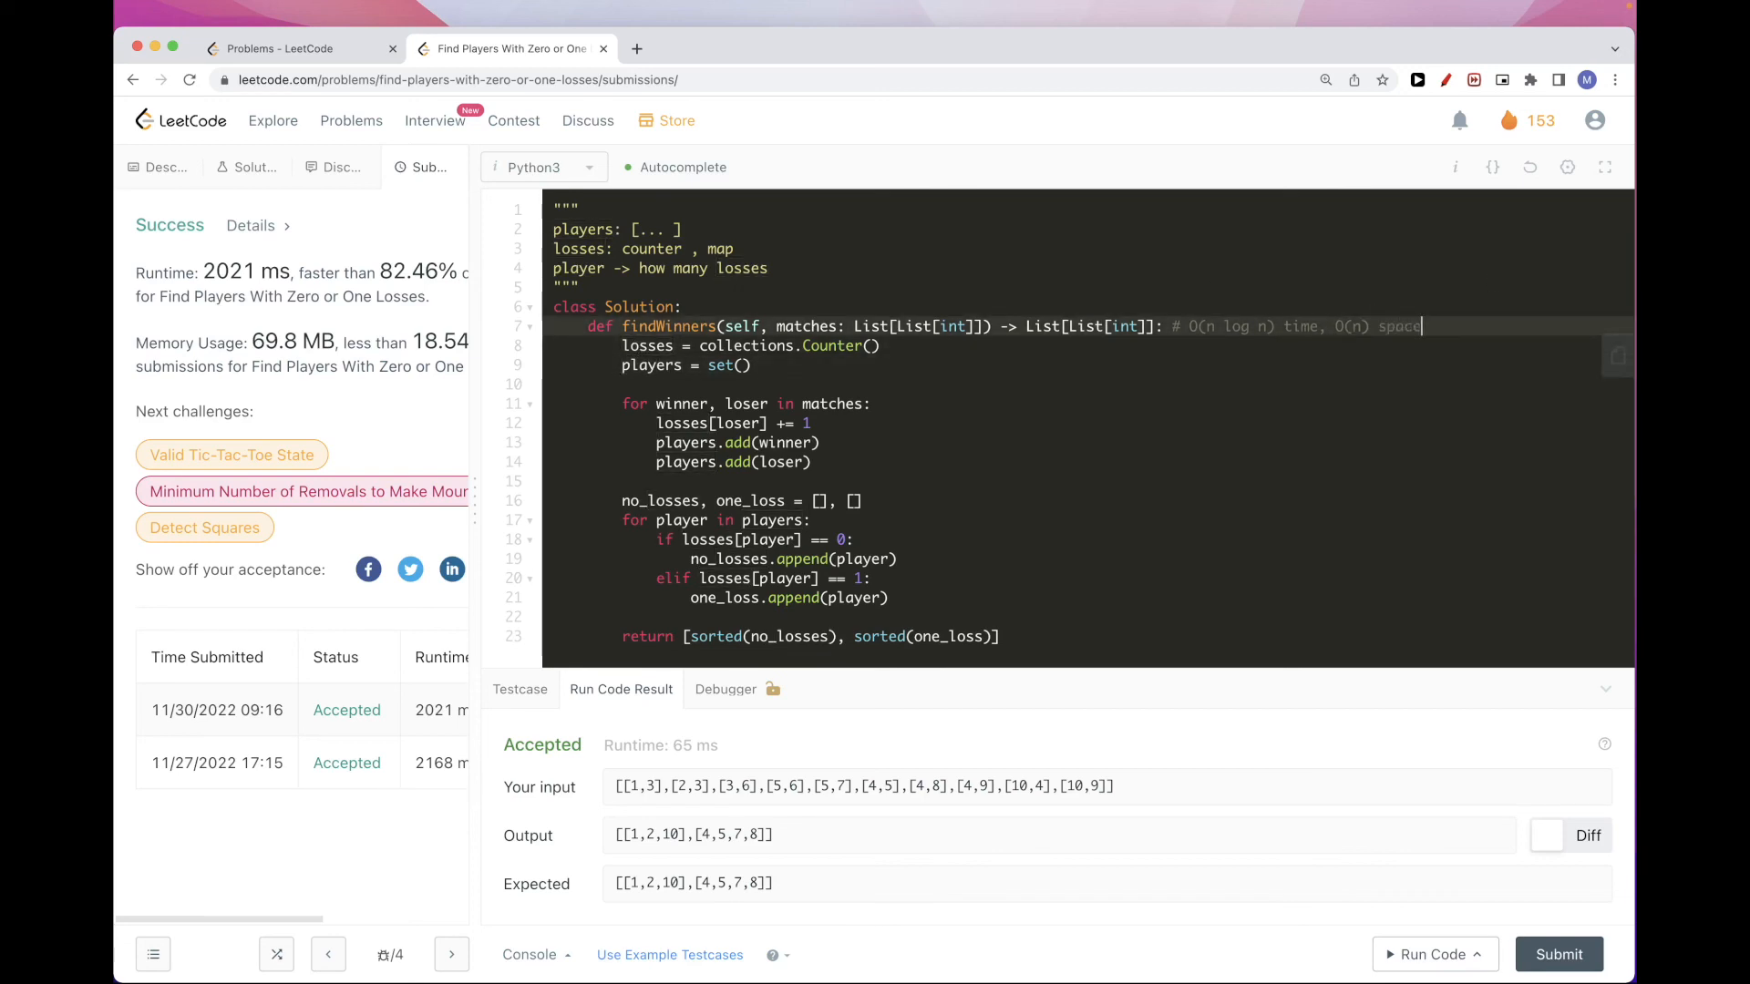